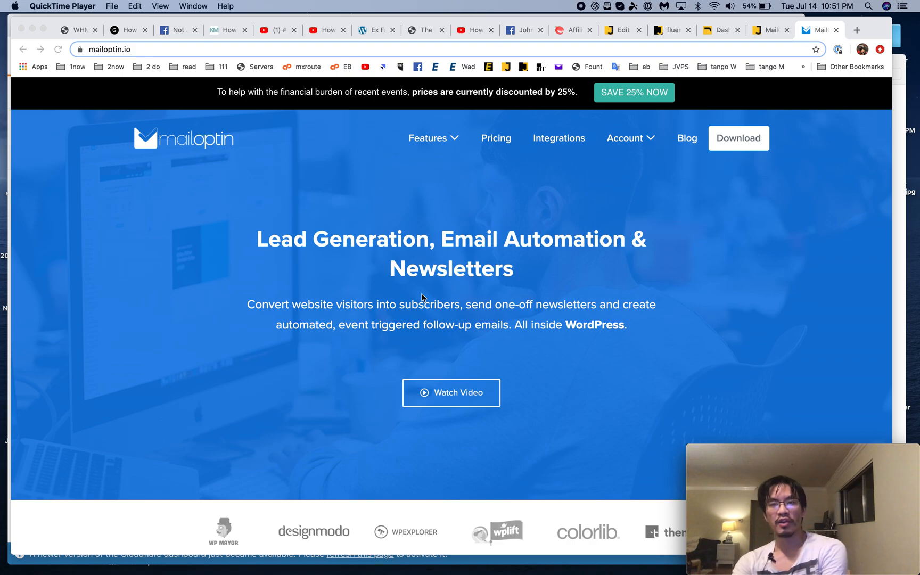
mouse_move(248, 117)
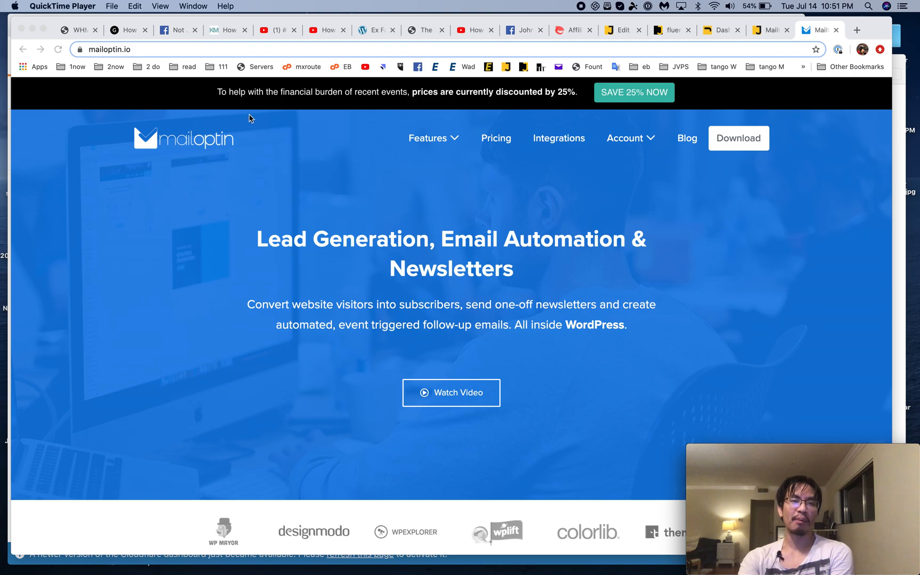
mouse_move(363, 264)
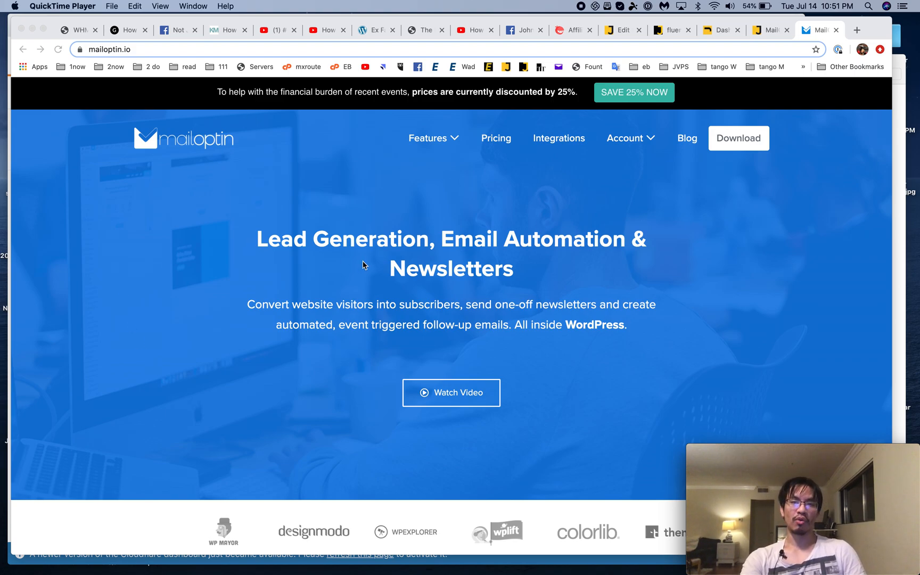
- Scroll the mailoptin.io homepage down to the Grow Your Email List form-type cards
scroll(up, 3)
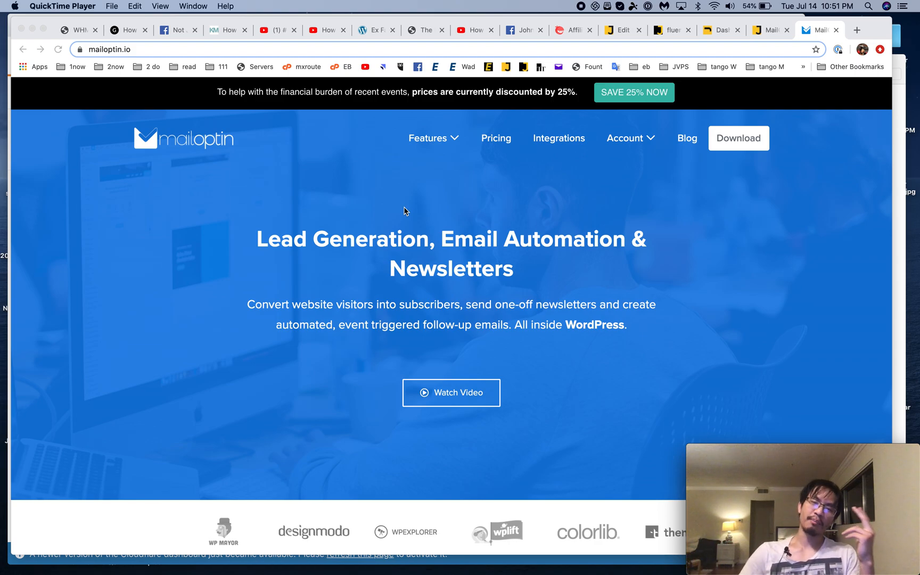
scroll(down, 3)
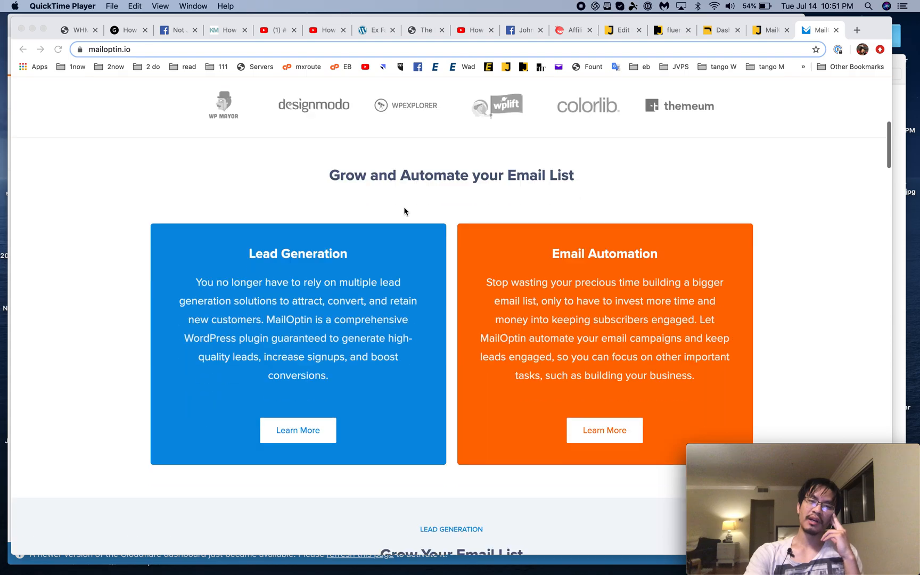
scroll(up, 3)
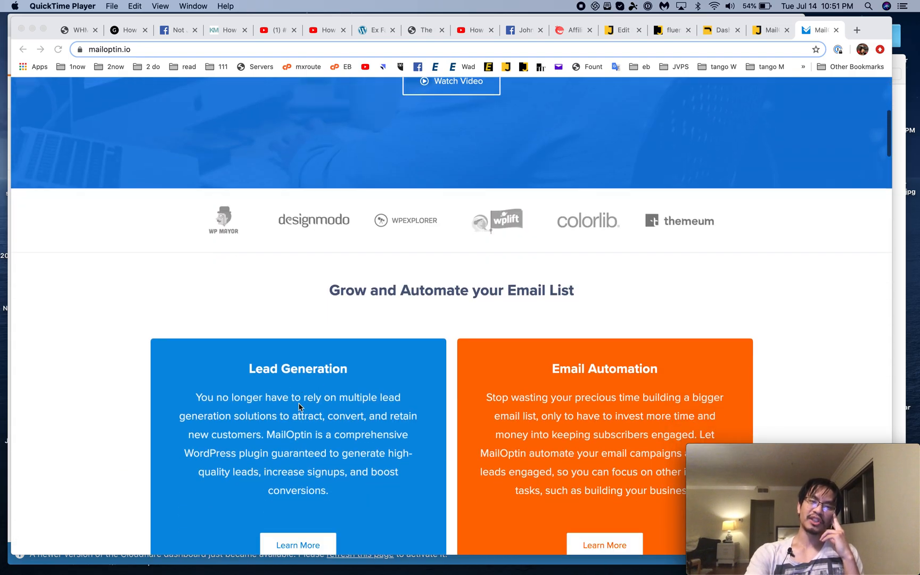
scroll(down, 3)
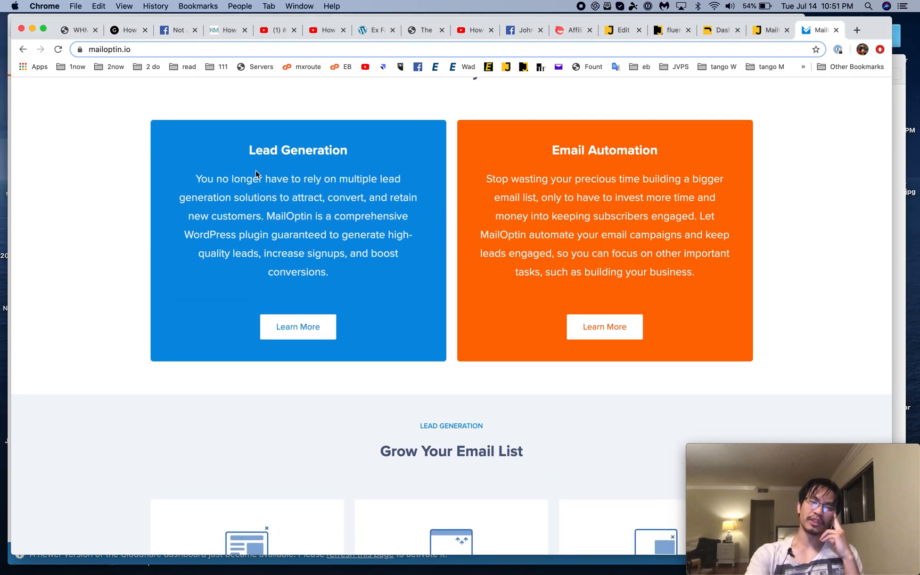
scroll(down, 3)
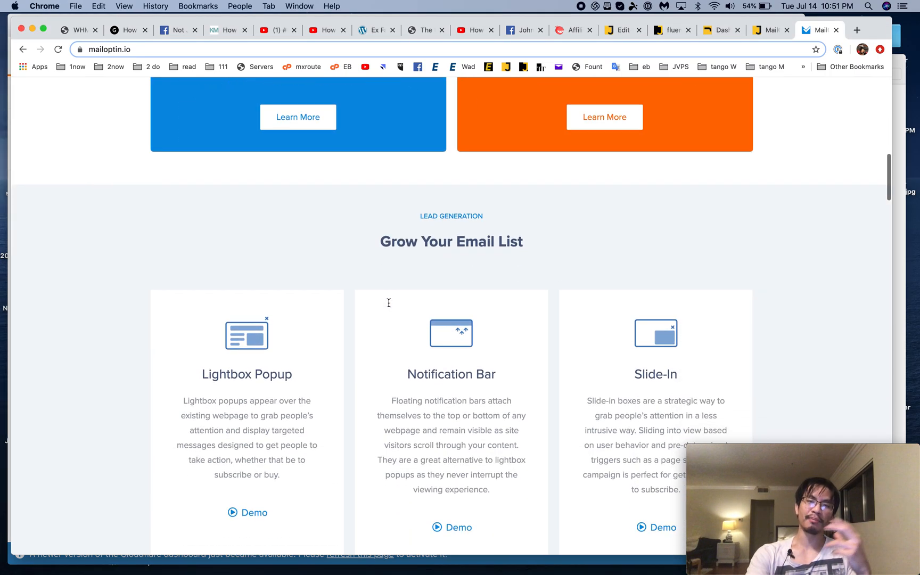
scroll(down, 3)
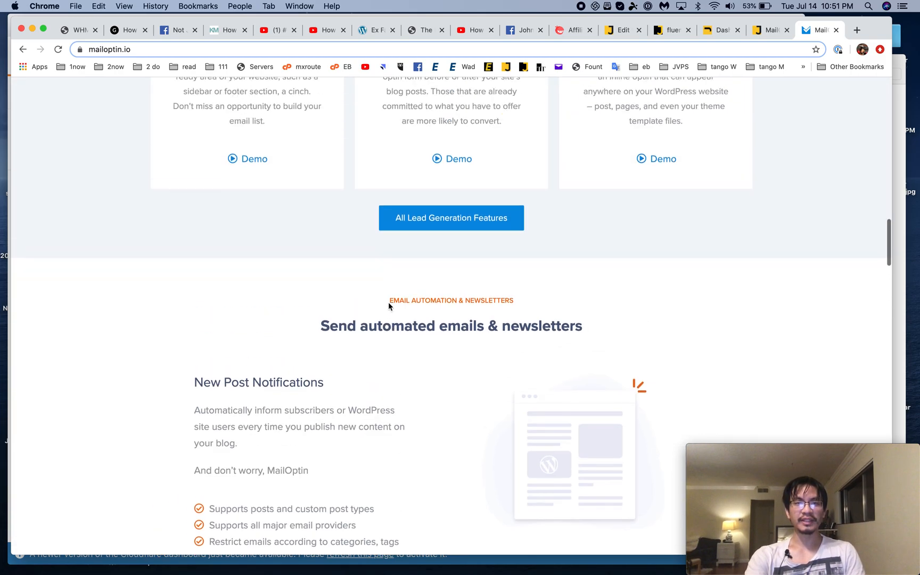
scroll(up, 3)
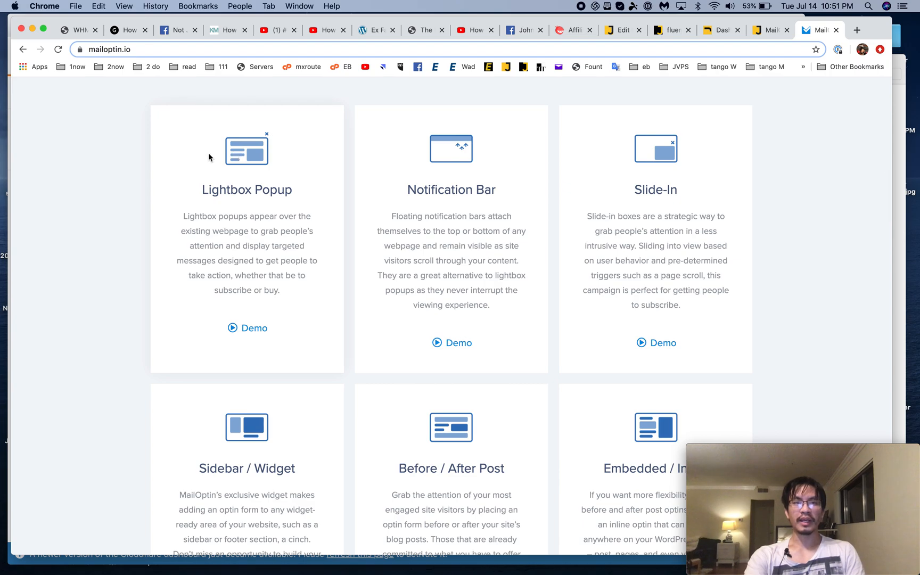
mouse_move(426, 147)
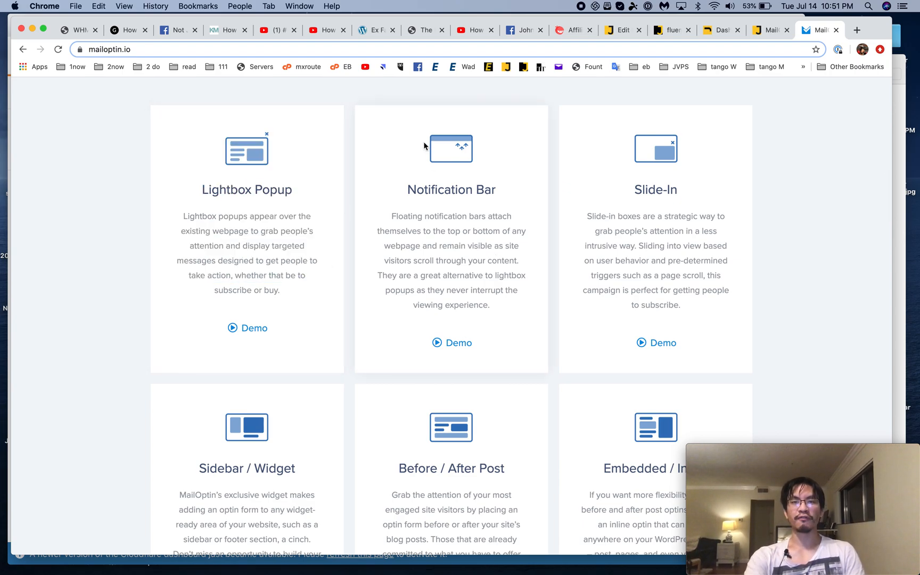
mouse_move(446, 305)
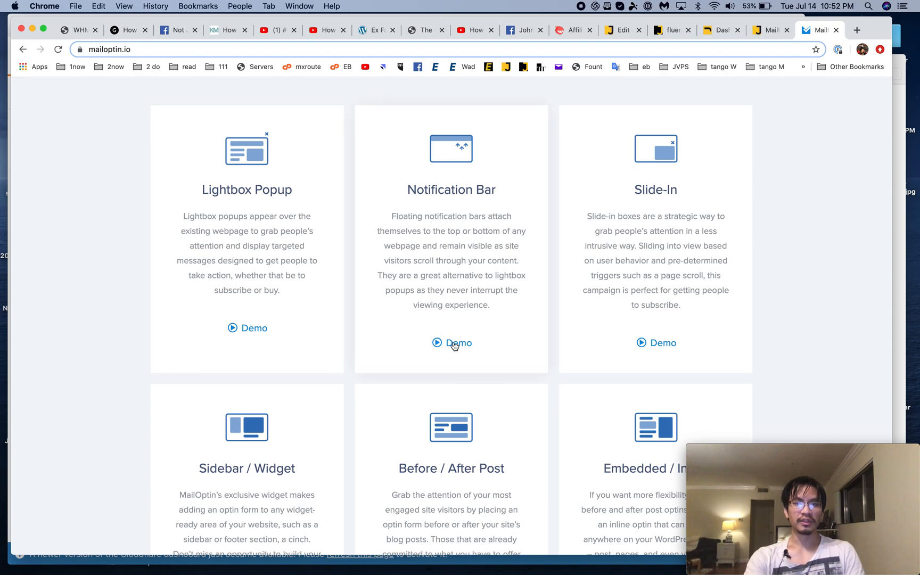
mouse_move(254, 329)
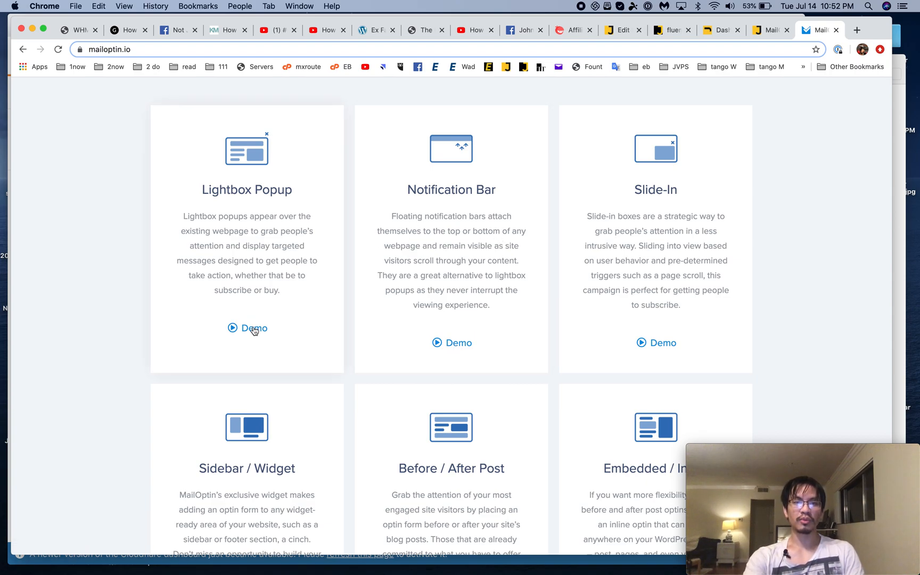
mouse_move(663, 355)
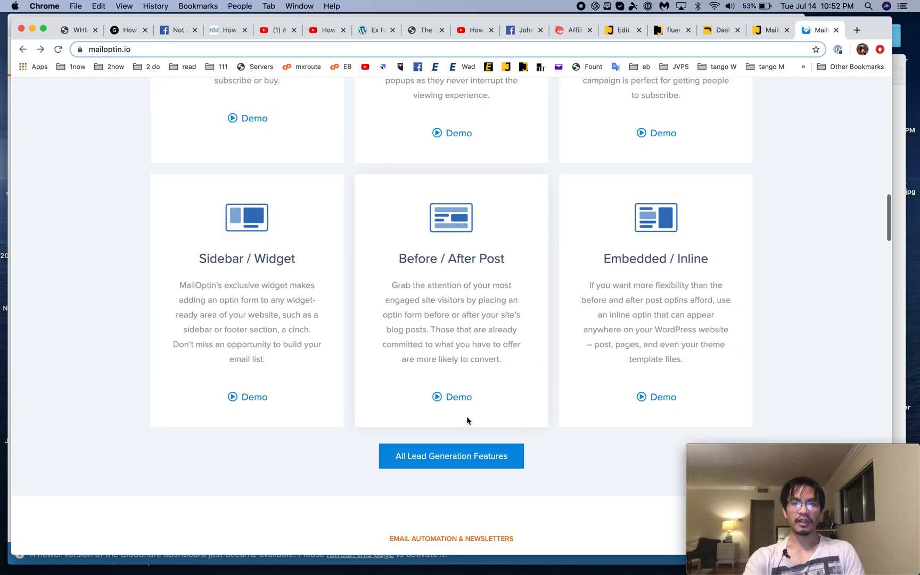
- Browse the Before / After Post demo page, then go back to the homepage
click(451, 396)
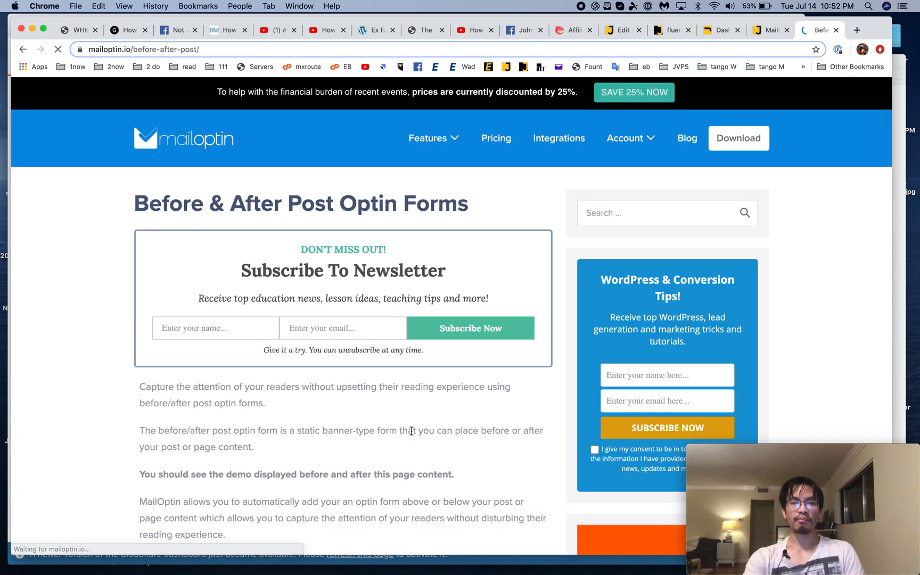
scroll(down, 3)
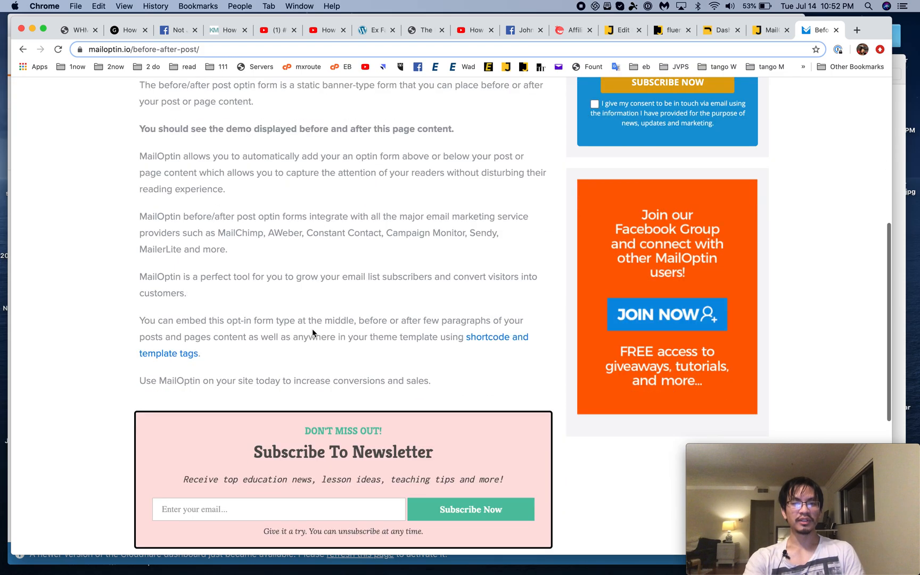
scroll(down, 3)
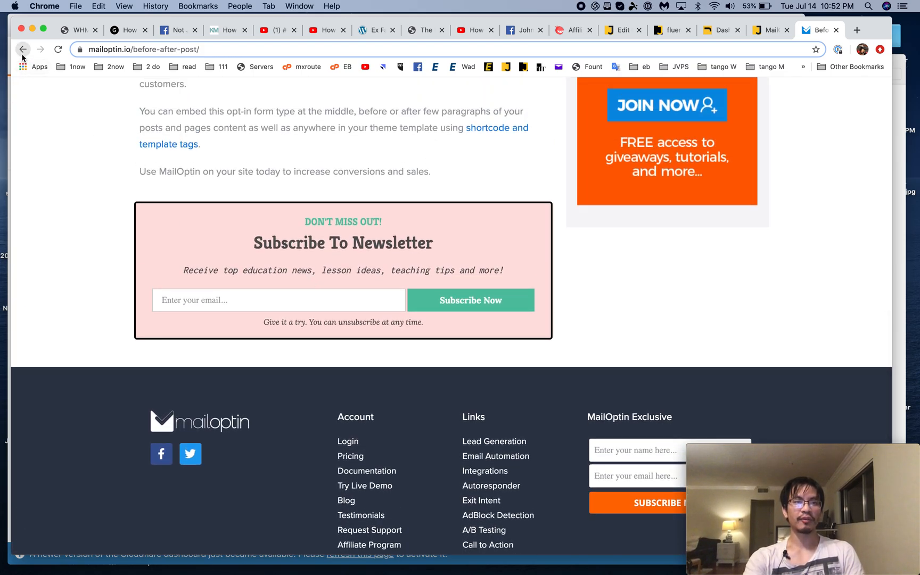
click(22, 49)
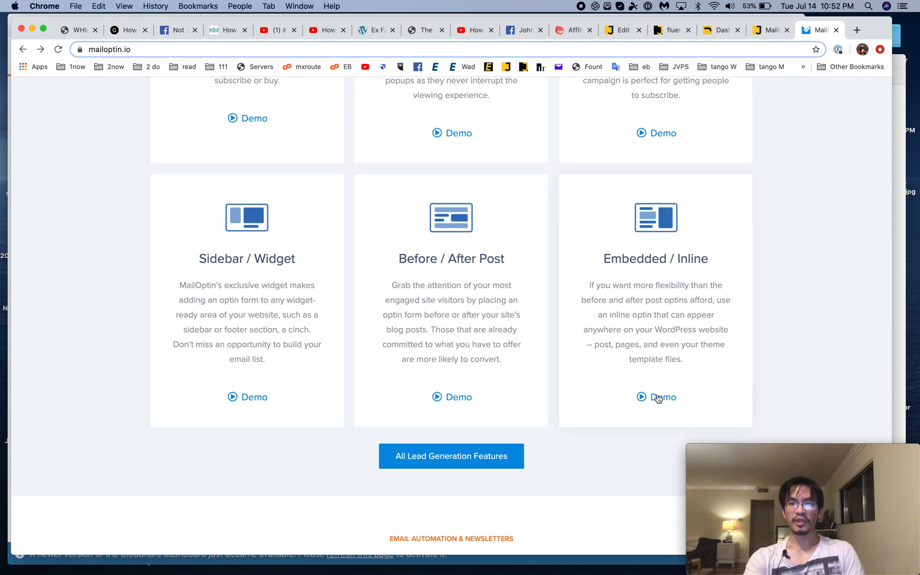
- Browse the Embedded / Inline opt-in forms demo page
click(656, 397)
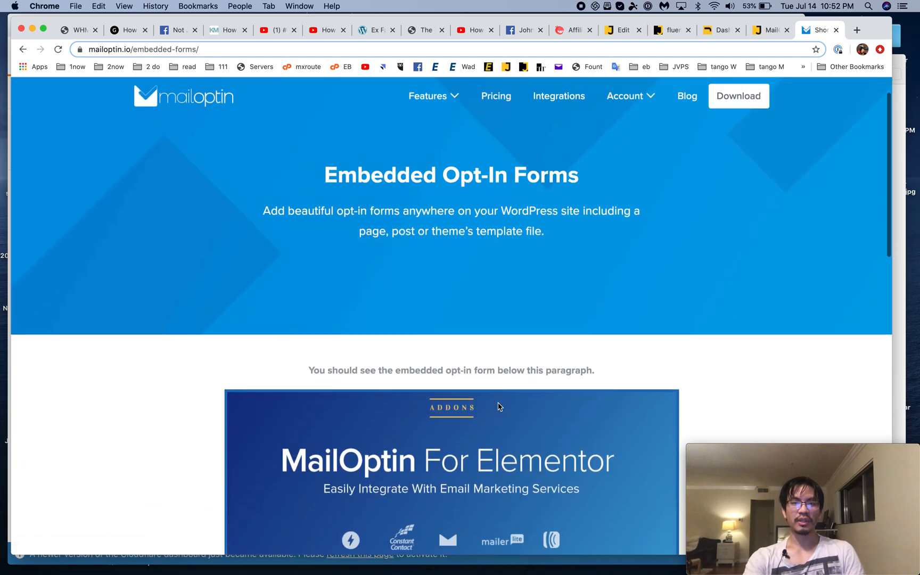
scroll(down, 3)
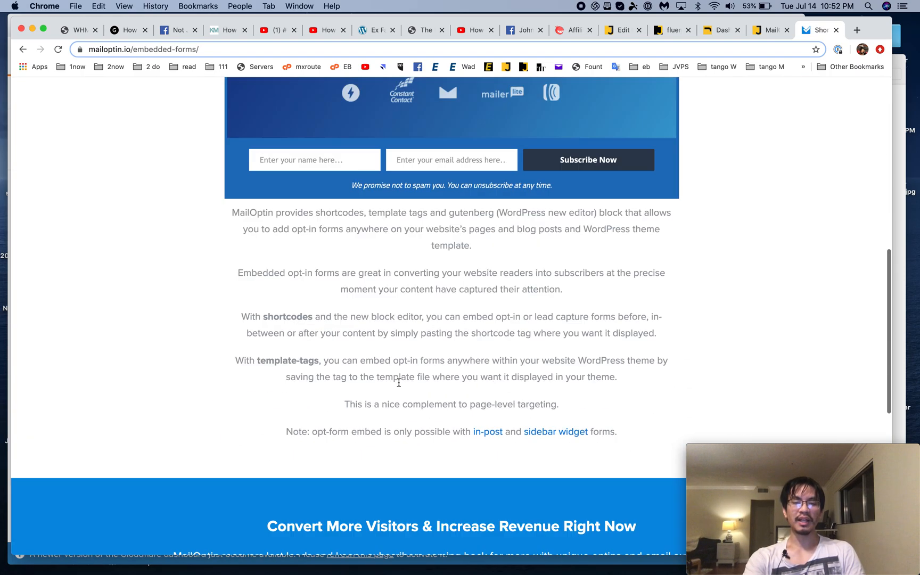
scroll(up, 3)
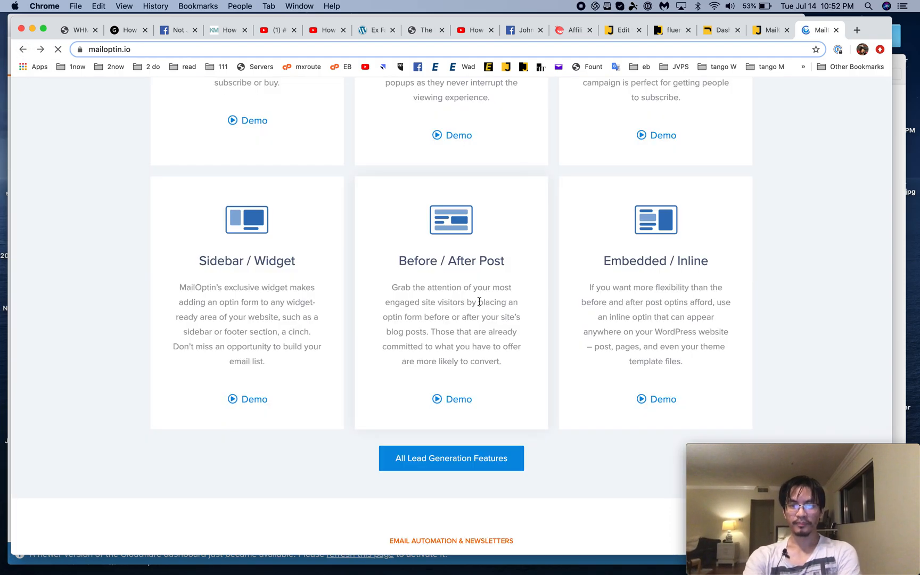
scroll(down, 3)
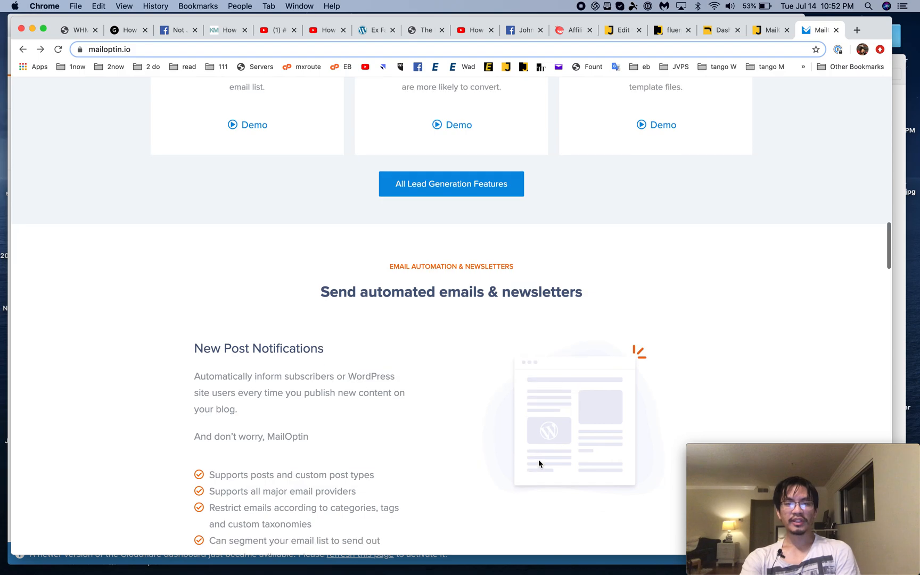
scroll(down, 3)
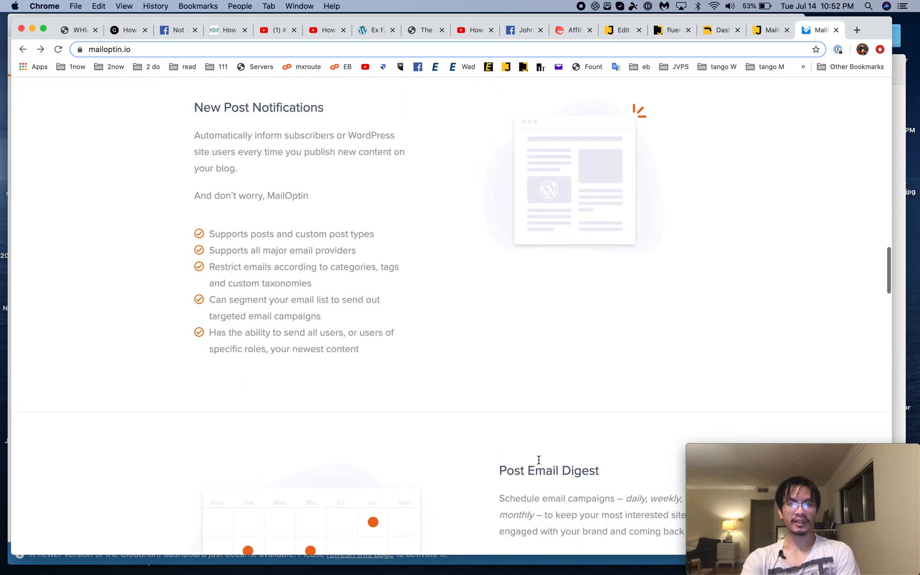
scroll(up, 3)
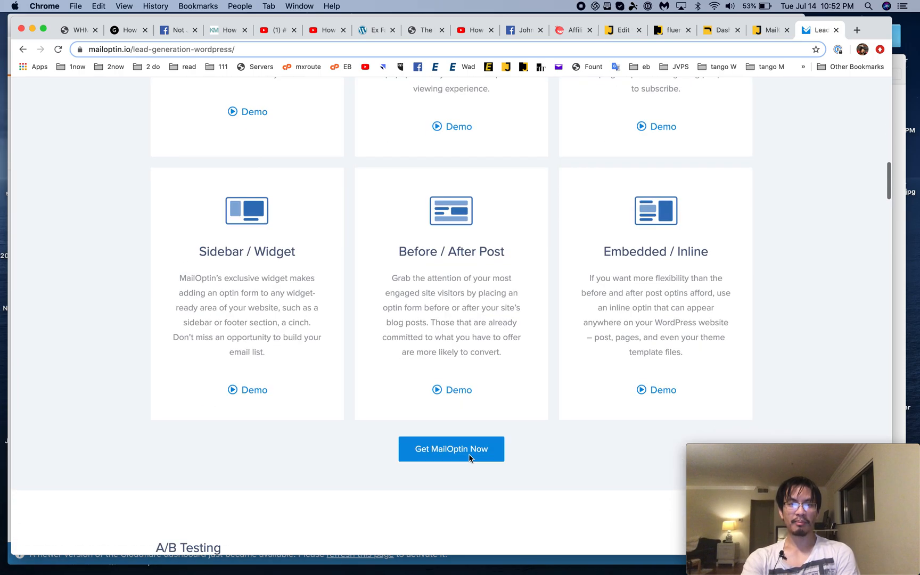
scroll(down, 3)
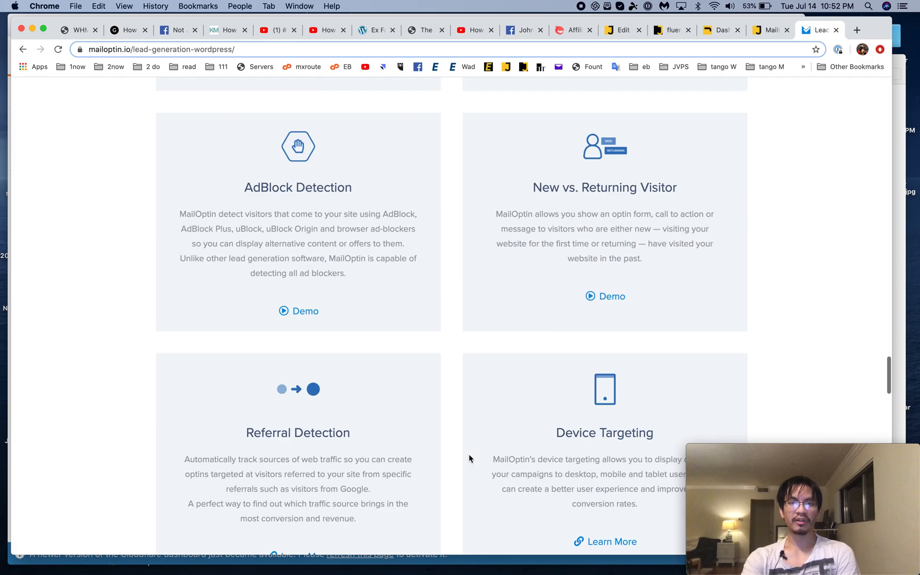
scroll(up, 3)
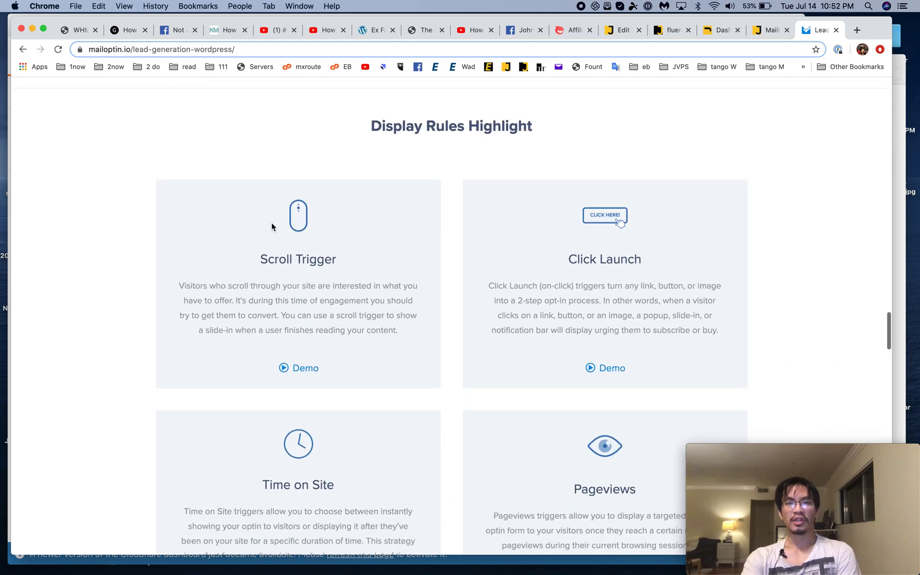
scroll(down, 3)
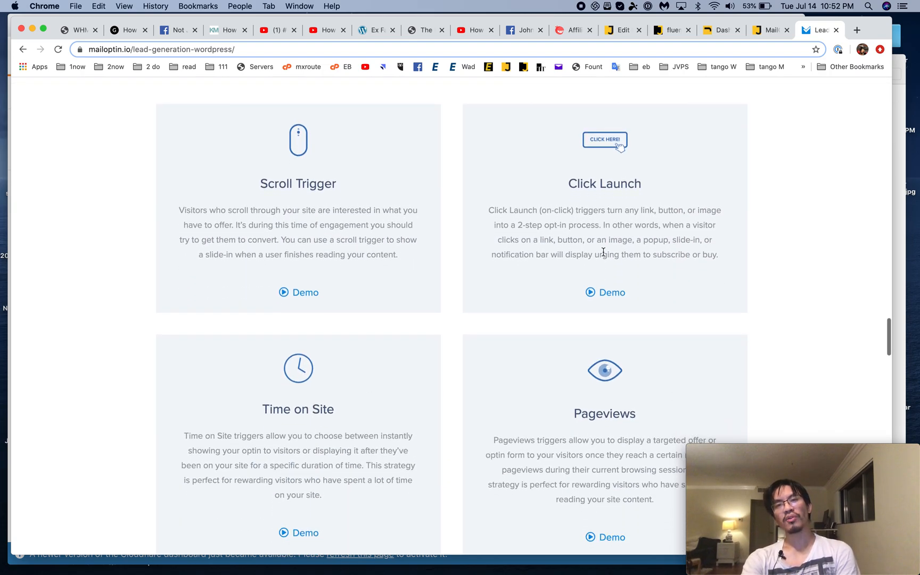
scroll(down, 3)
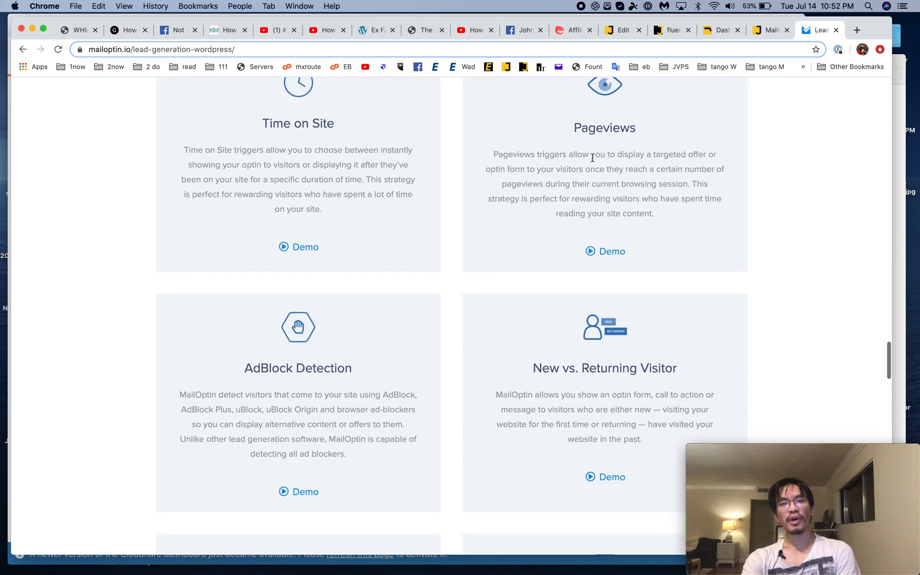
scroll(up, 3)
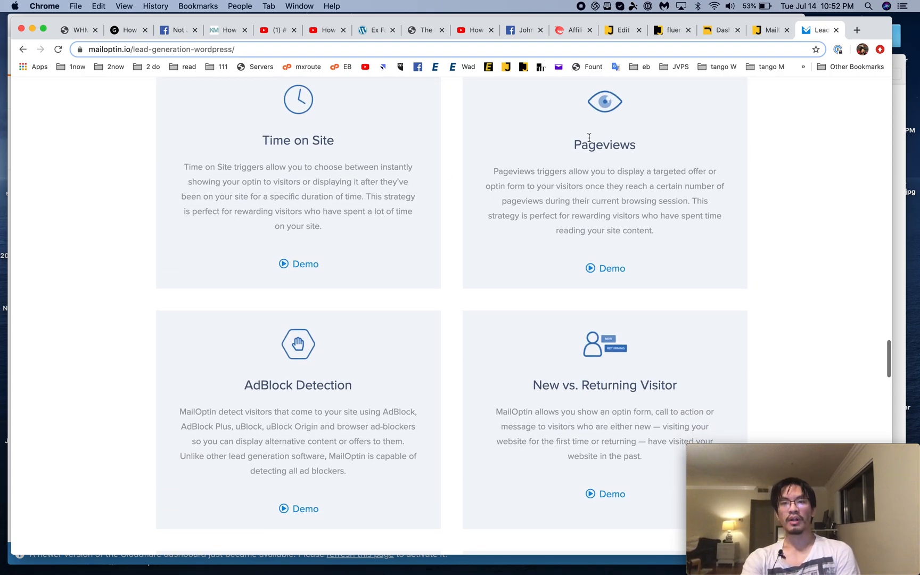
scroll(down, 3)
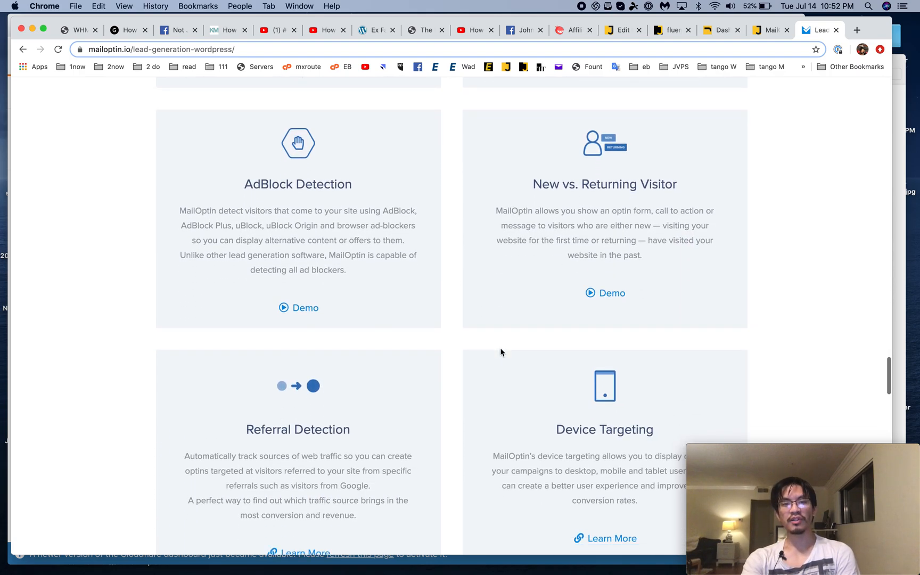
scroll(down, 3)
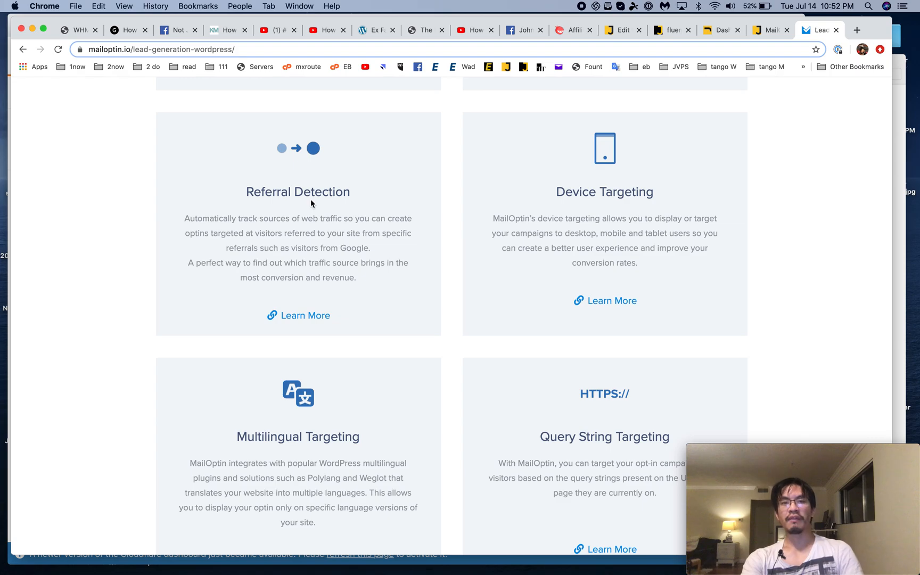
mouse_move(327, 280)
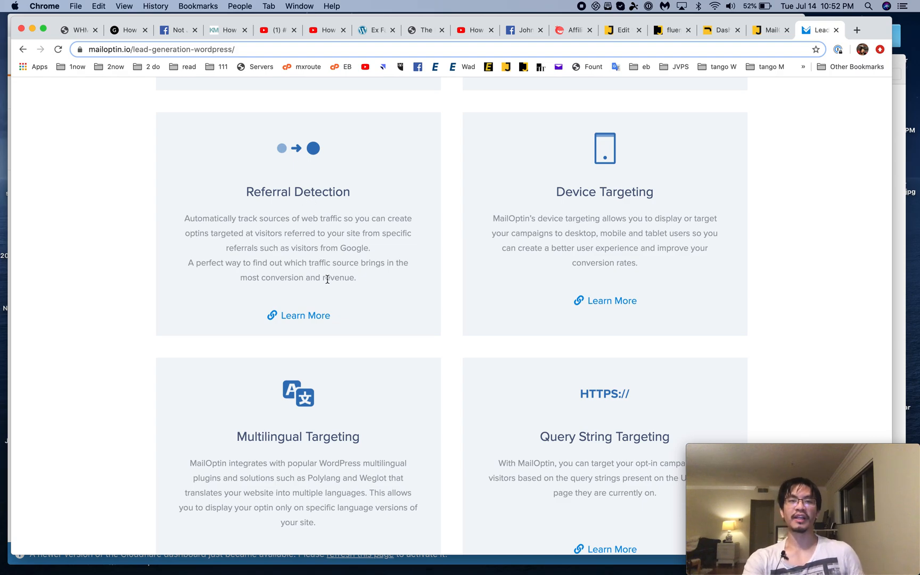
scroll(down, 3)
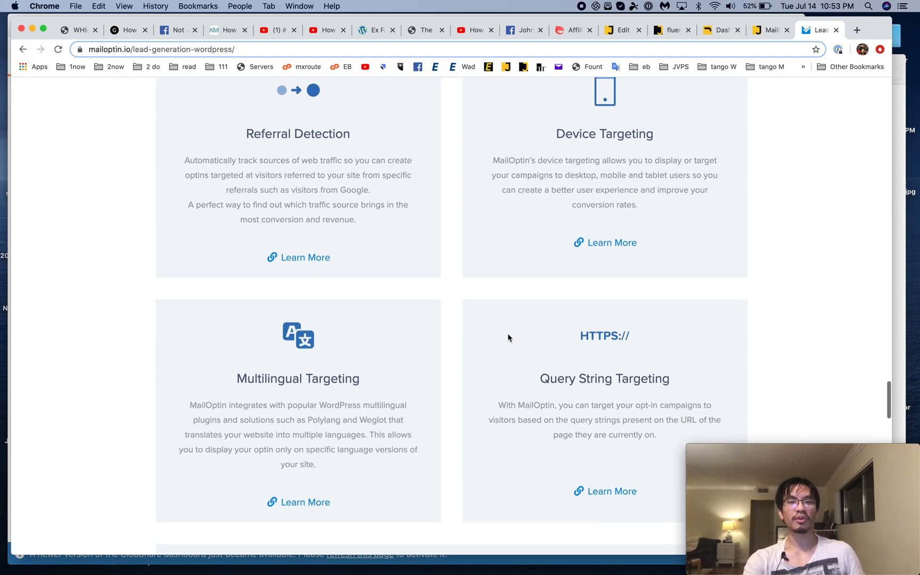
mouse_move(331, 374)
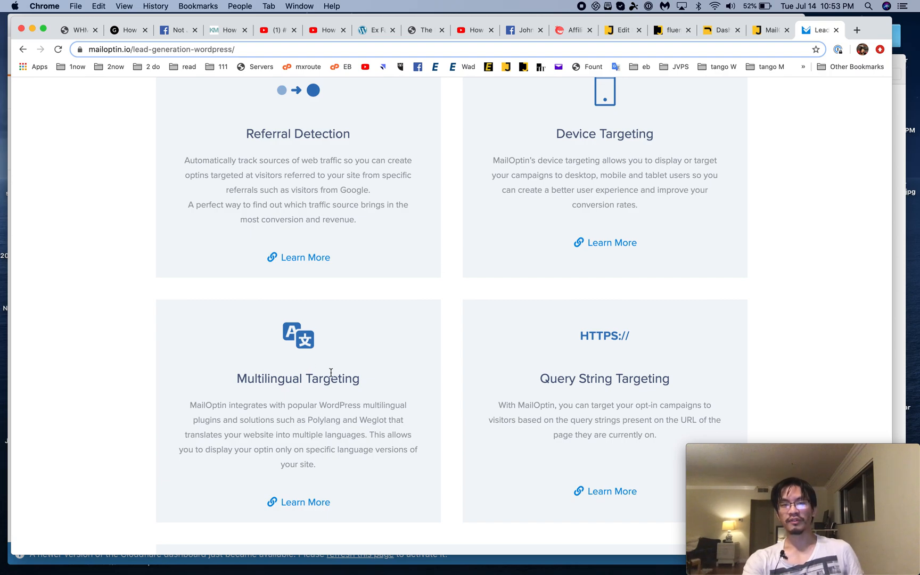
scroll(up, 3)
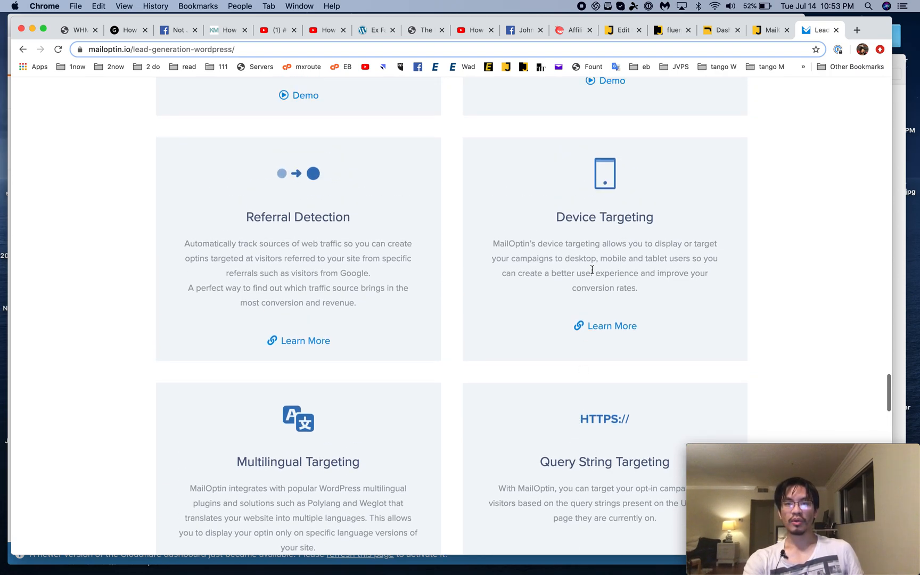
scroll(down, 3)
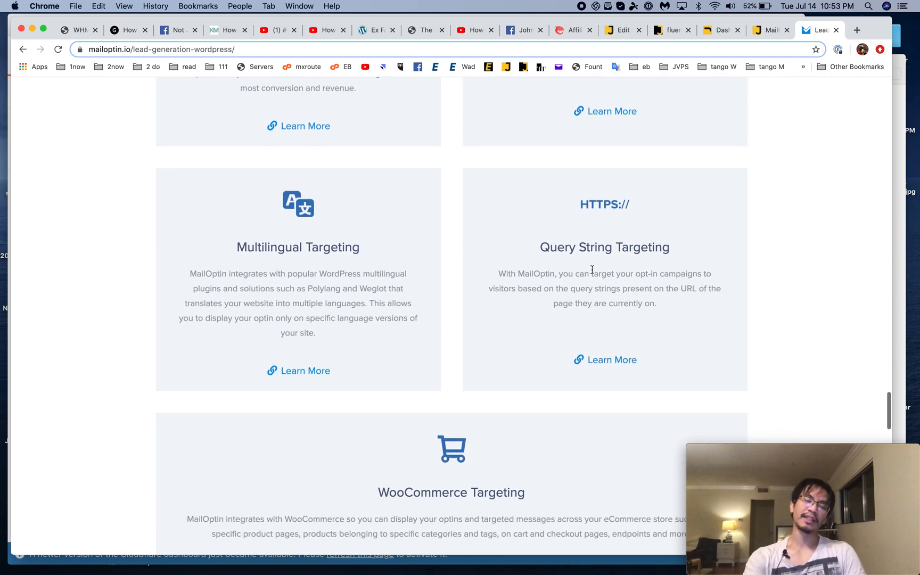
scroll(down, 3)
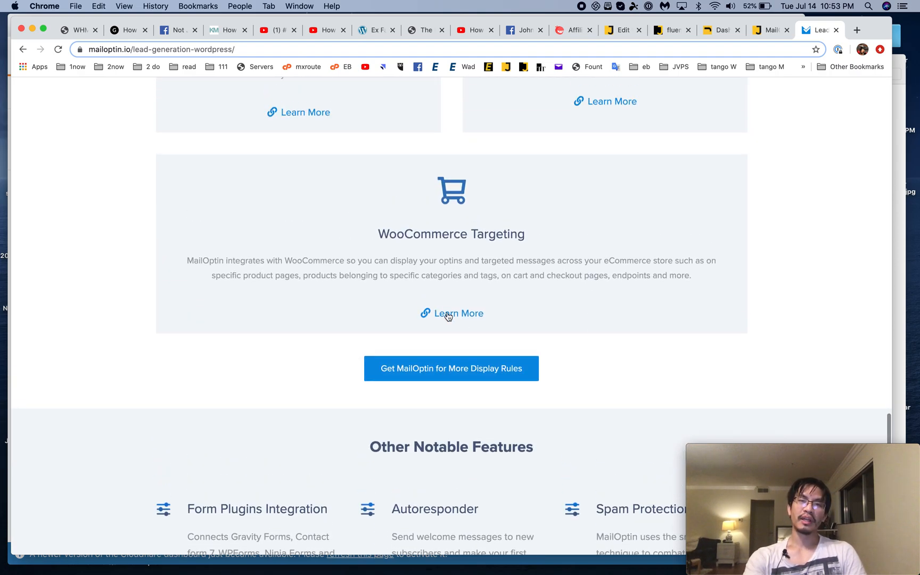
scroll(down, 3)
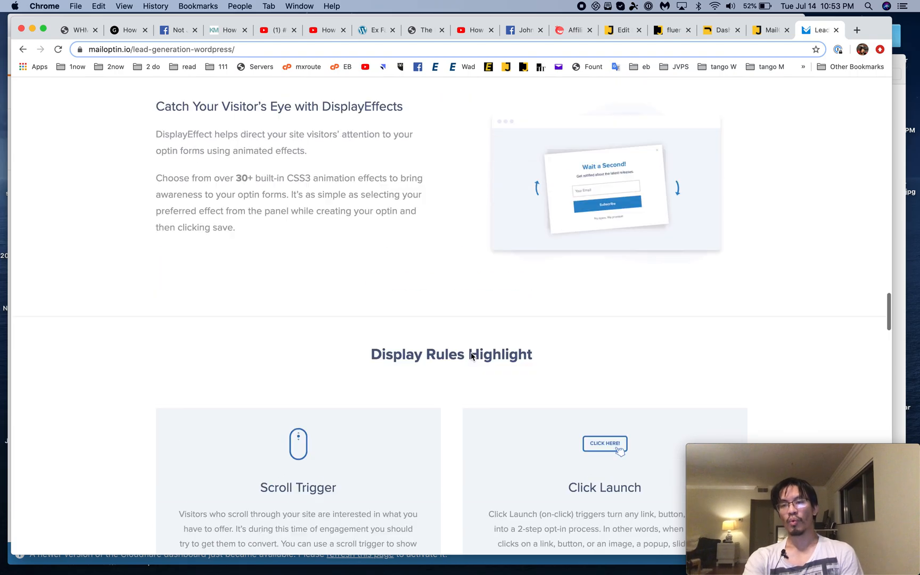
scroll(up, 3)
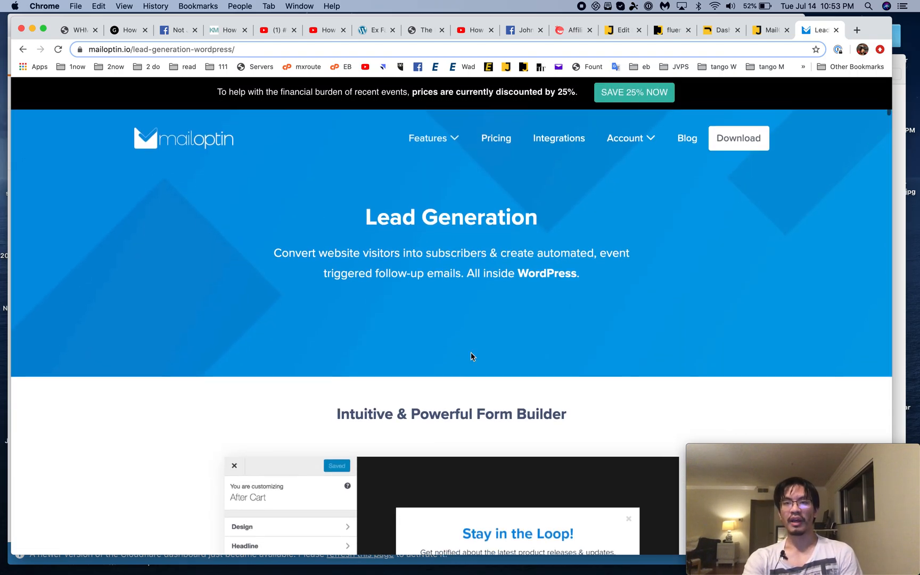
mouse_move(551, 147)
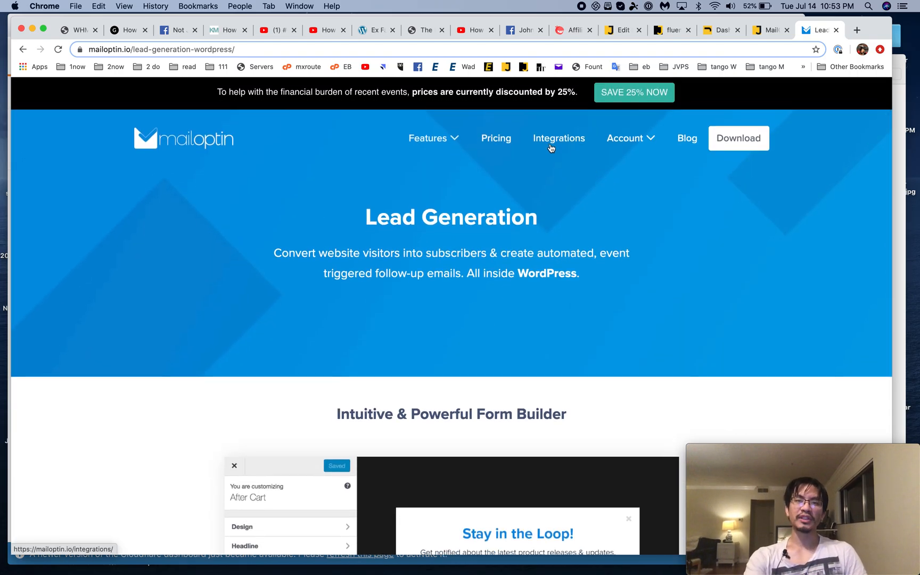
- Open Integrations and browse supported providers like Mailchimp, AWeber, ConvertKit and WooCommerce
click(558, 138)
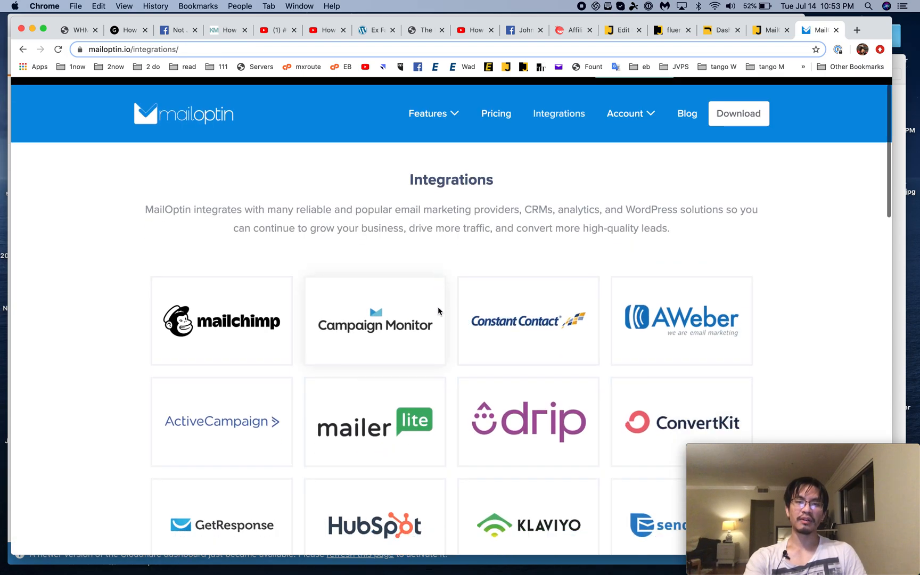
scroll(down, 3)
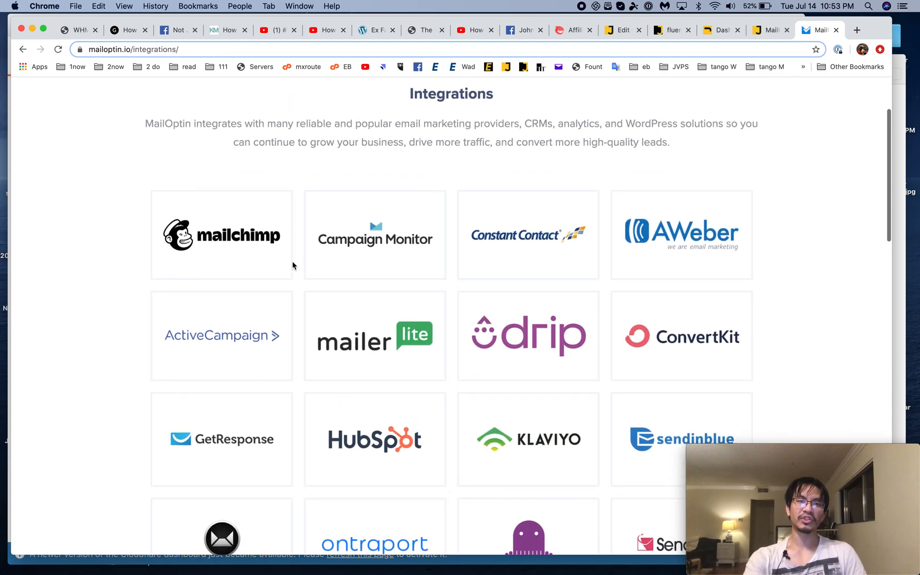
scroll(down, 3)
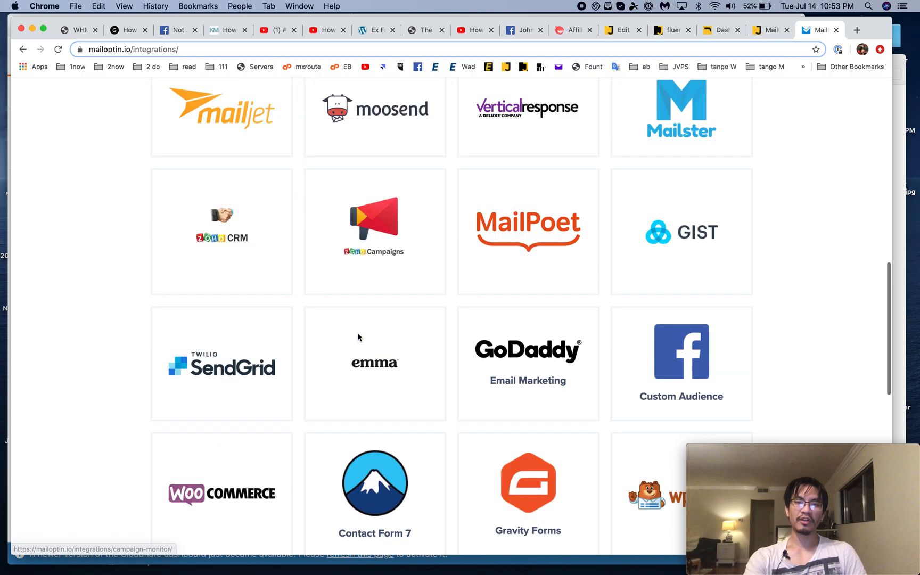
scroll(up, 3)
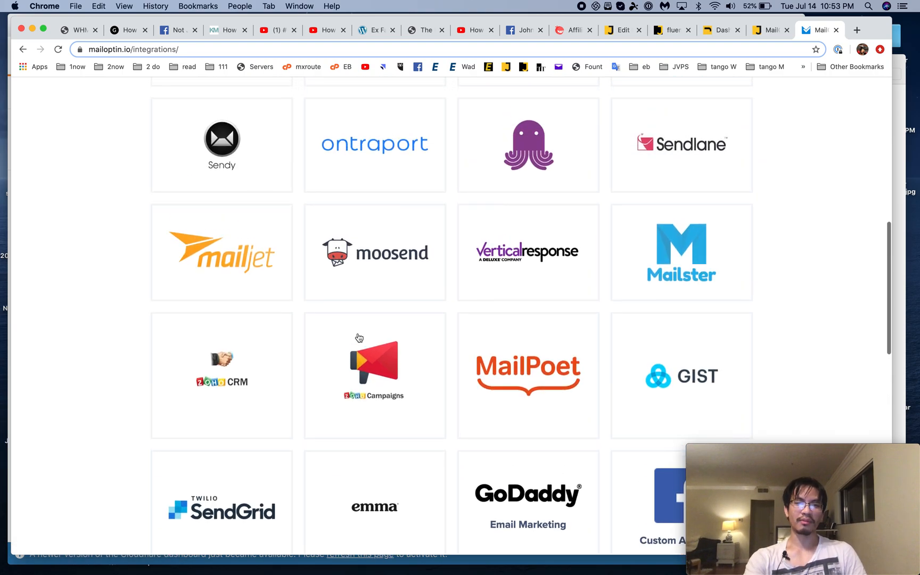
scroll(up, 3)
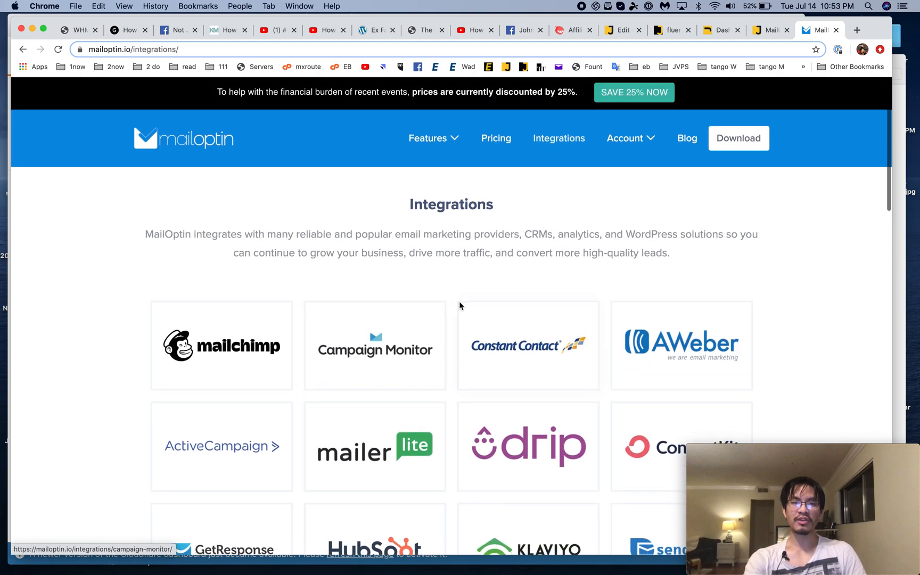
click(625, 138)
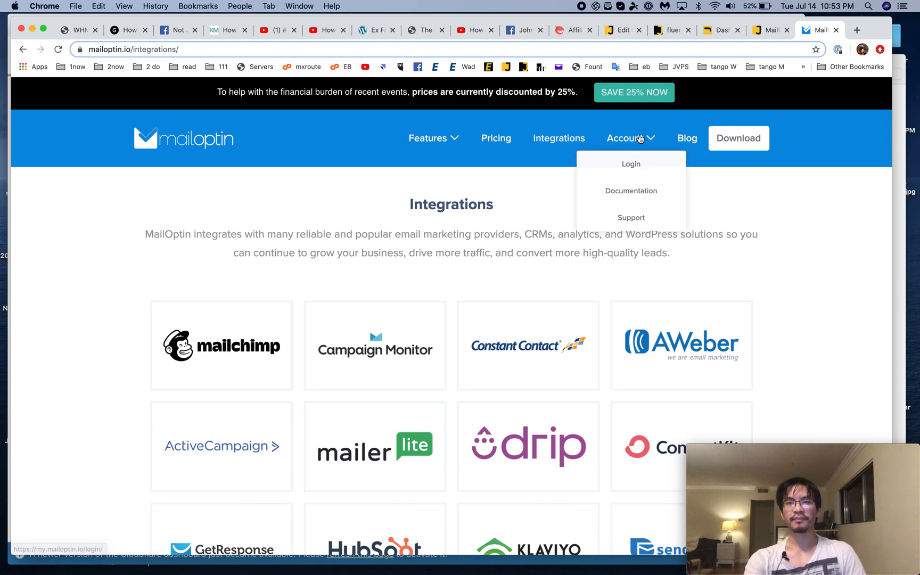
click(631, 163)
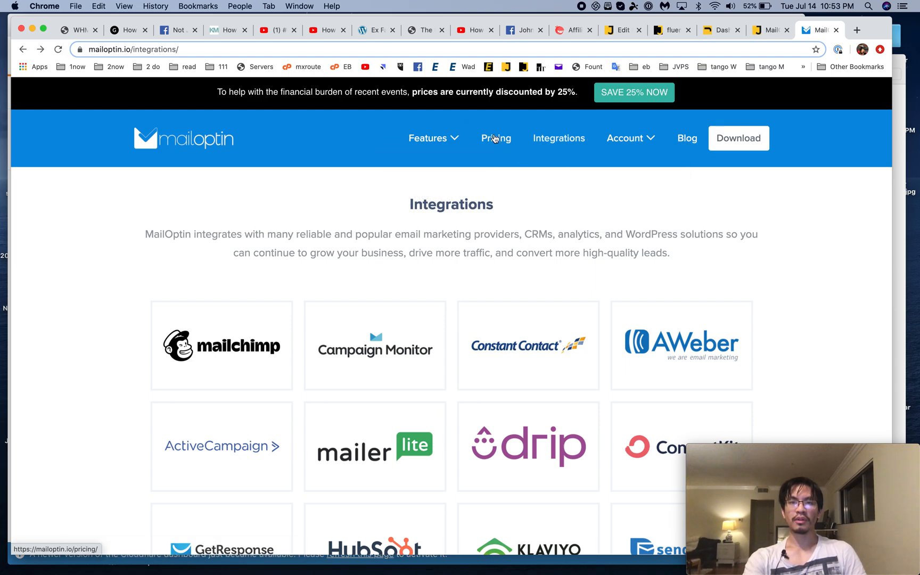
- Open Pricing and compare Agency $299, Pro $149.25 and Standard $59.25 yearly plans
click(495, 138)
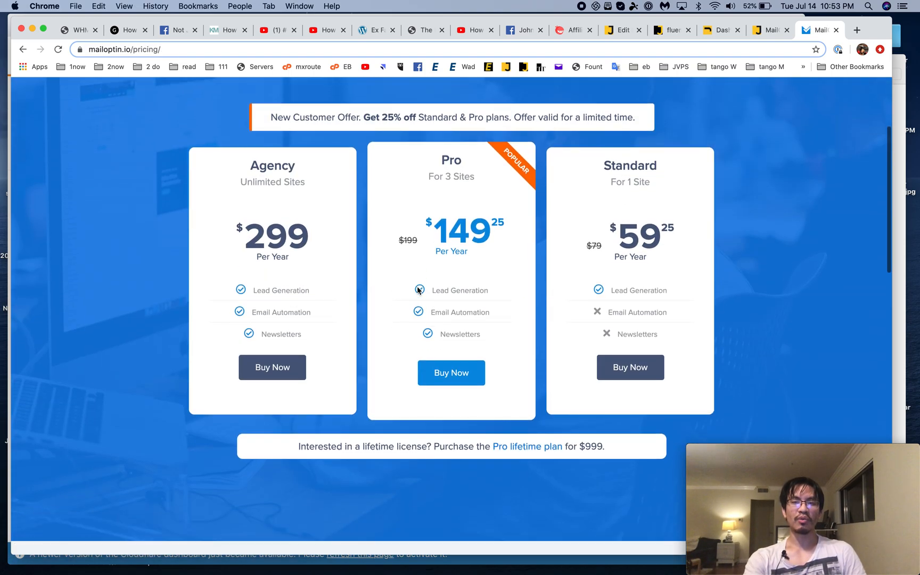
scroll(down, 3)
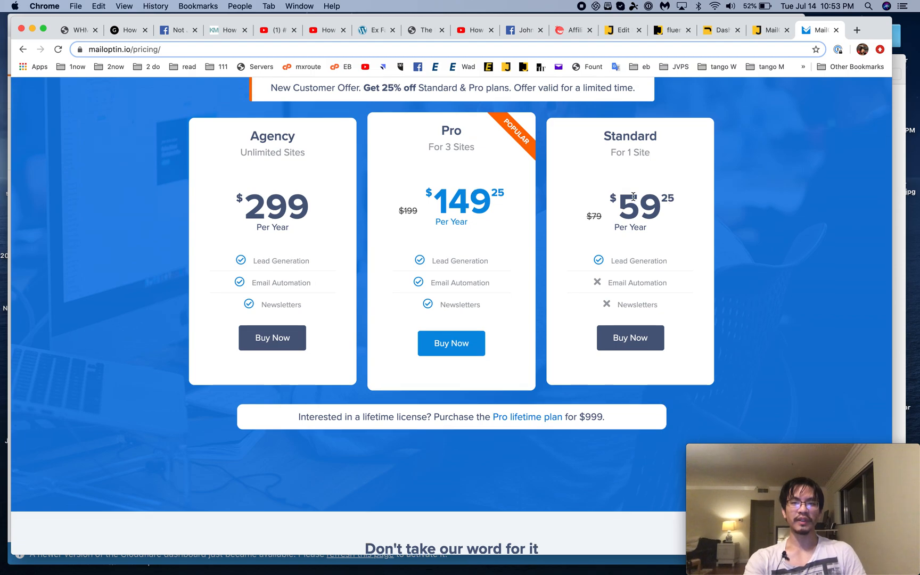
scroll(up, 3)
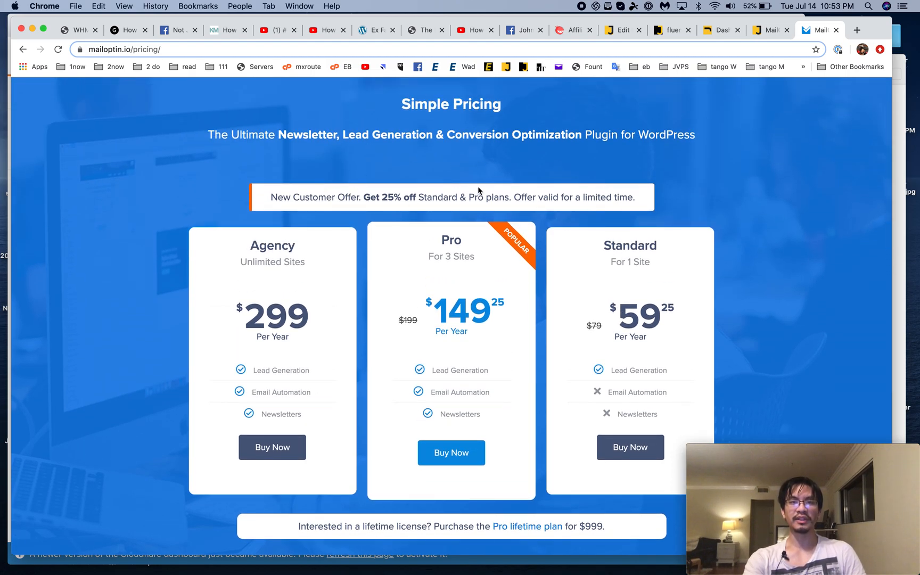
scroll(down, 3)
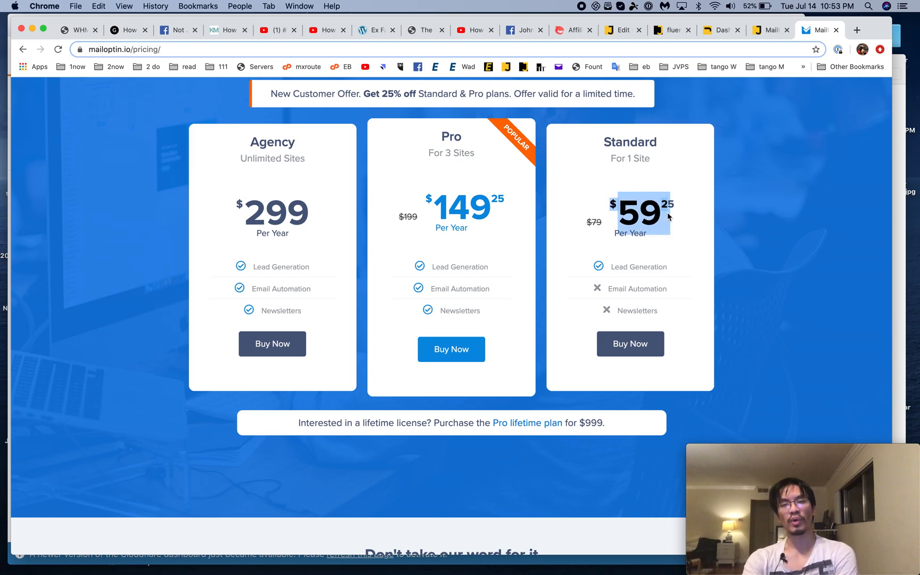
scroll(up, 3)
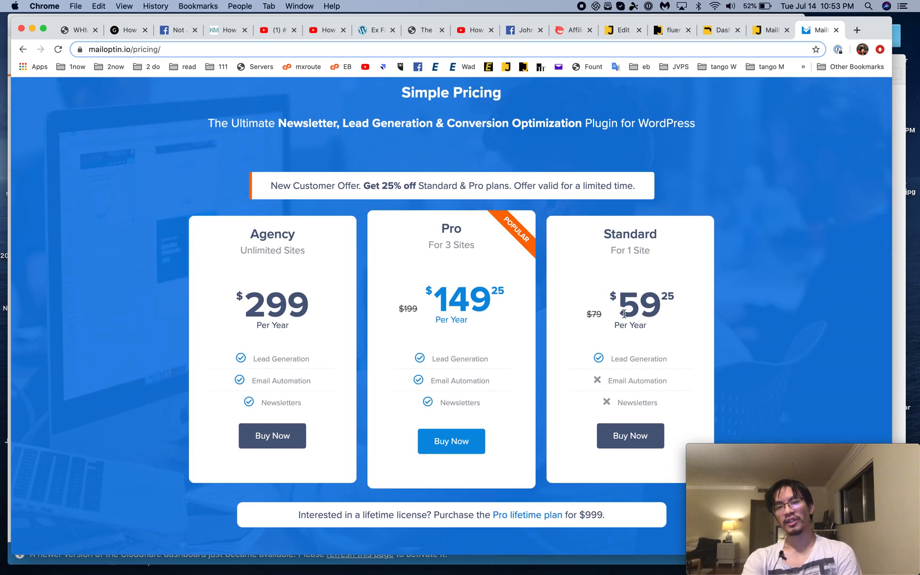
double_click(637, 307)
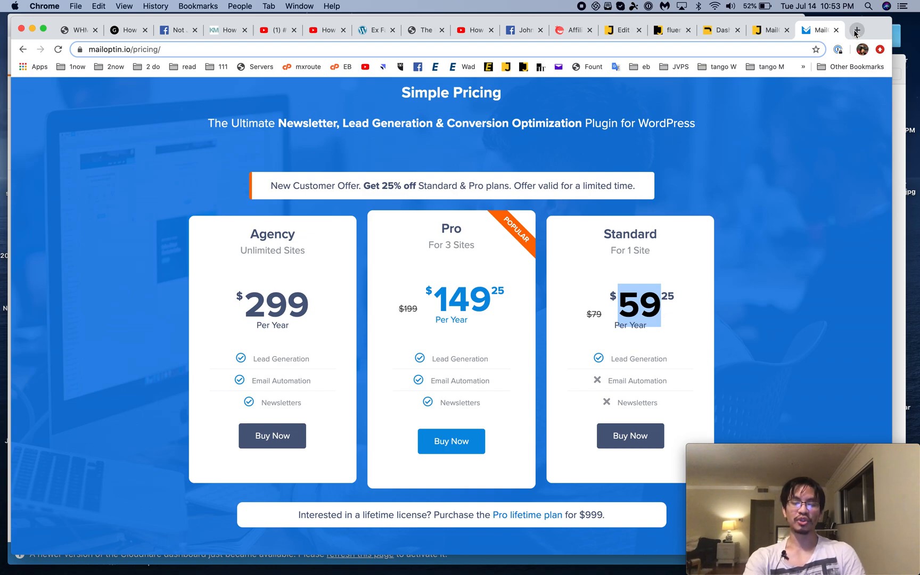
mouse_move(856, 30)
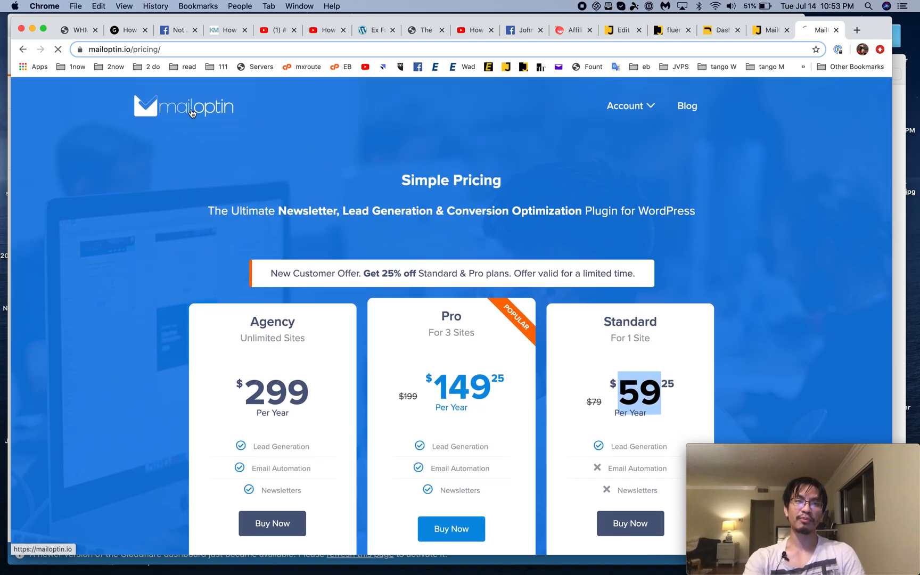
- Switch to the test site's WordPress dashboard and log back in with the saved account
click(183, 105)
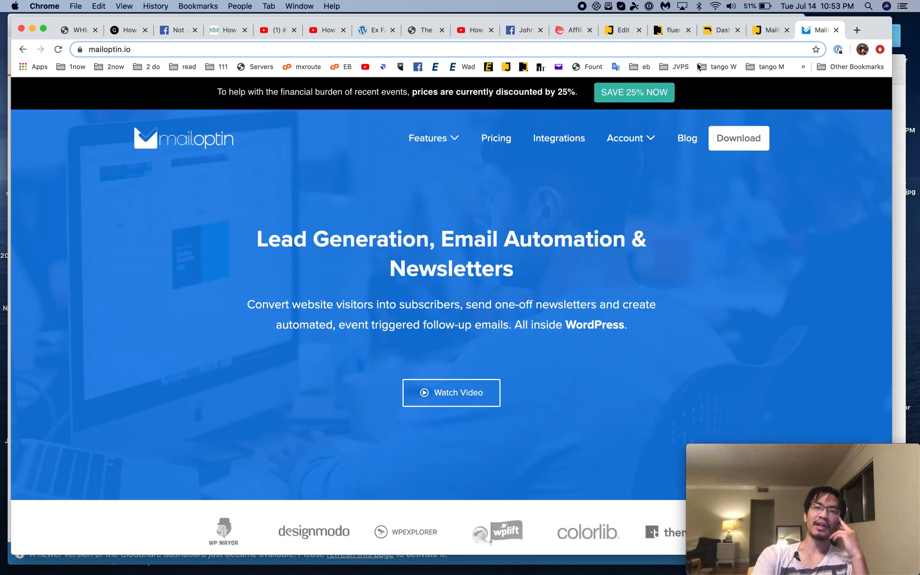
click(770, 30)
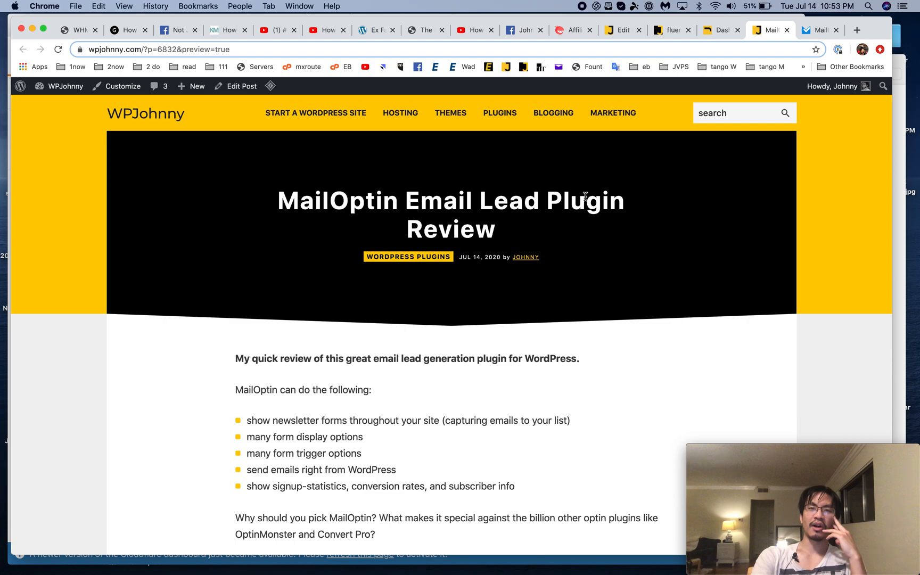
click(721, 30)
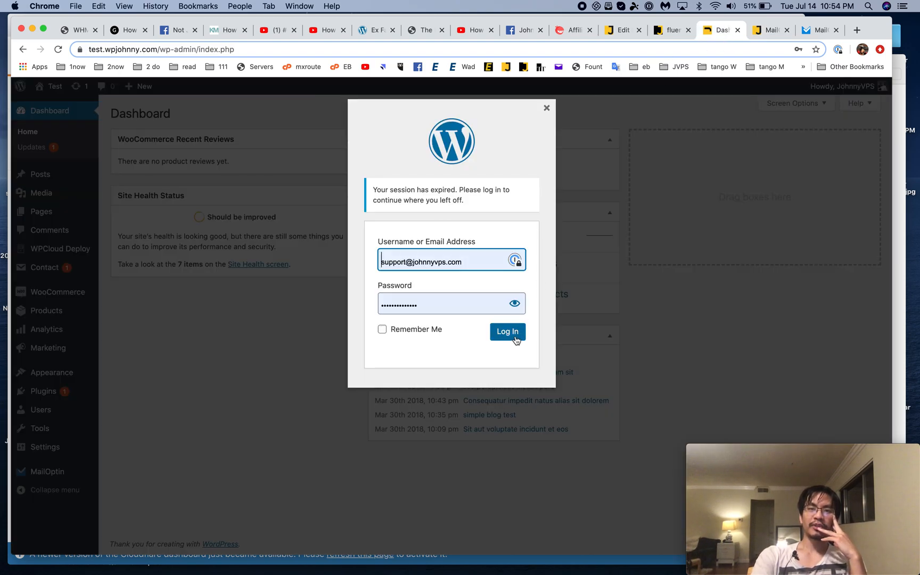
click(506, 331)
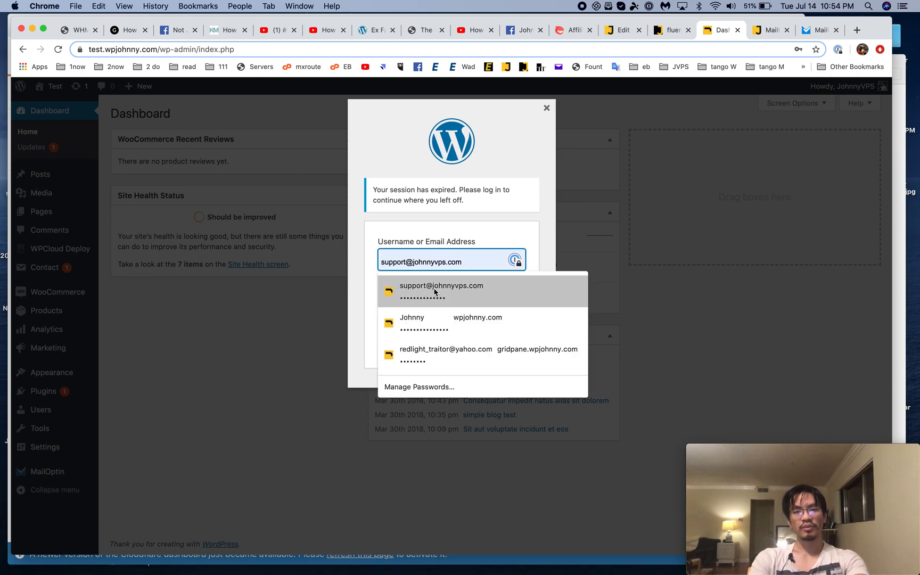
click(441, 290)
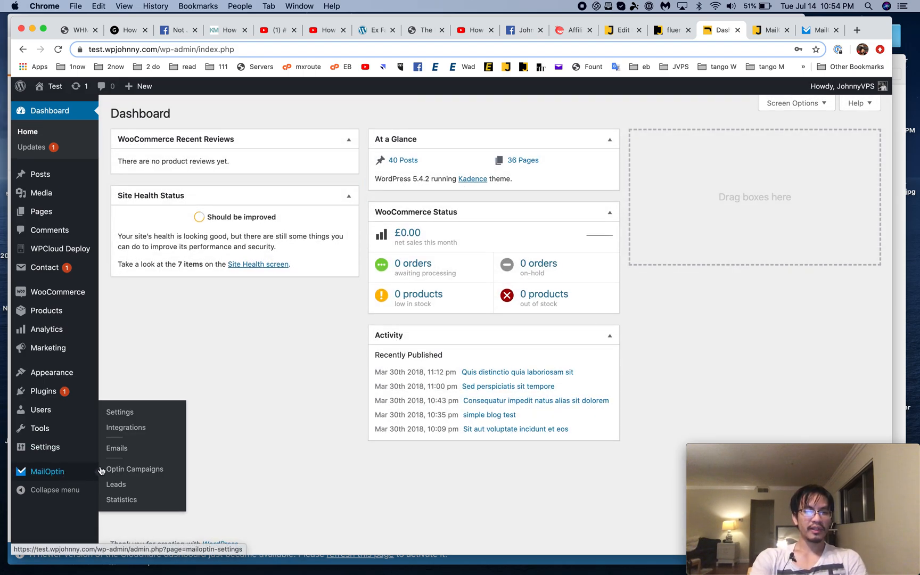
mouse_move(116, 448)
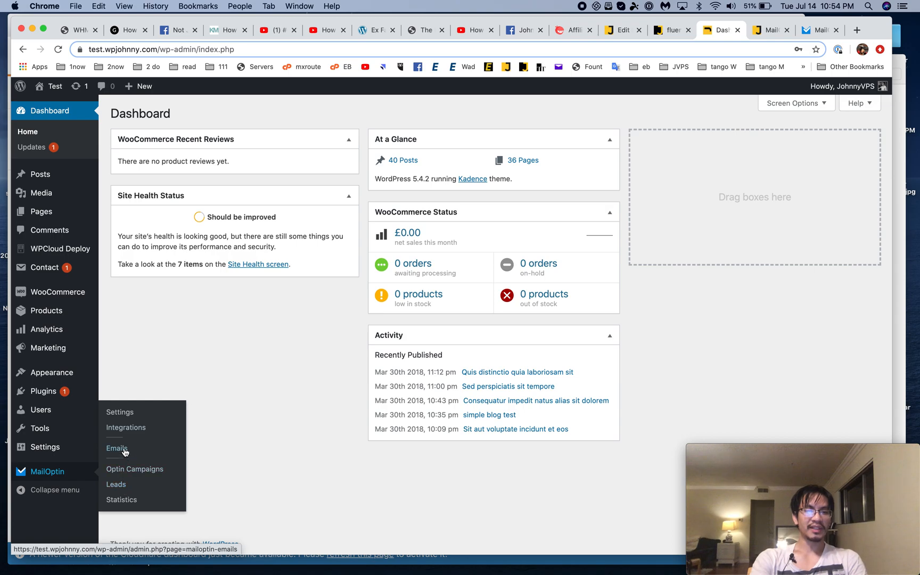
mouse_move(115, 483)
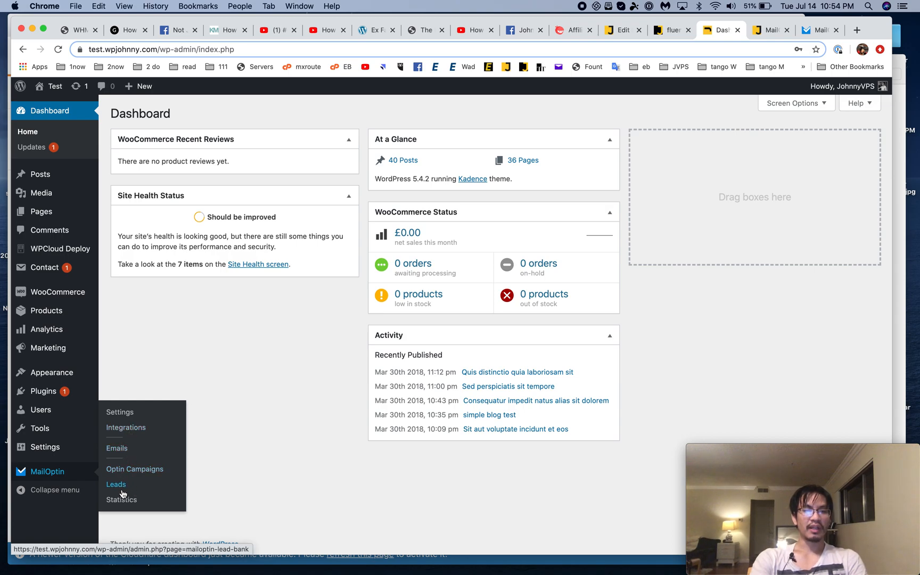
mouse_move(116, 449)
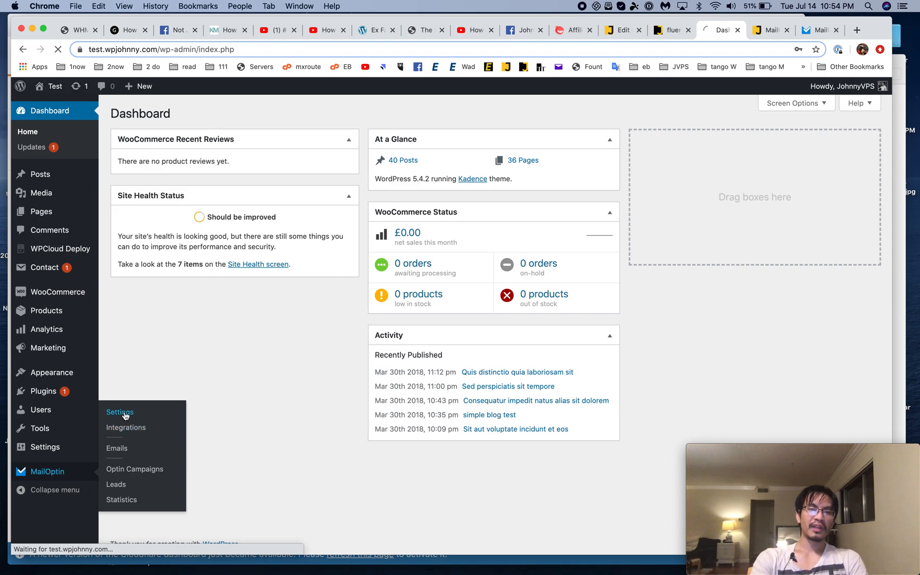
- Review Optin Campaign and reCAPTCHA settings, then Campaign Monitor and MailerLite integration options
click(120, 412)
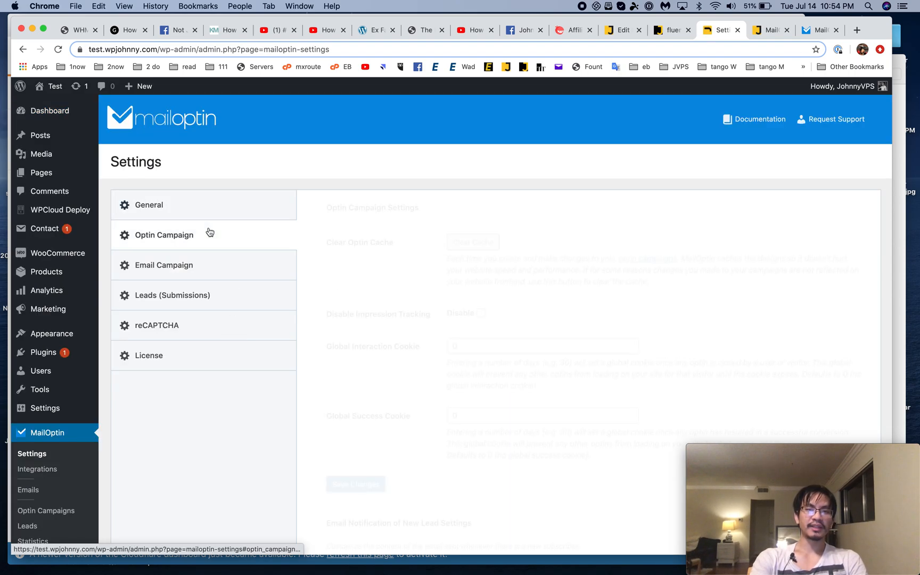
click(156, 325)
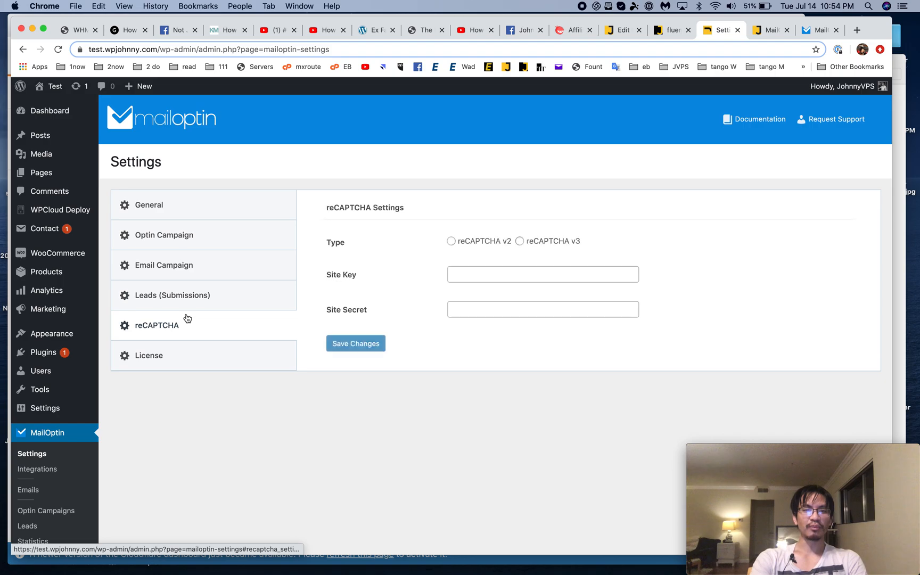
mouse_move(36, 469)
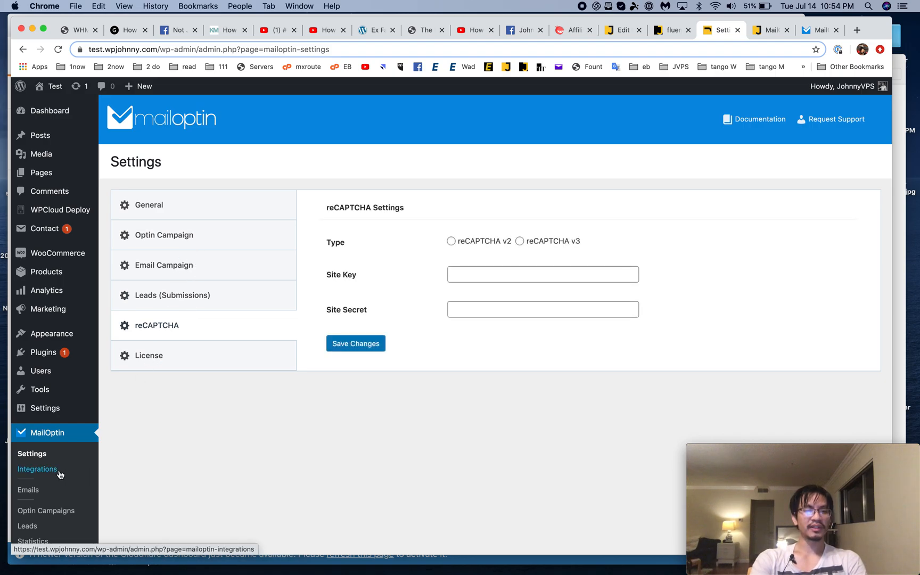
click(37, 469)
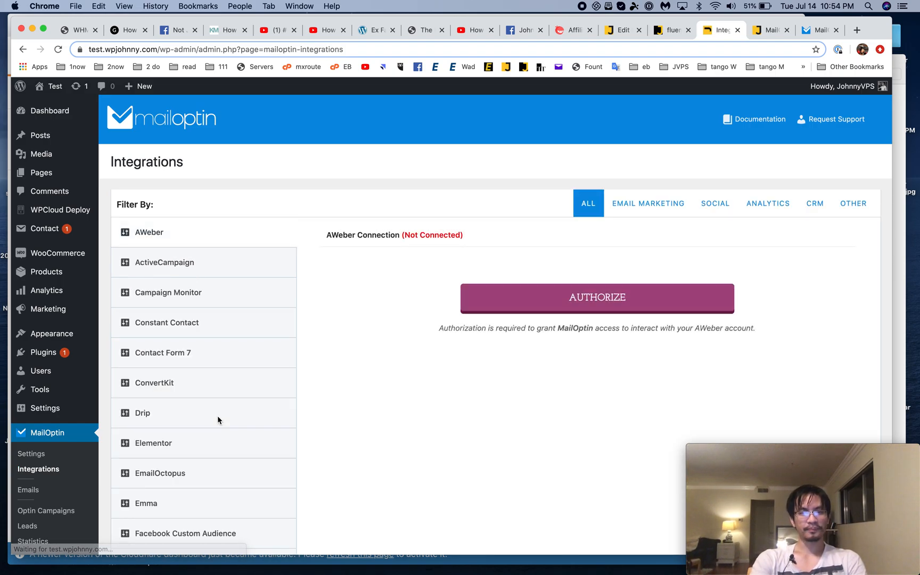
click(168, 292)
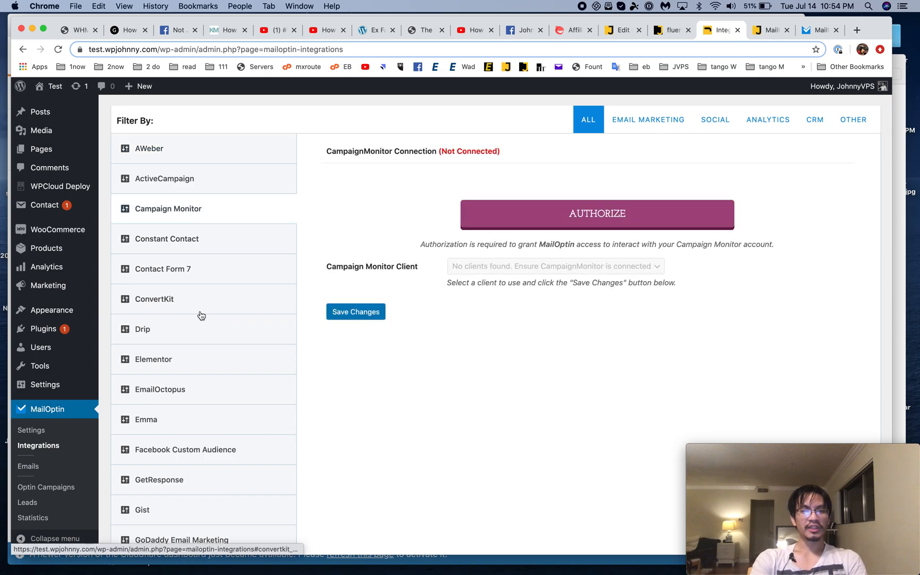
scroll(down, 3)
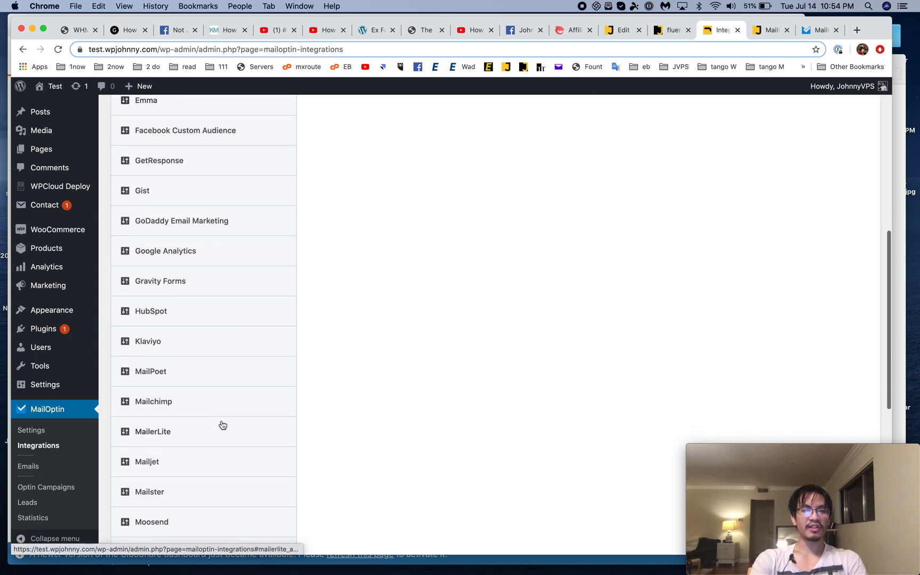
scroll(up, 3)
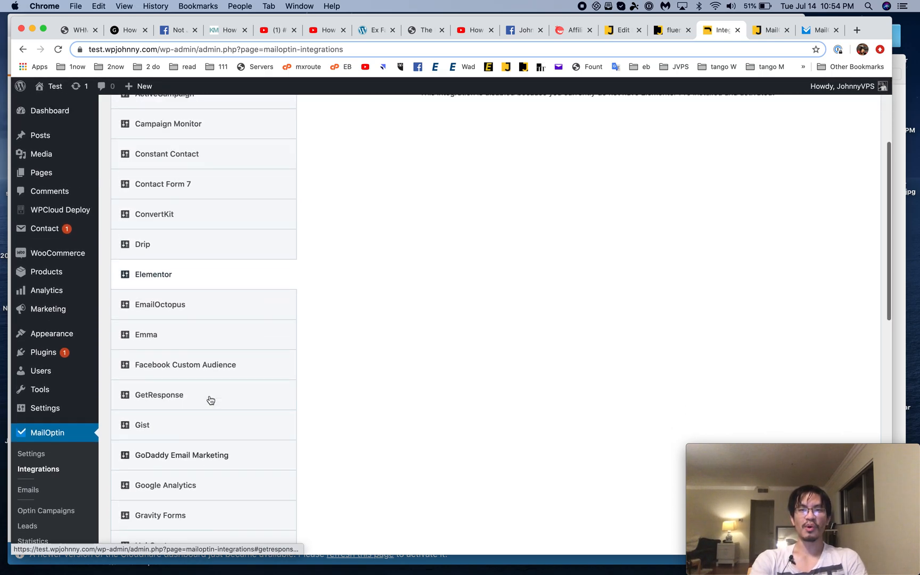
scroll(down, 3)
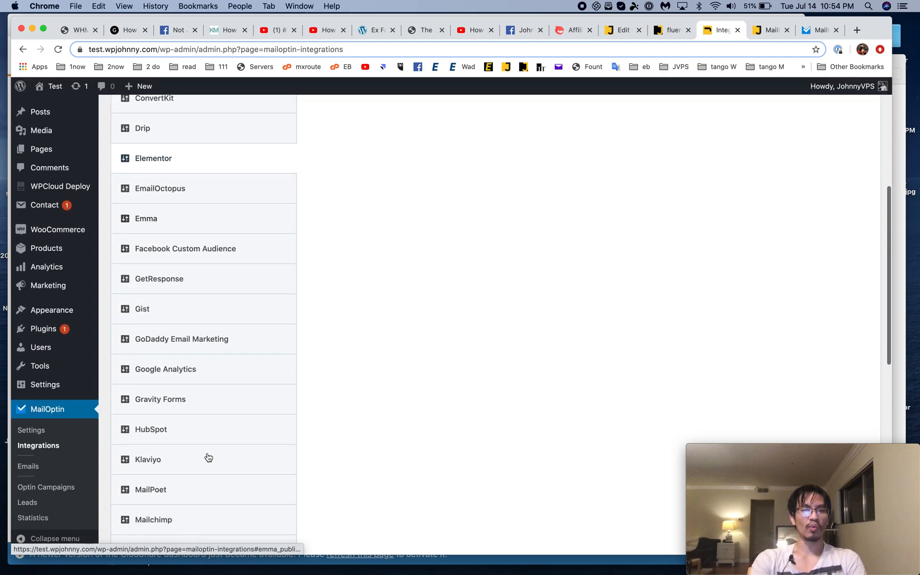
scroll(down, 3)
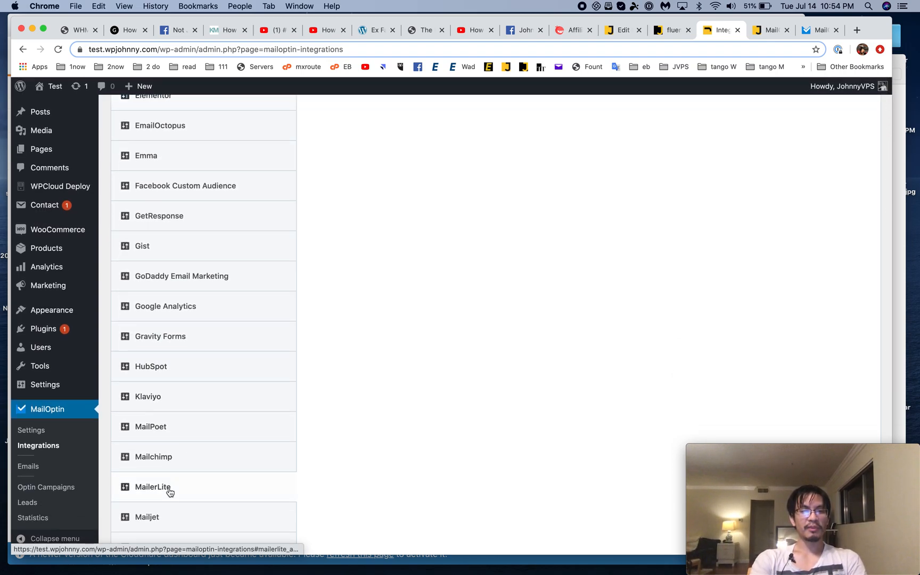
click(152, 487)
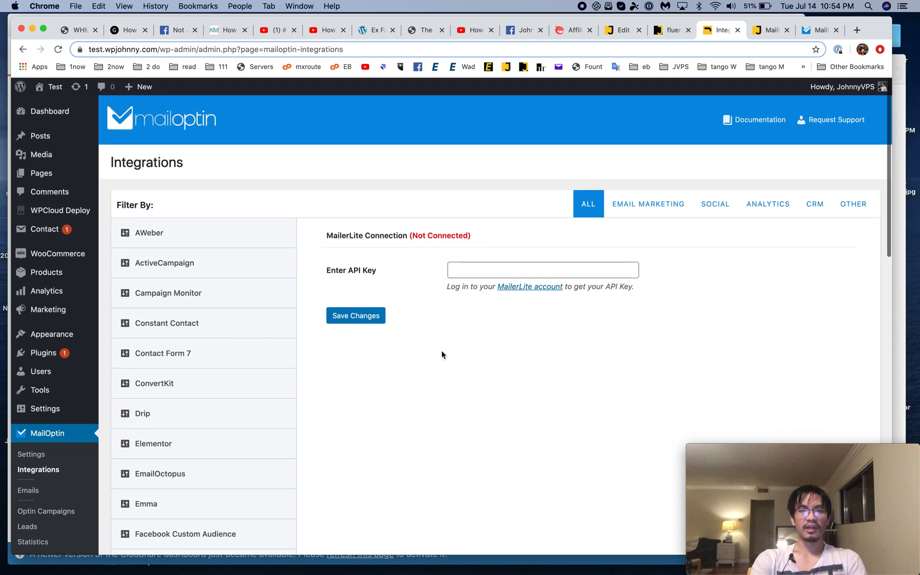
mouse_move(529, 287)
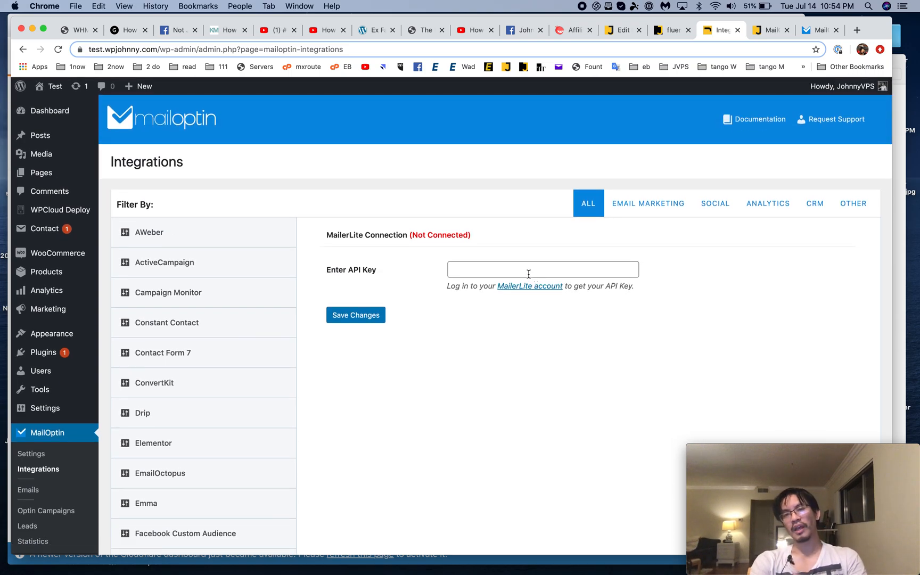
mouse_move(321, 476)
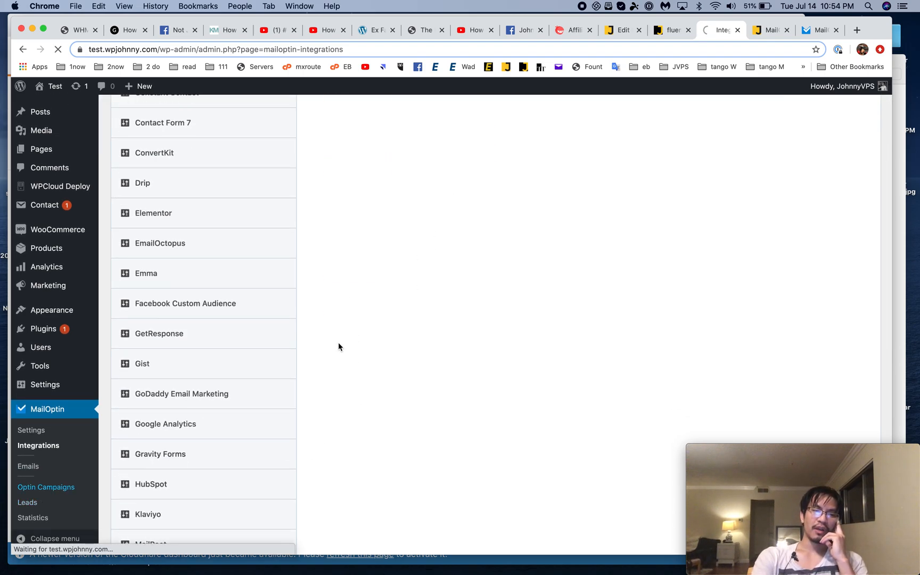
- Start a new optin campaign from the Optin Campaigns list
click(46, 487)
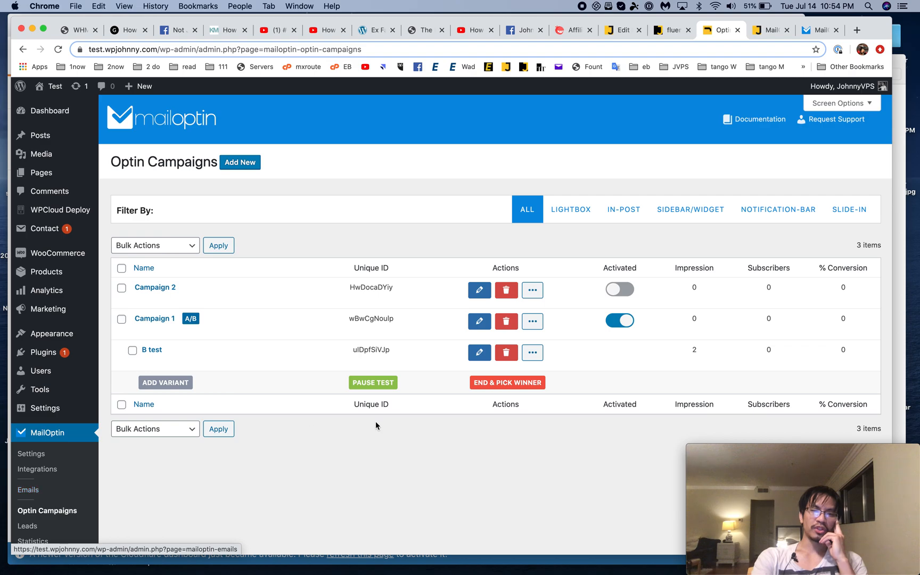
click(143, 268)
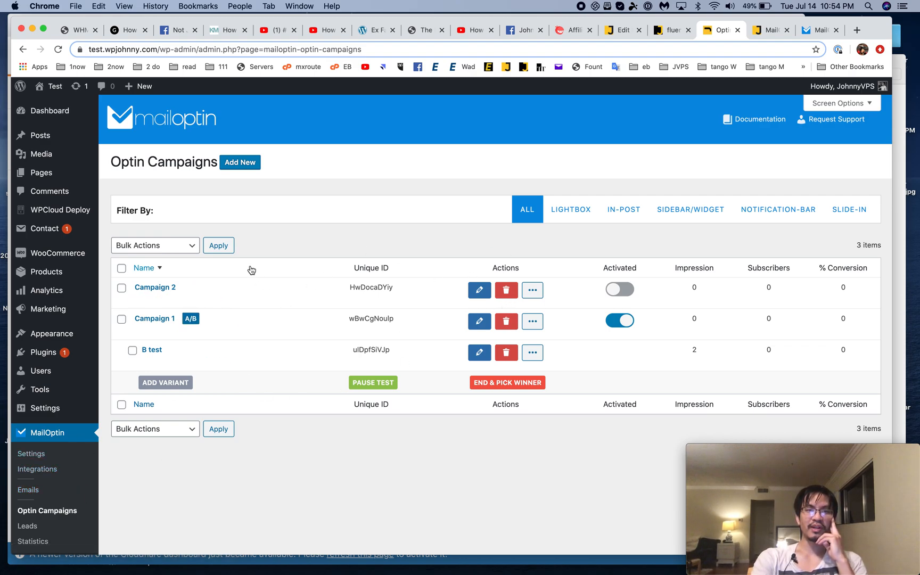
mouse_move(241, 174)
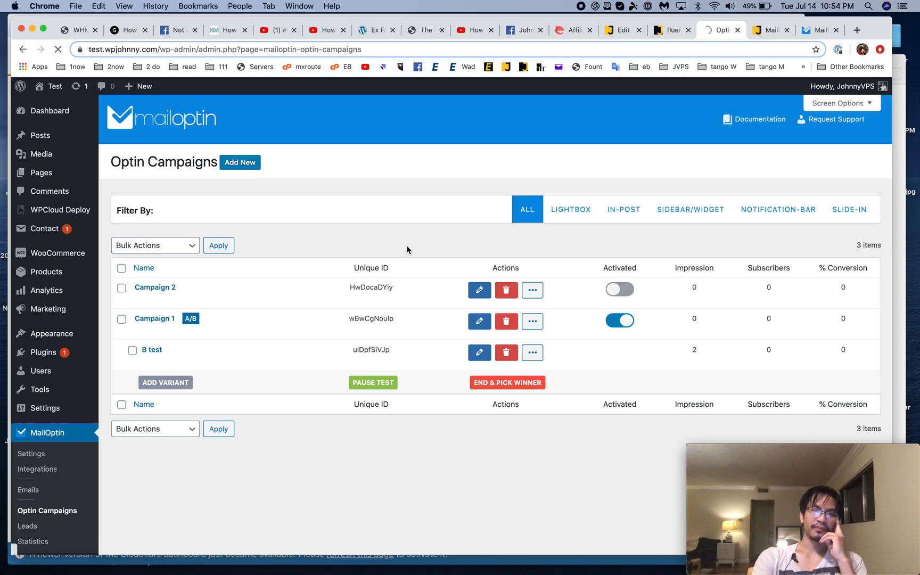
click(241, 162)
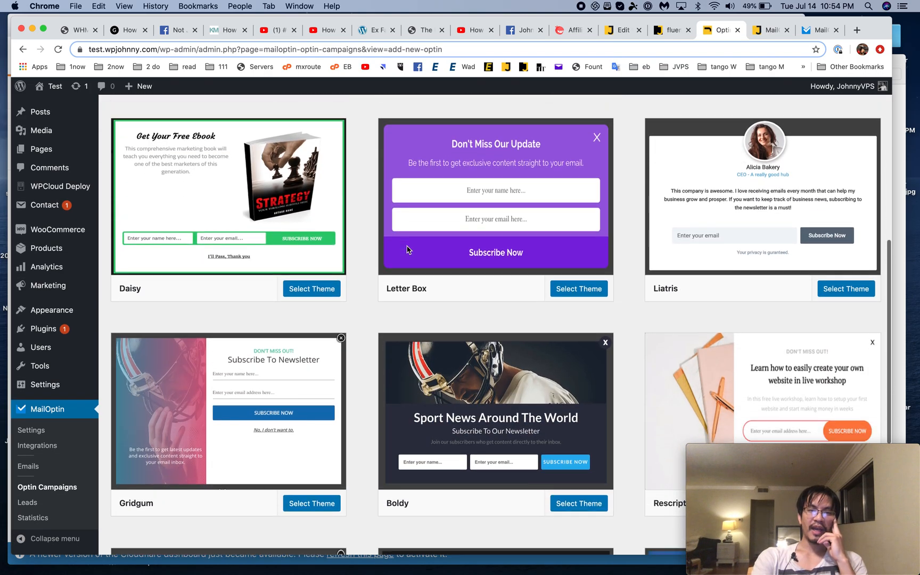
scroll(up, 3)
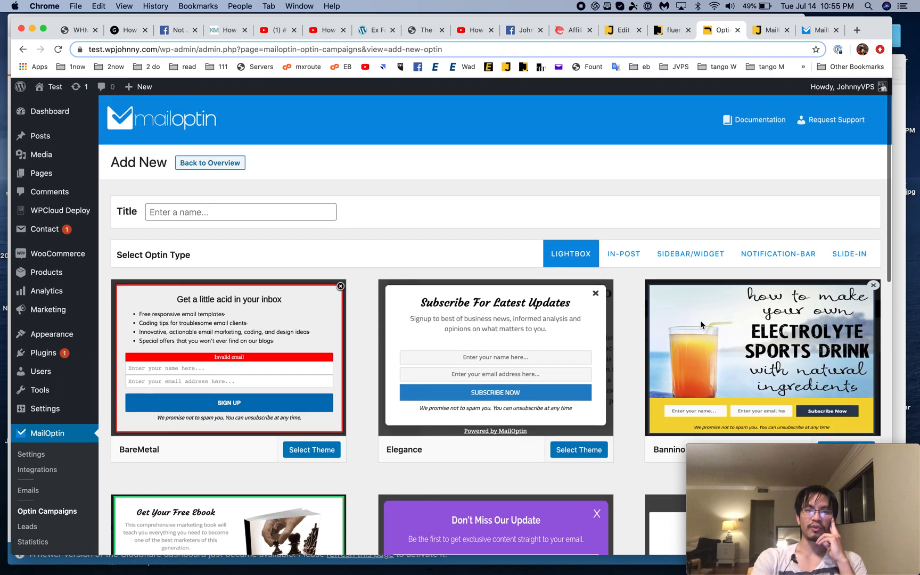
scroll(down, 3)
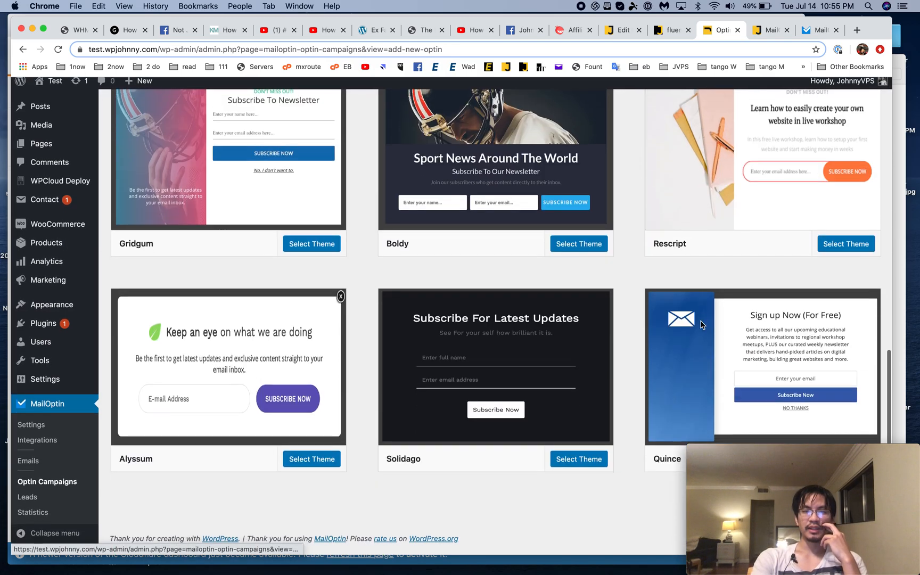
scroll(up, 3)
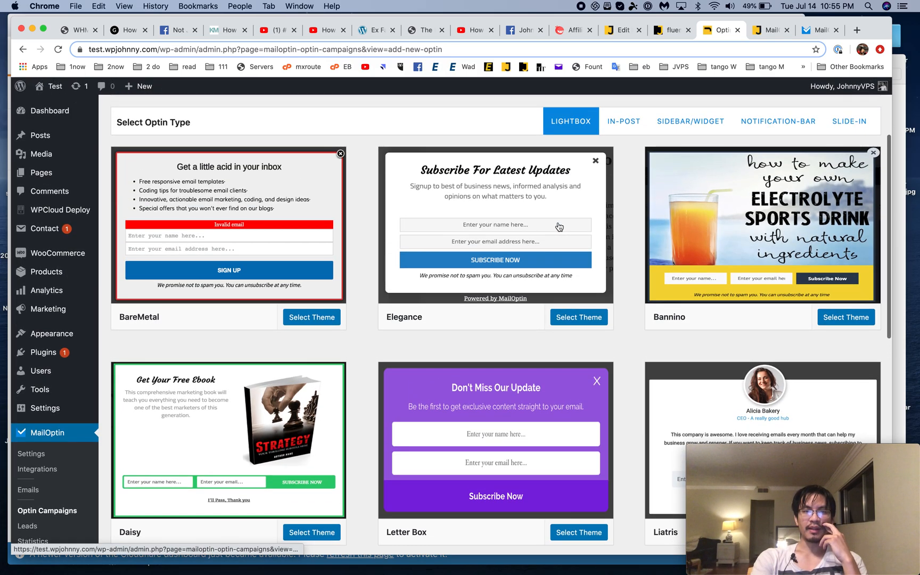
scroll(up, 3)
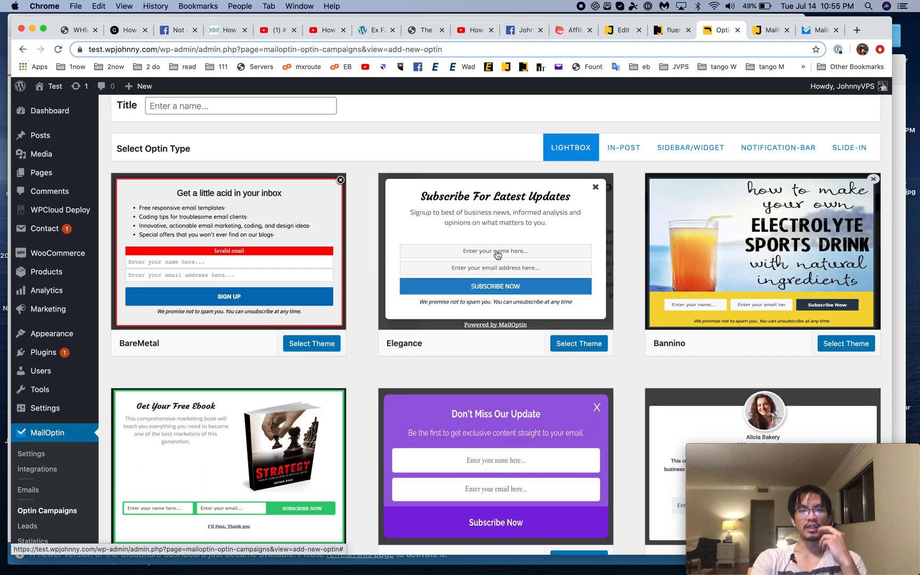
- Title the campaign 'campaign WPJ' and choose the Elegance lightbox theme
text(csp)
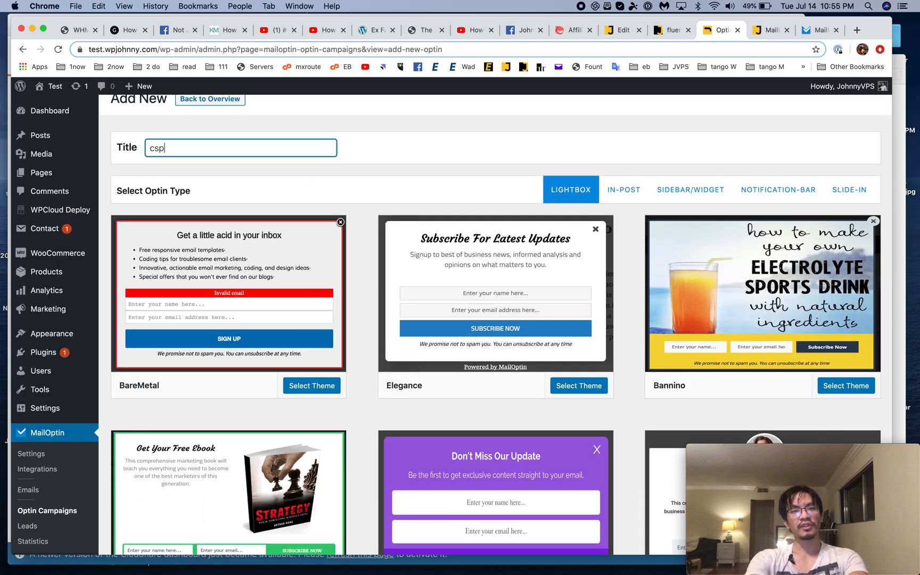
text(campaign WPJ)
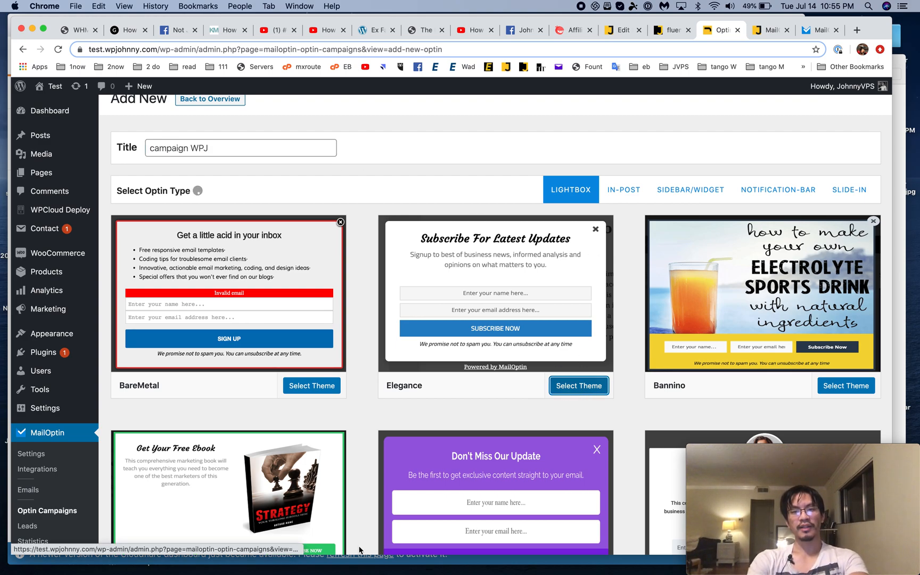
click(578, 386)
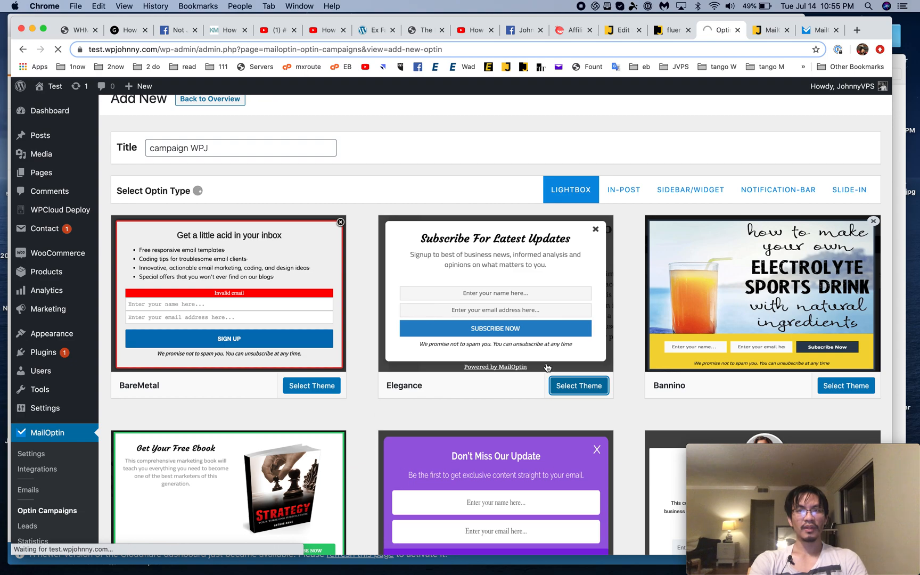
- Hide the optin's description text
click(577, 385)
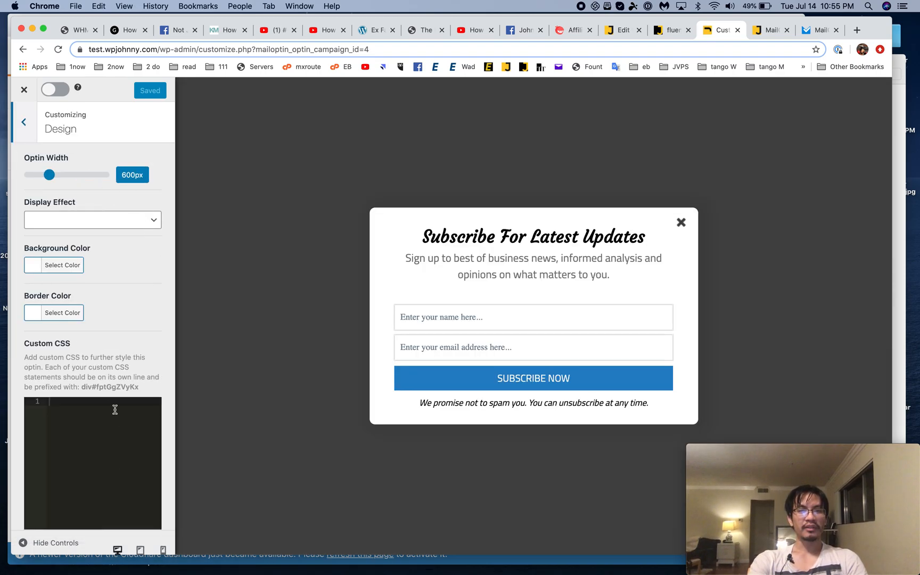
click(533, 266)
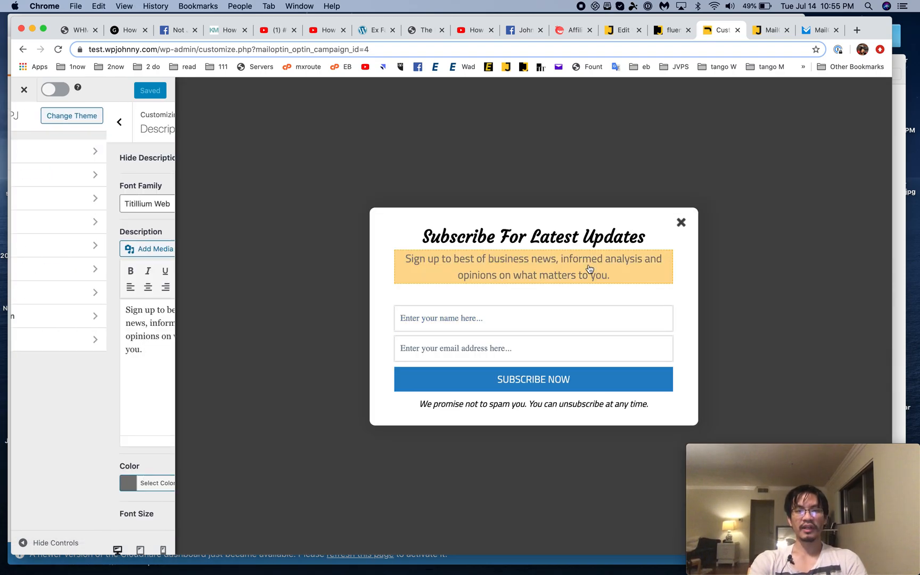
click(119, 122)
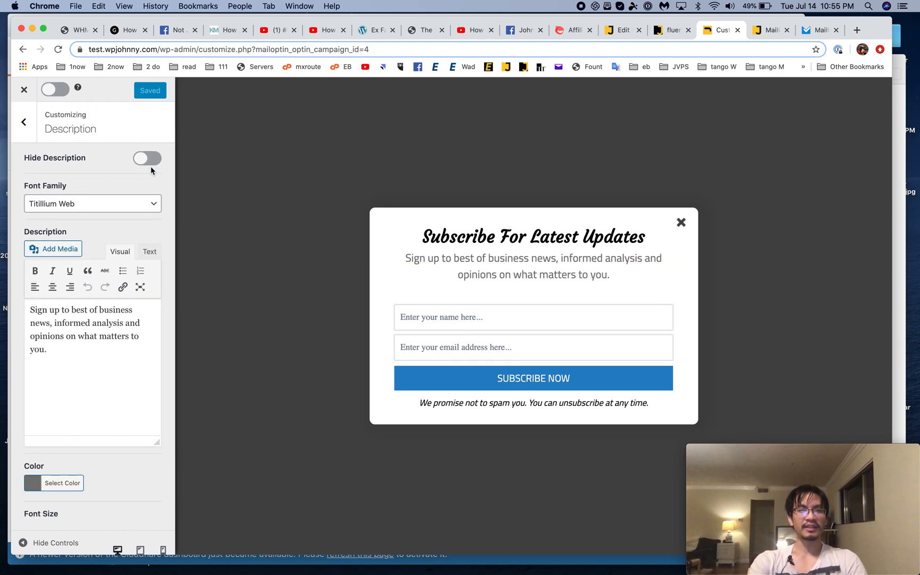
click(146, 158)
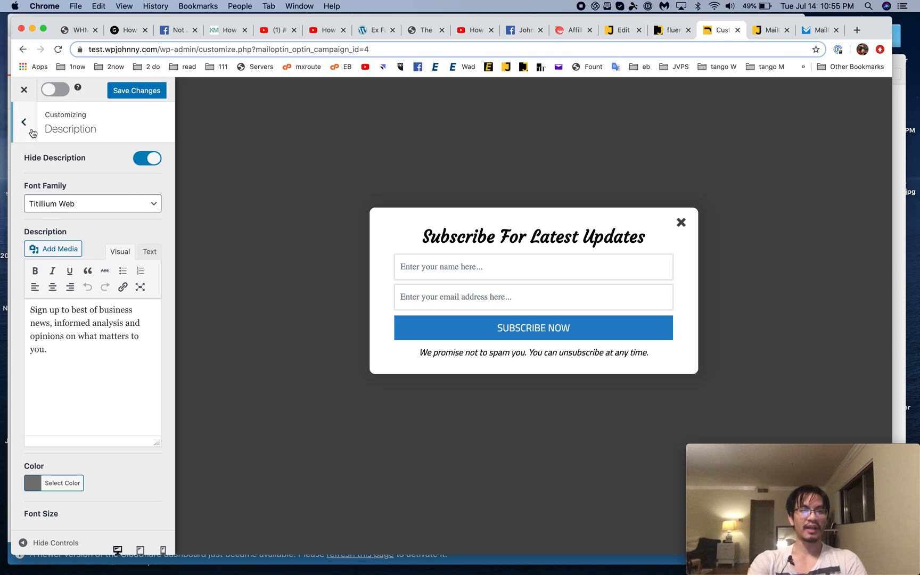
click(24, 122)
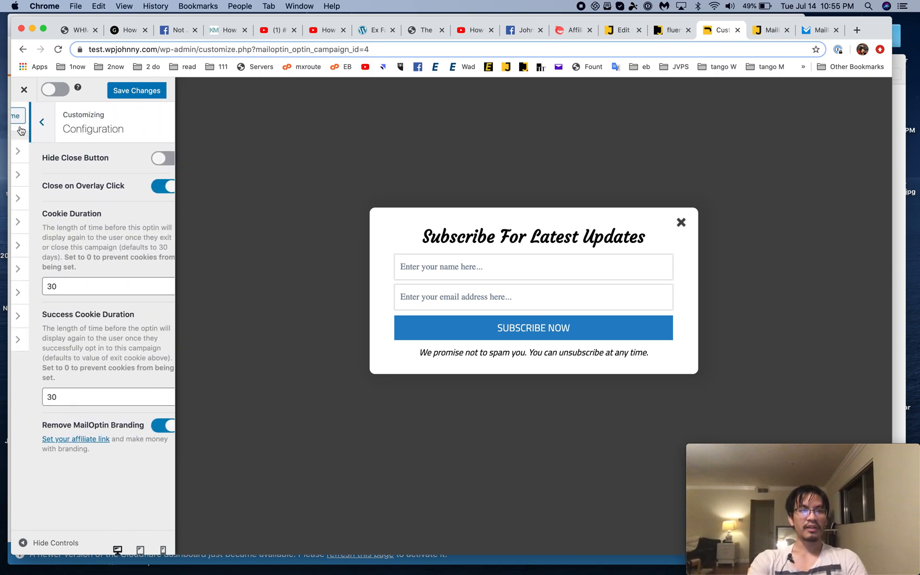
click(41, 122)
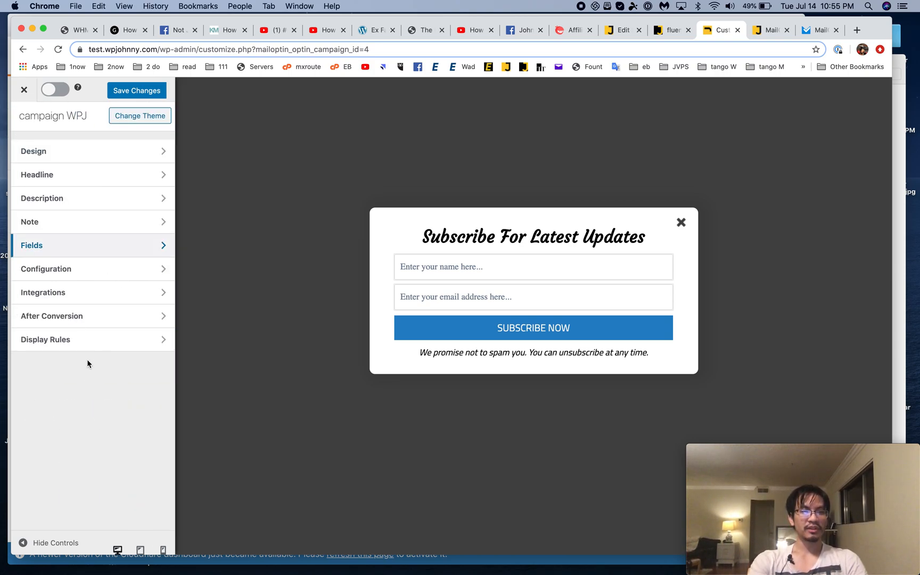
- Activate the Exit Intent display rule
click(45, 340)
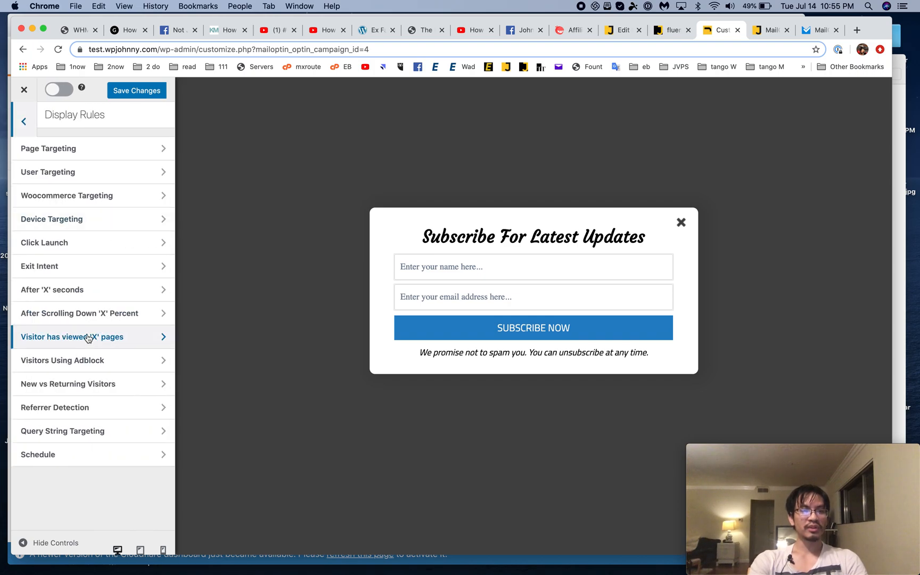
click(39, 265)
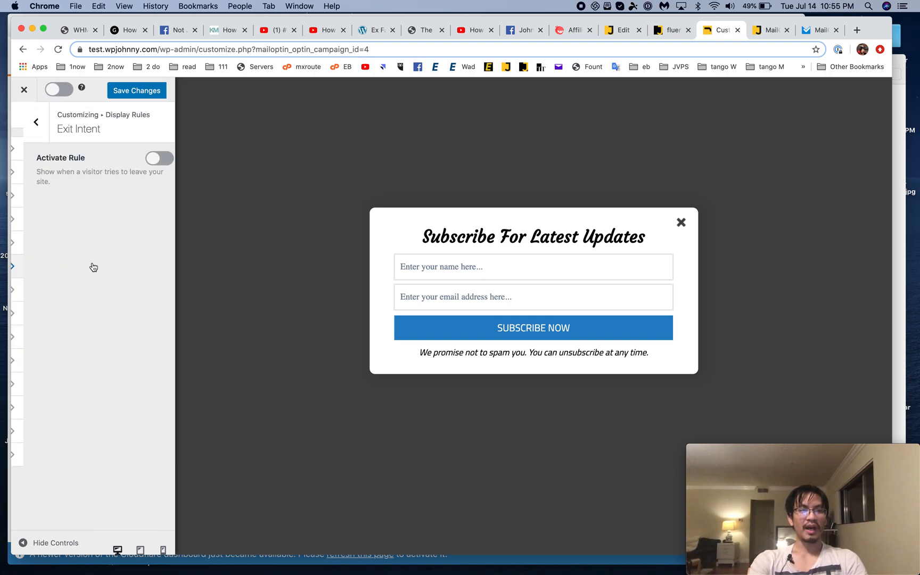
click(158, 157)
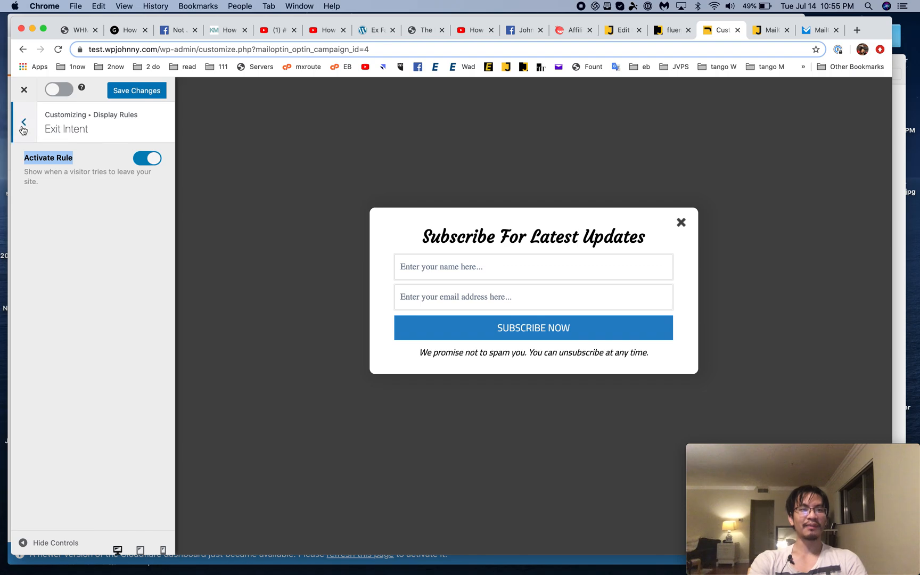
click(59, 89)
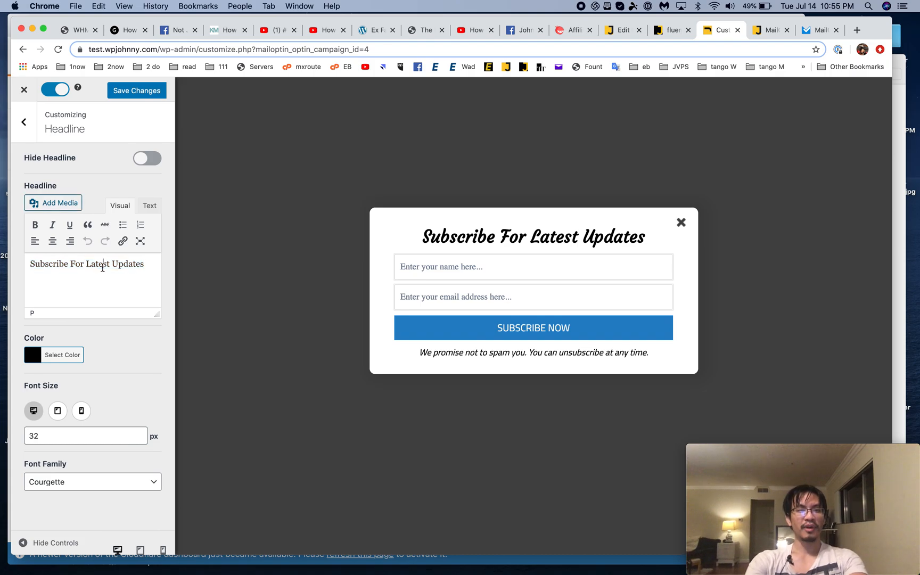
- Set the headline to 'EXIT POPUP' with Inherit from Theme font and save
text(EXi)
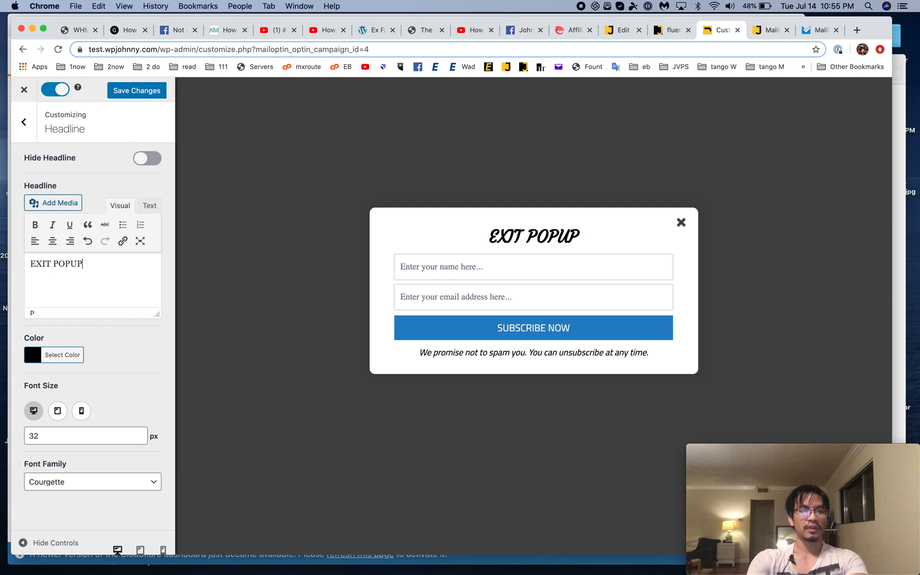
click(92, 481)
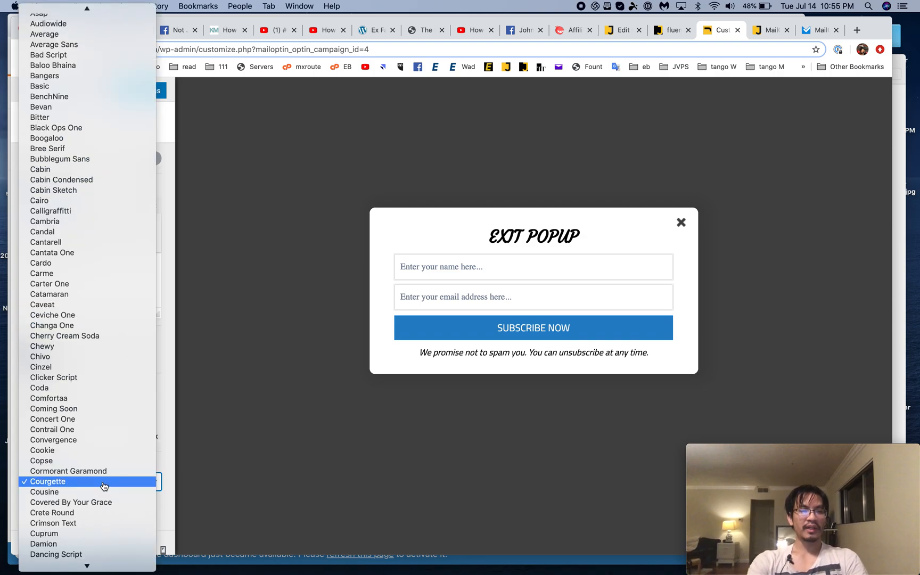
scroll(up, 3)
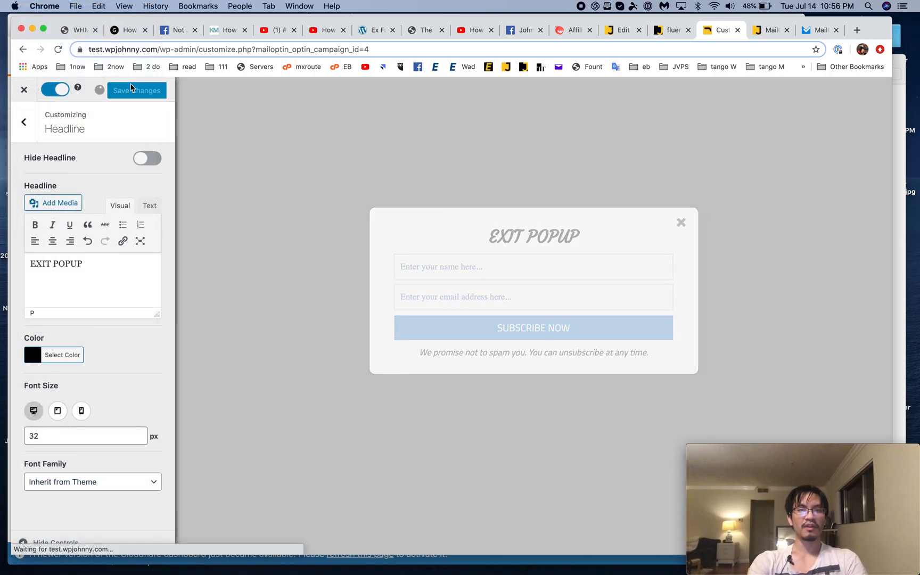
click(136, 90)
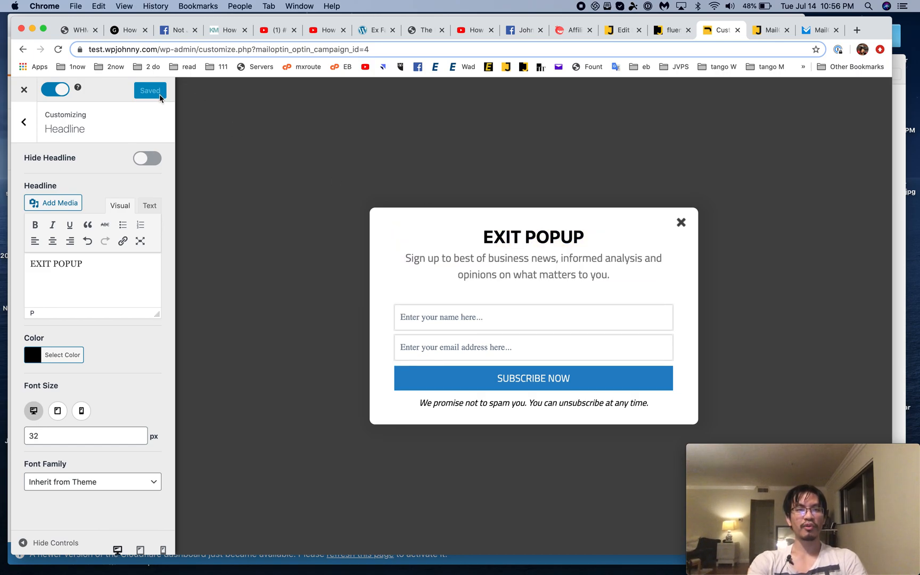
mouse_move(24, 90)
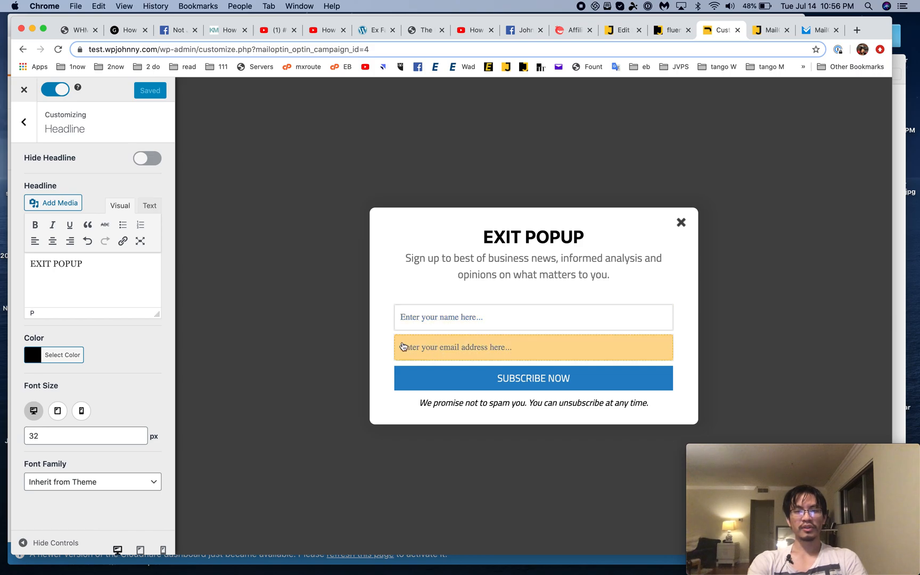
- Add an integration with MailOptin Leads Only switched on, save, and exit to the campaigns list
click(24, 121)
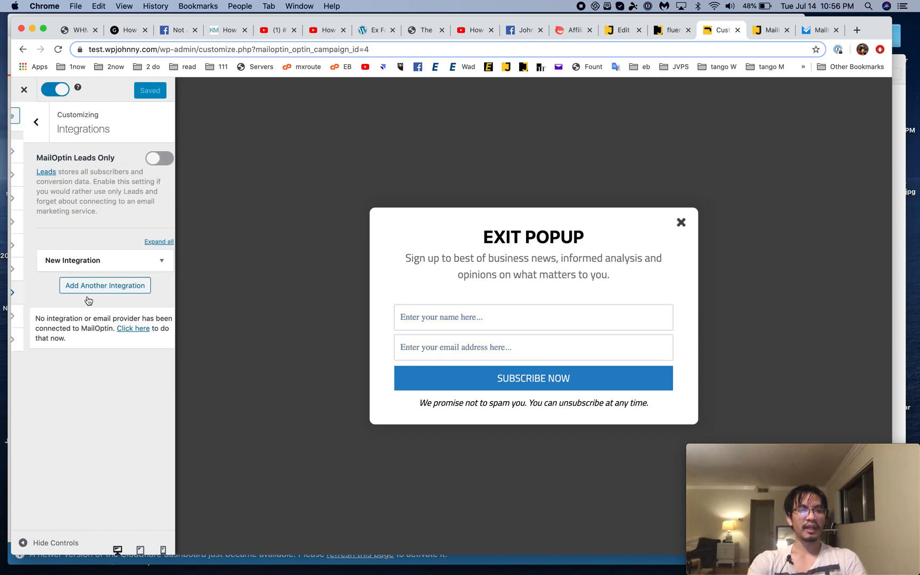
click(104, 285)
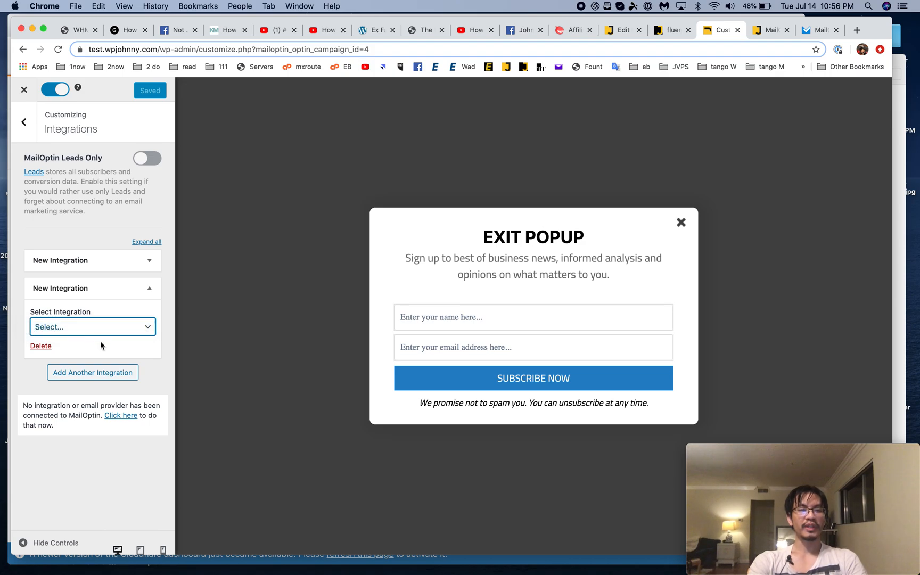
mouse_move(38, 130)
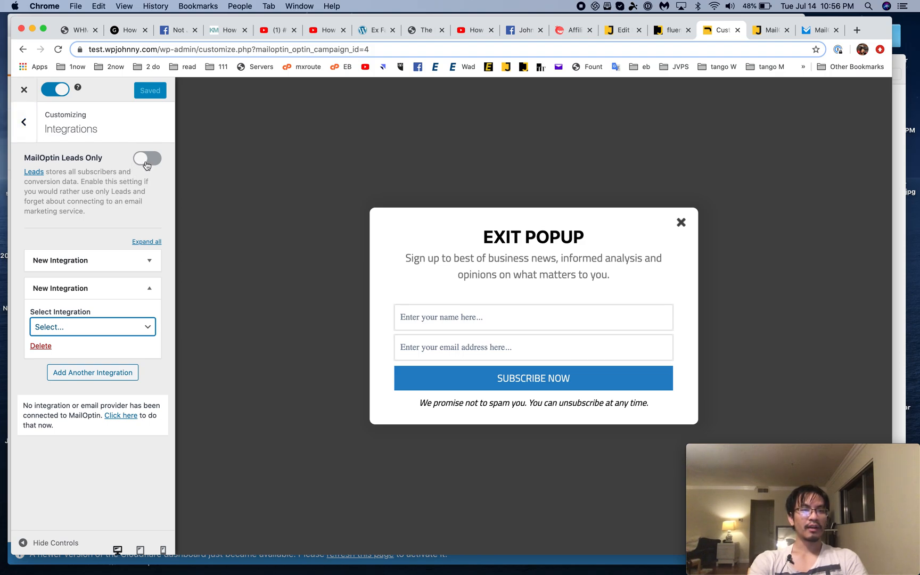
click(145, 159)
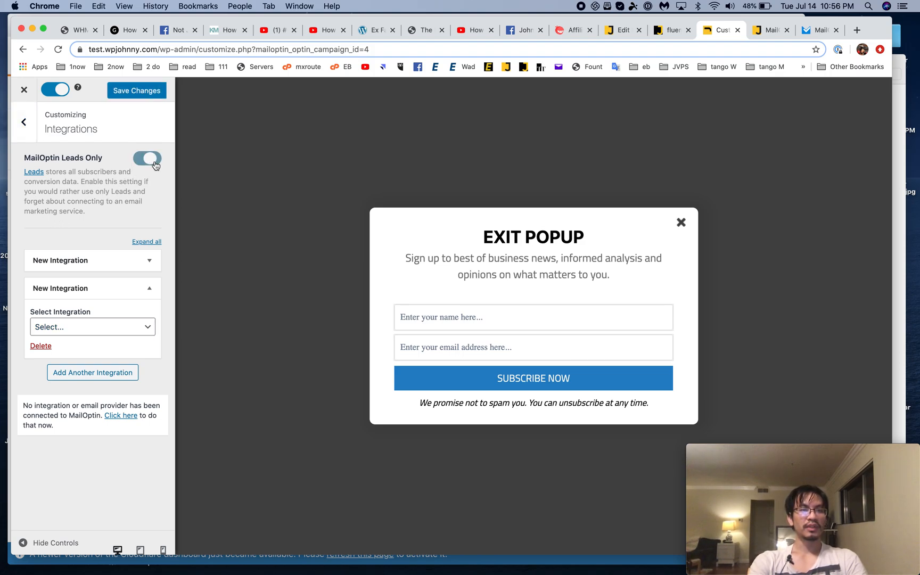
click(148, 159)
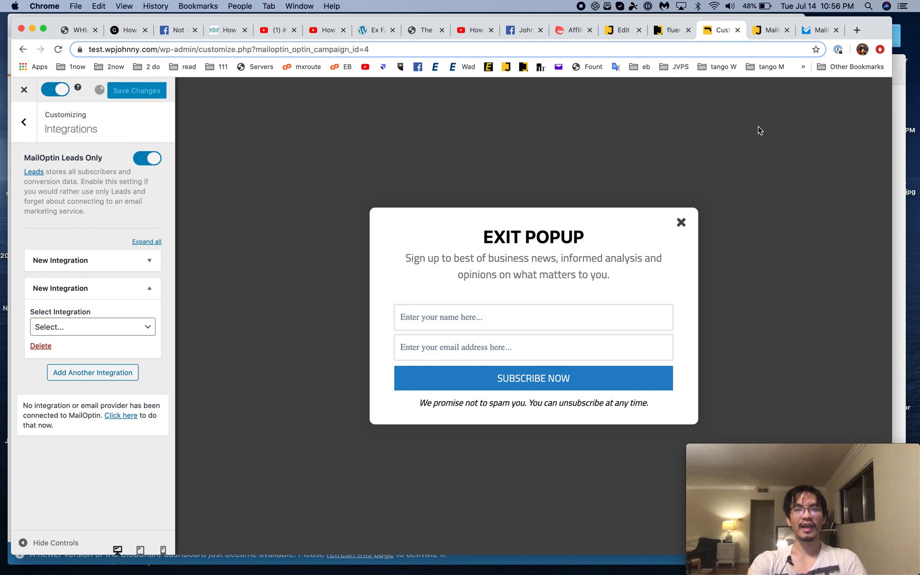
click(136, 91)
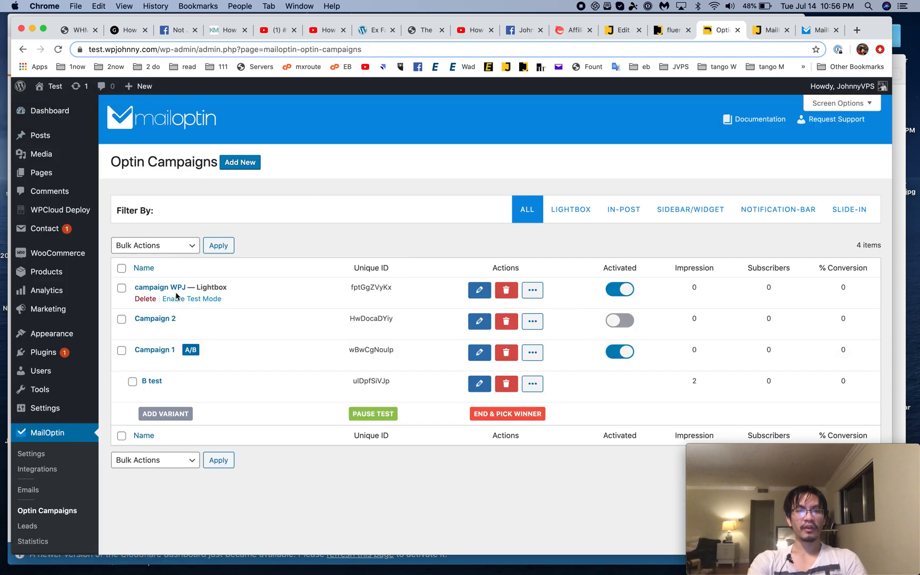
mouse_move(413, 428)
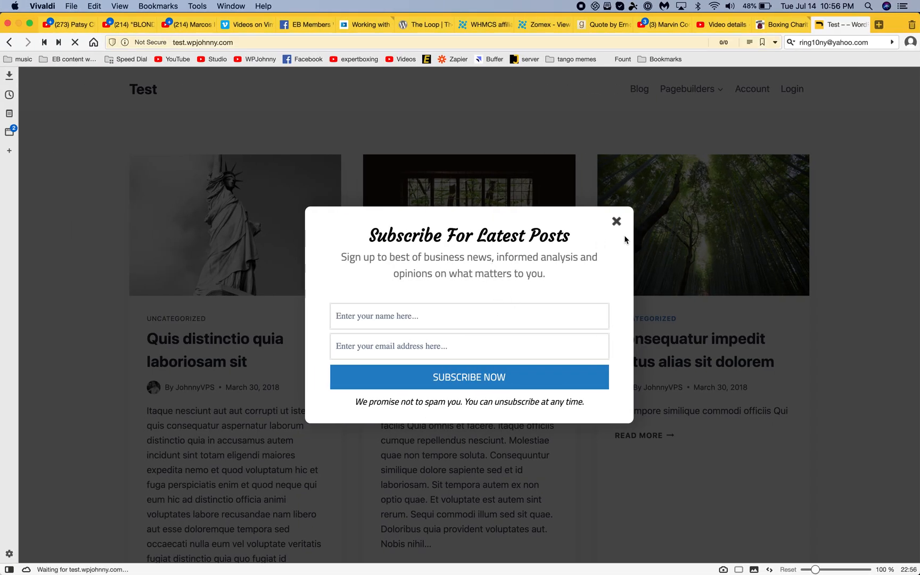
- Dismiss the homepage popup, open a test post, and submit the EXIT POPUP form with name and email
click(616, 221)
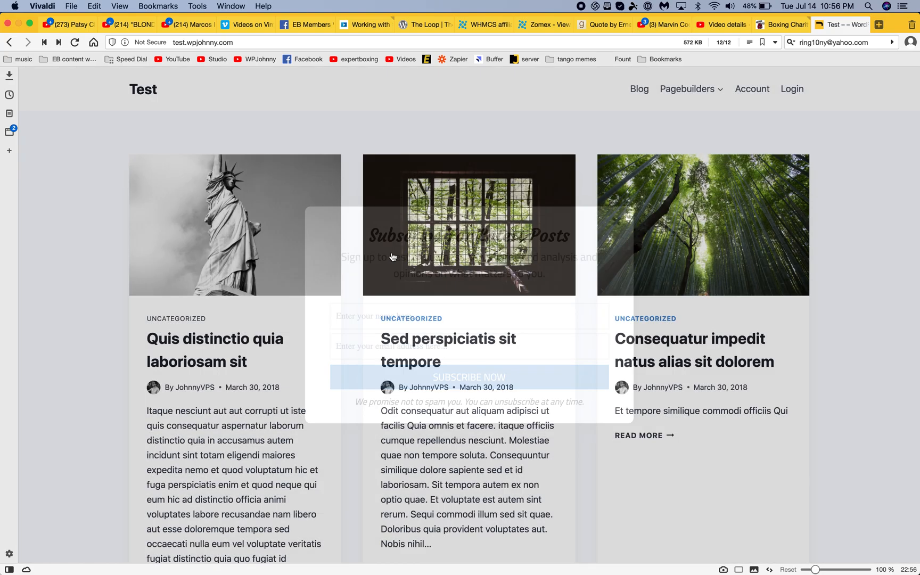
click(692, 350)
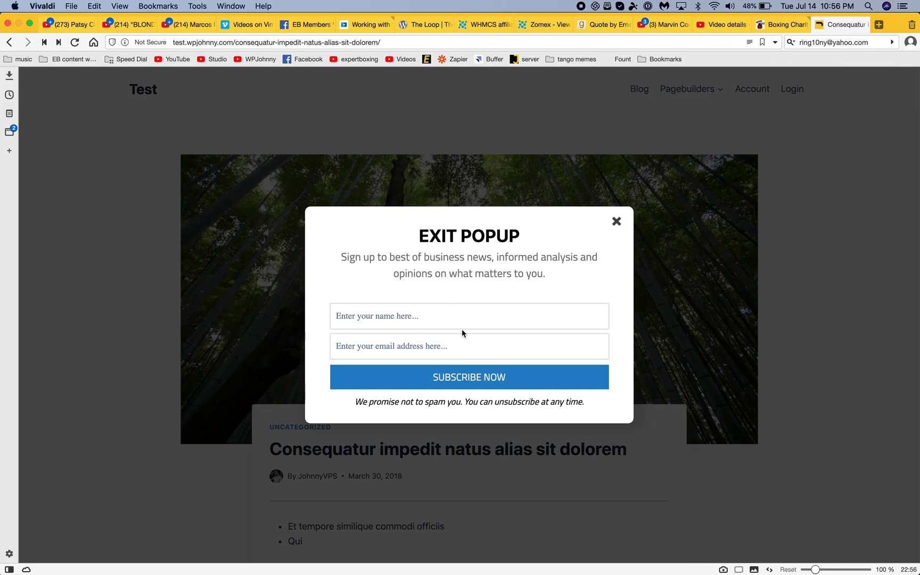
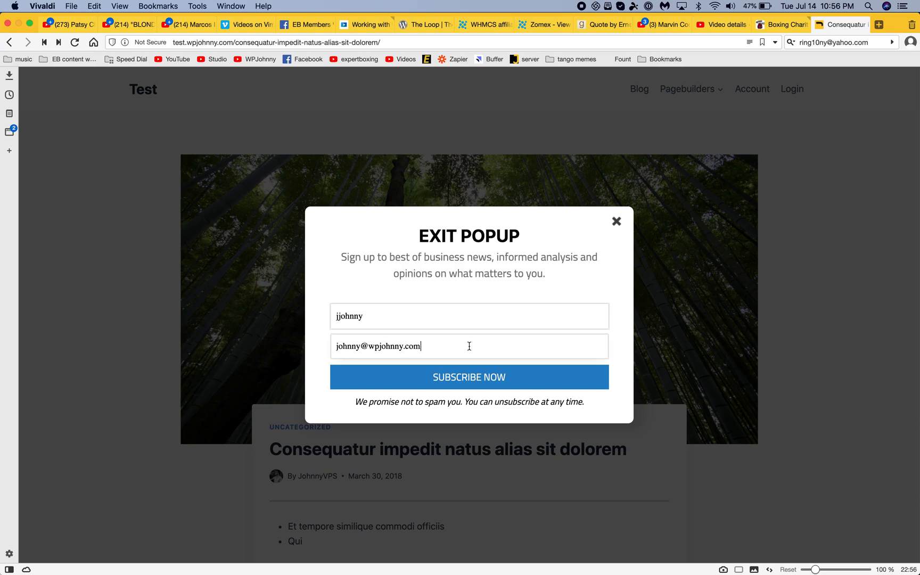
click(468, 377)
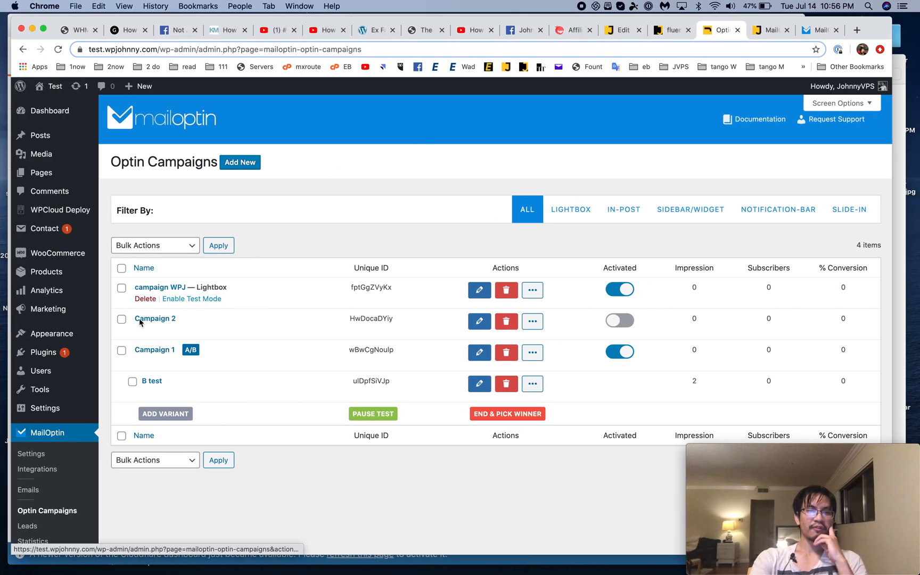
- Open MailOptin Leads and view details of the jjohnny test lead from campaign WPJ
scroll(down, 3)
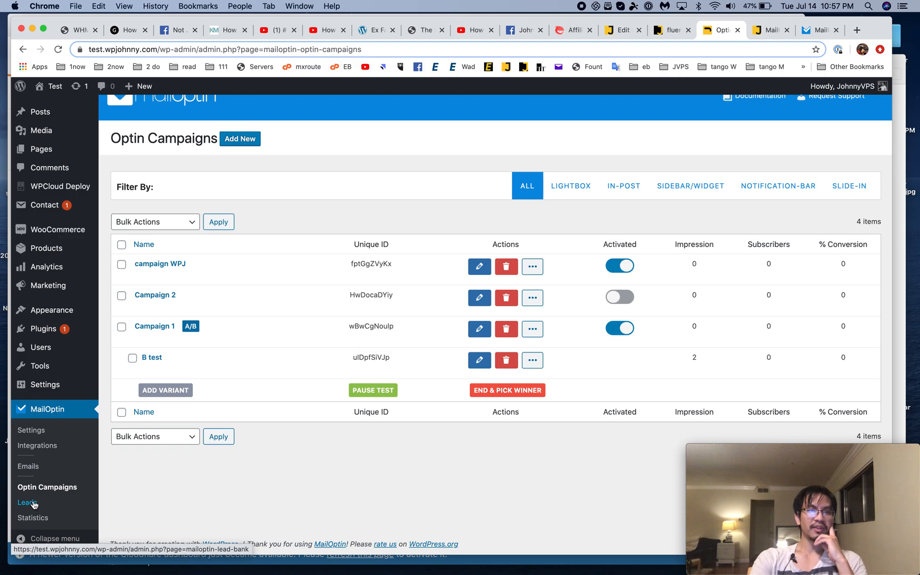
click(27, 502)
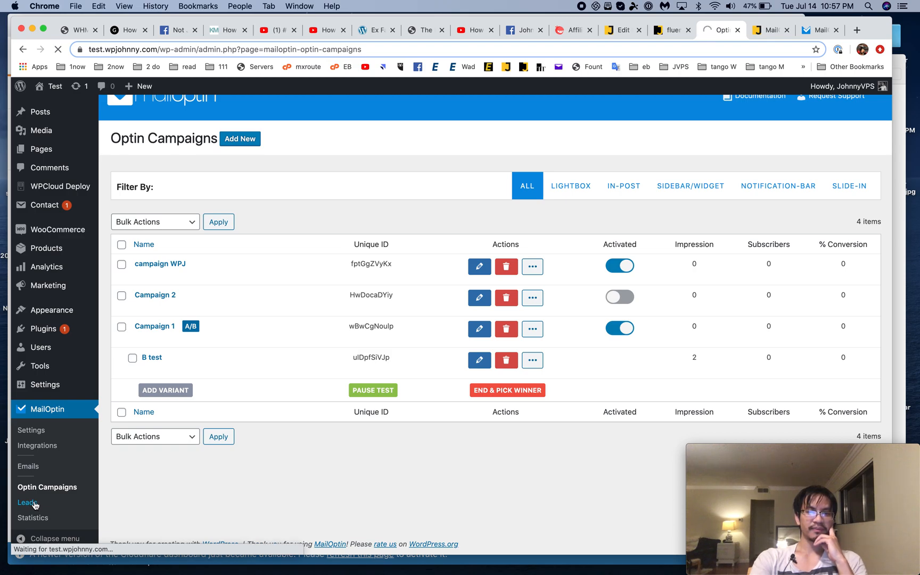
click(27, 502)
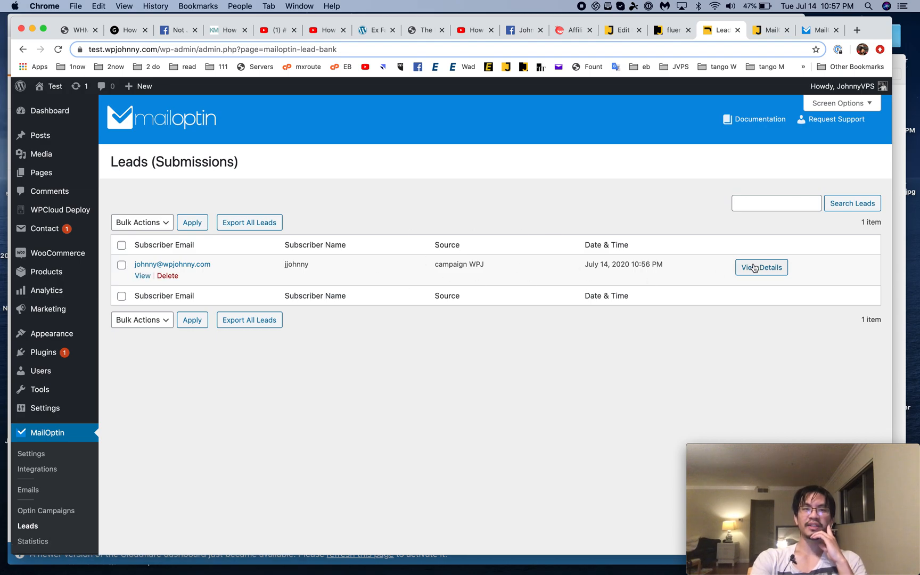
click(761, 268)
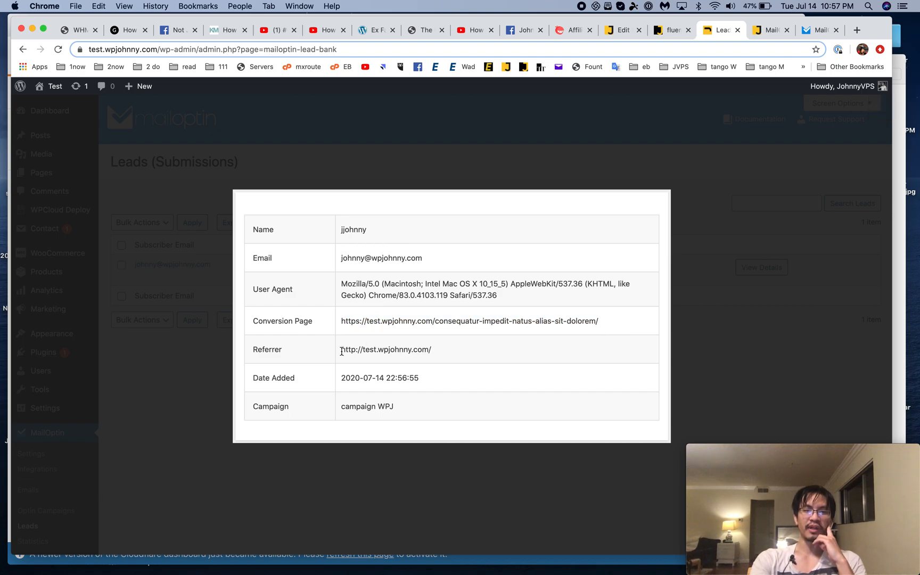
mouse_move(462, 352)
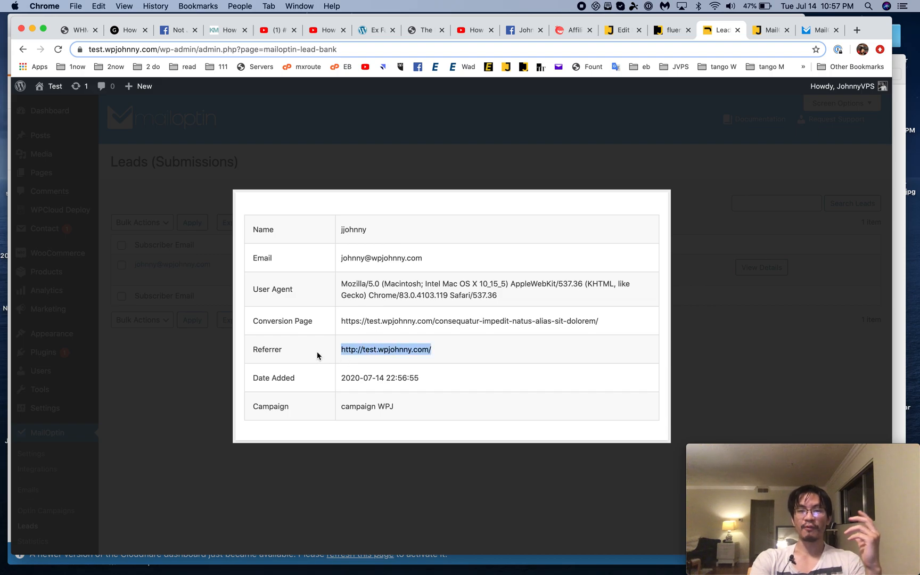
mouse_move(419, 342)
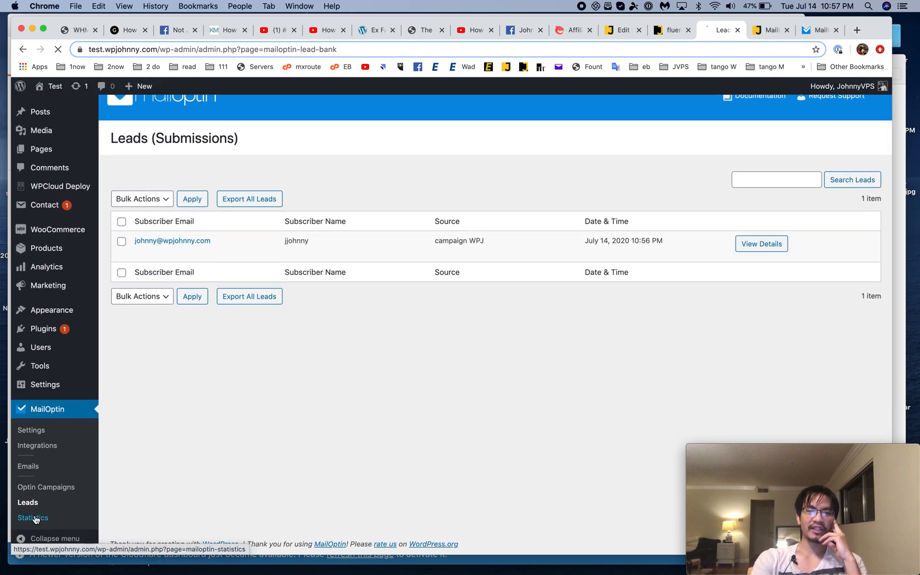
click(33, 518)
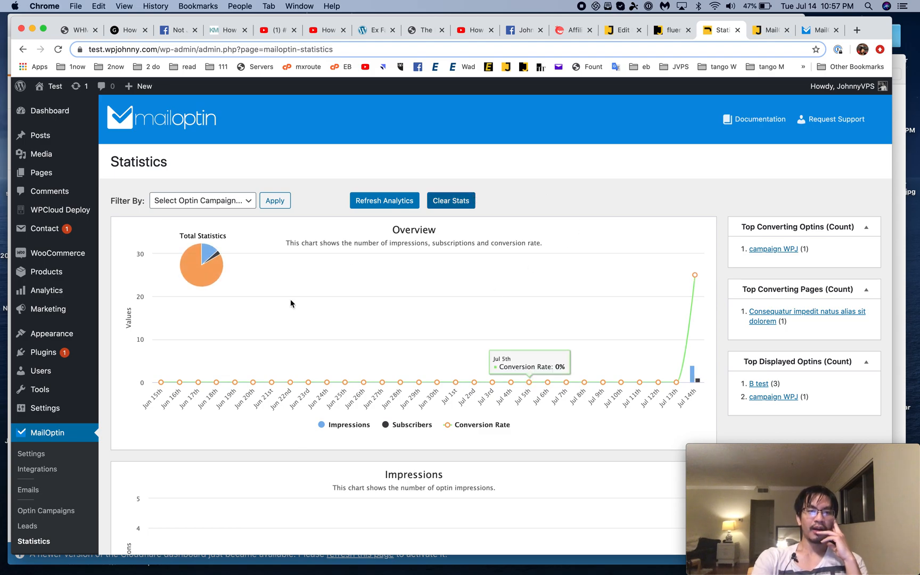
mouse_move(640, 308)
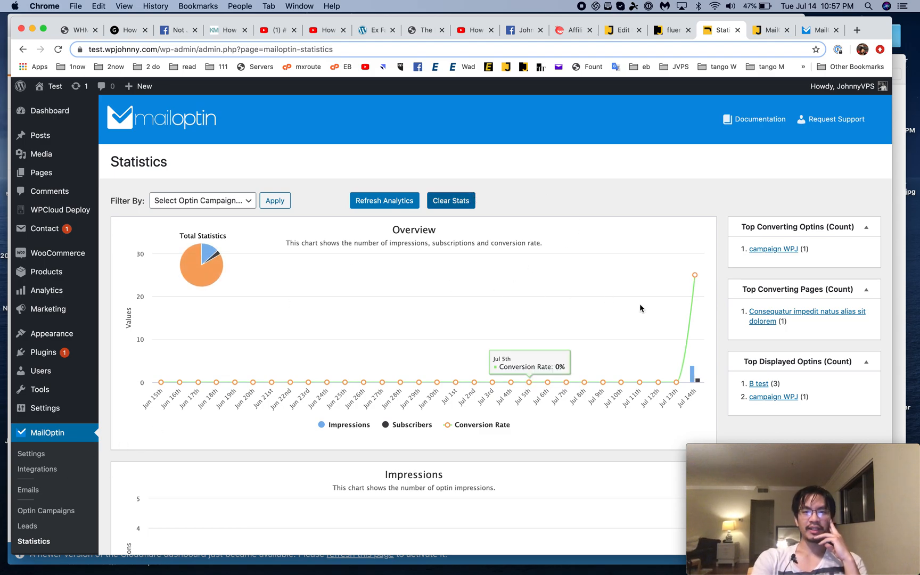
mouse_move(632, 435)
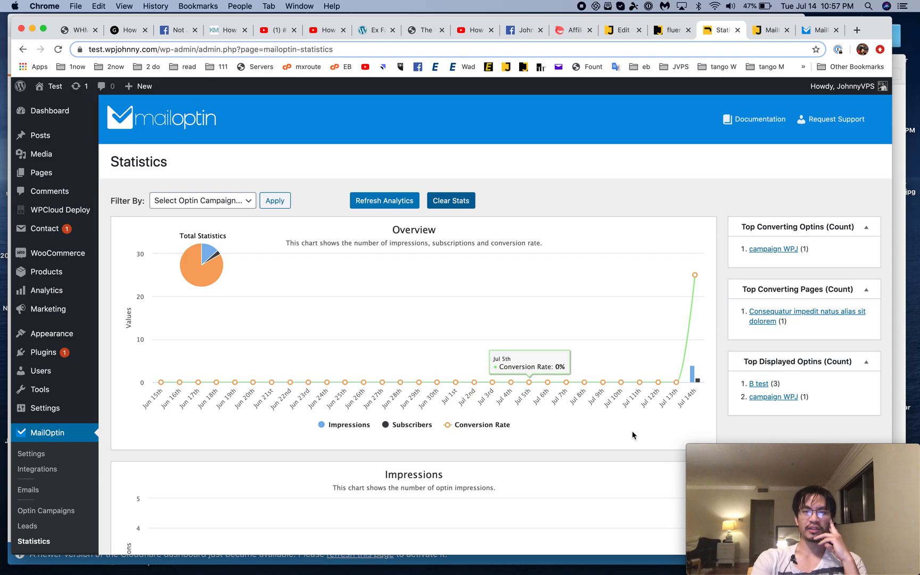
mouse_move(659, 184)
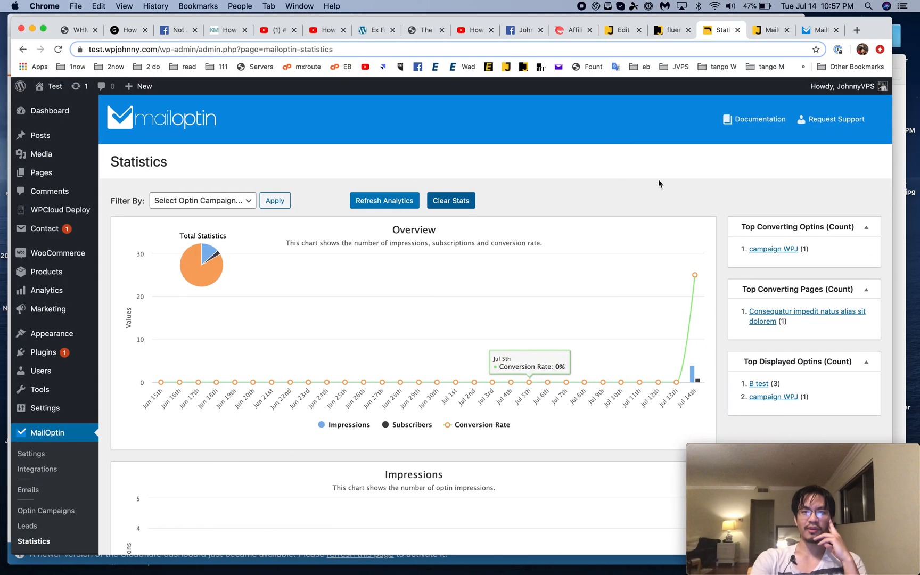
mouse_move(765, 40)
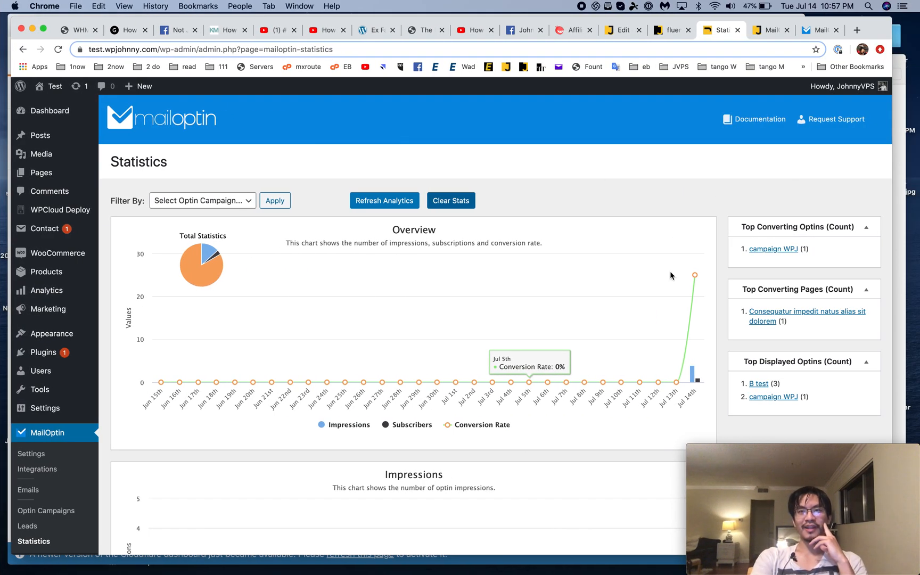
mouse_move(707, 281)
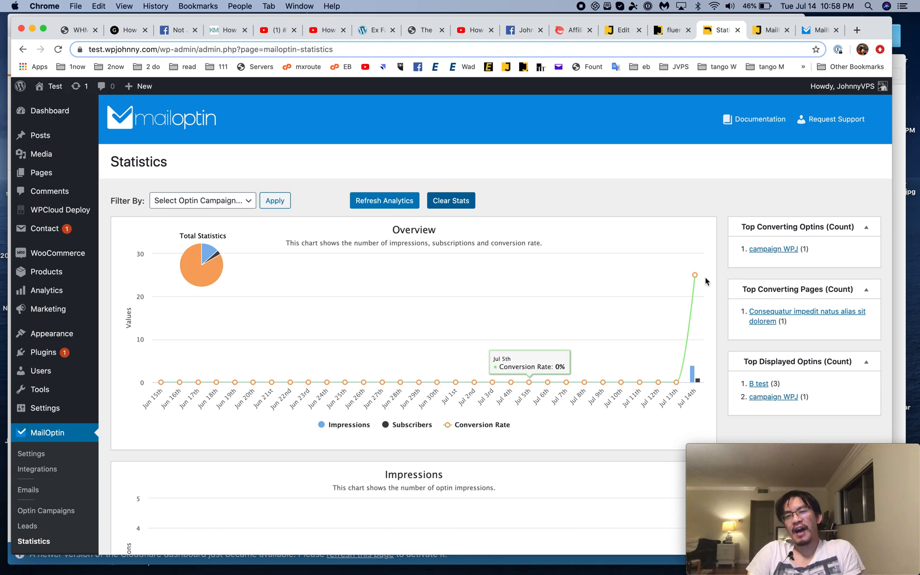
click(450, 200)
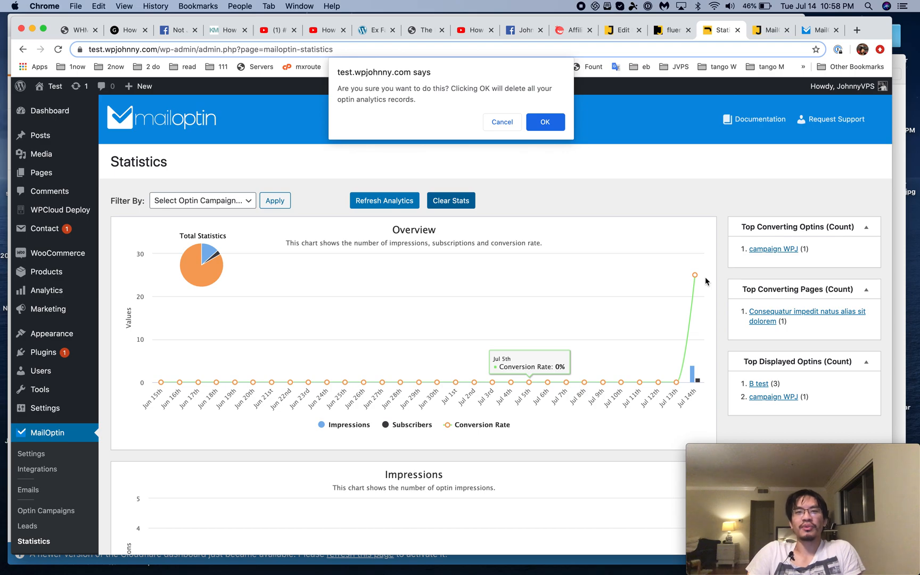
click(501, 122)
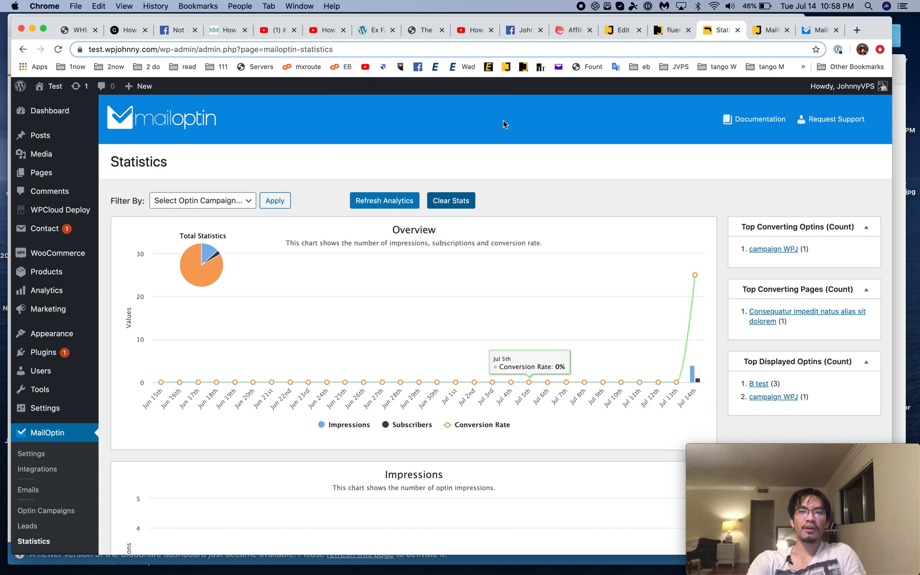
scroll(down, 3)
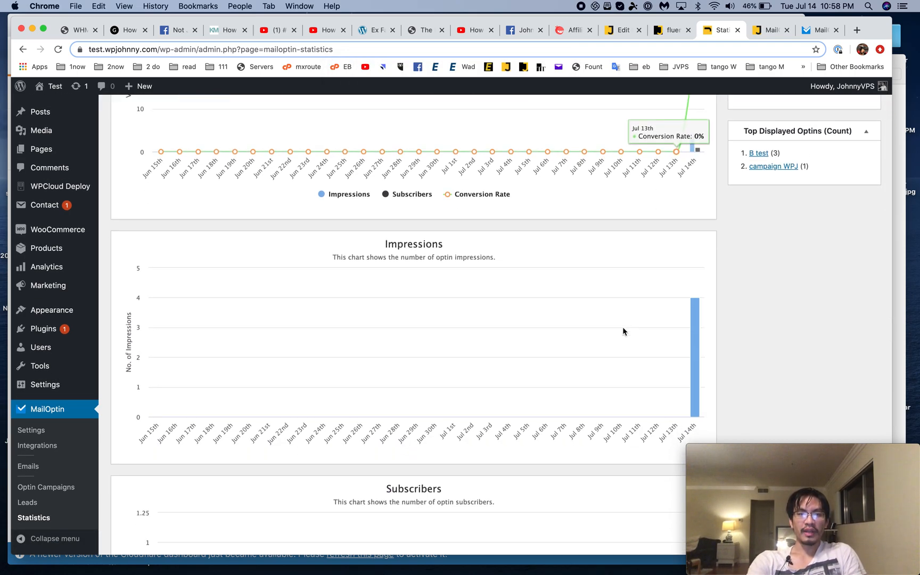
scroll(down, 3)
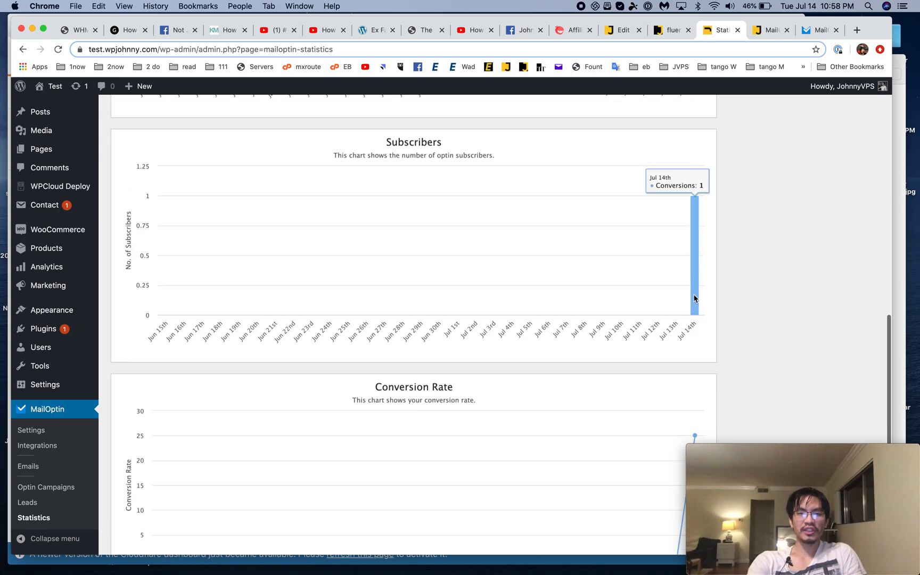
scroll(down, 3)
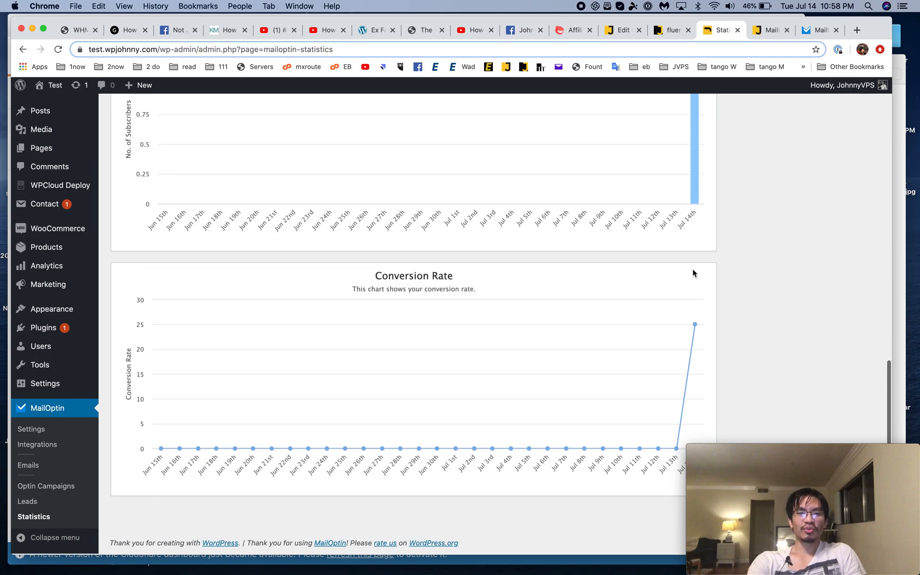
scroll(up, 3)
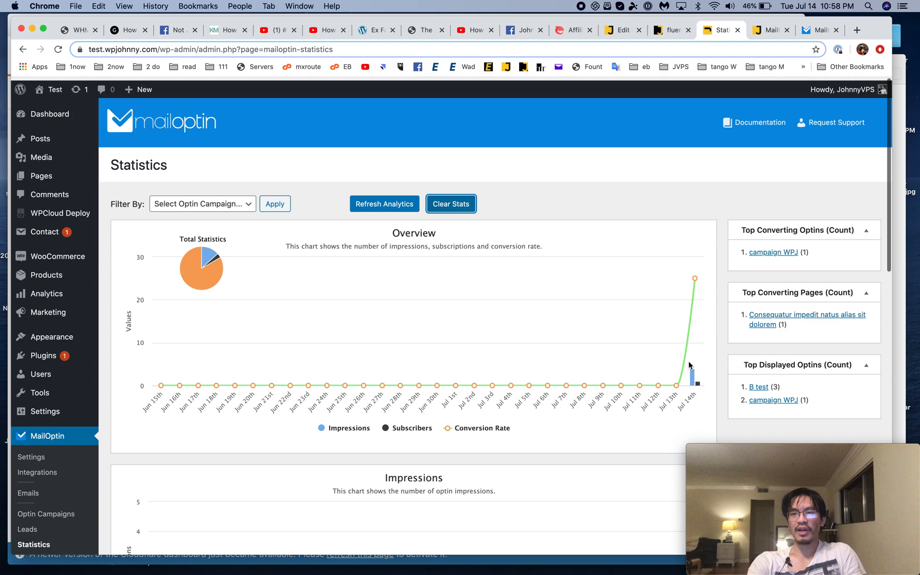
scroll(down, 3)
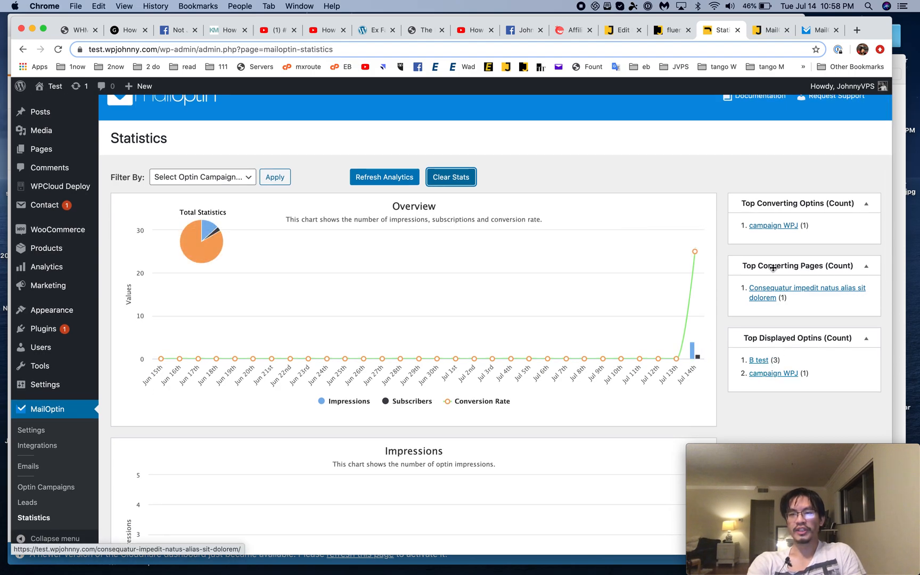
mouse_move(807, 280)
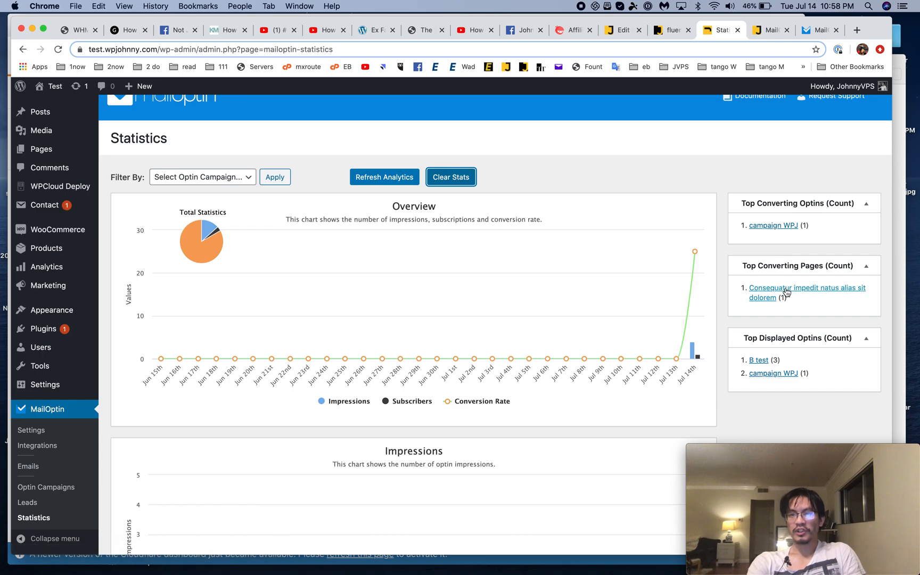
scroll(up, 3)
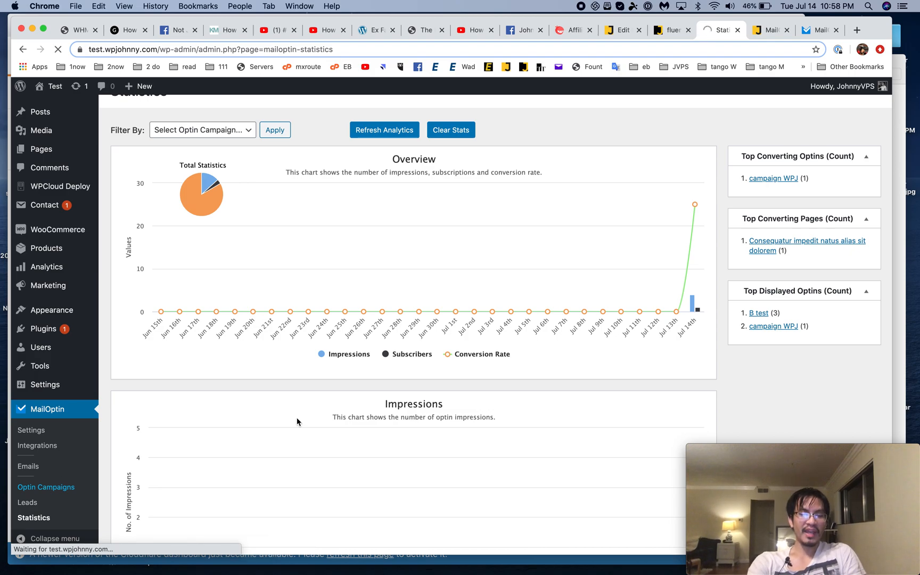
- Create split-test variant 'wpj - split b' of campaign WPJ, noted 'changed the title'
click(46, 486)
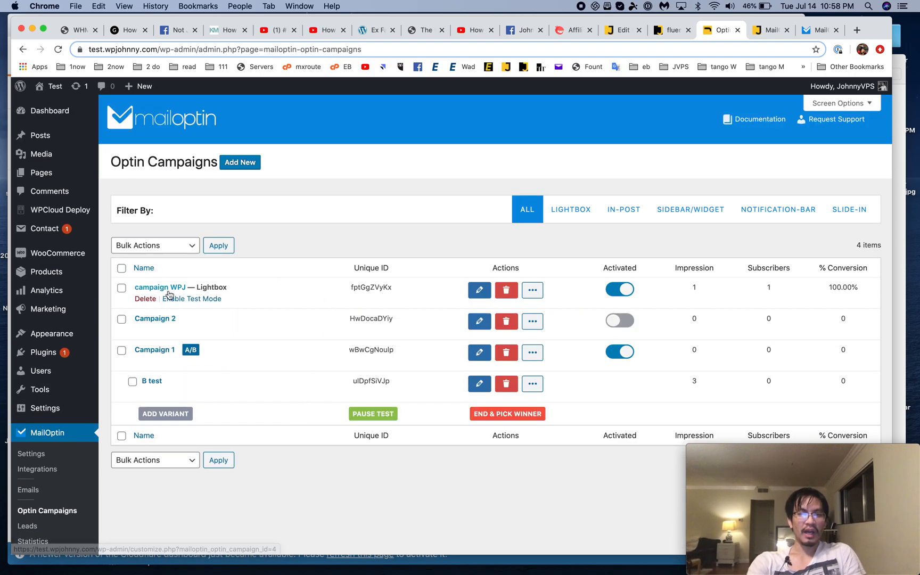
click(531, 289)
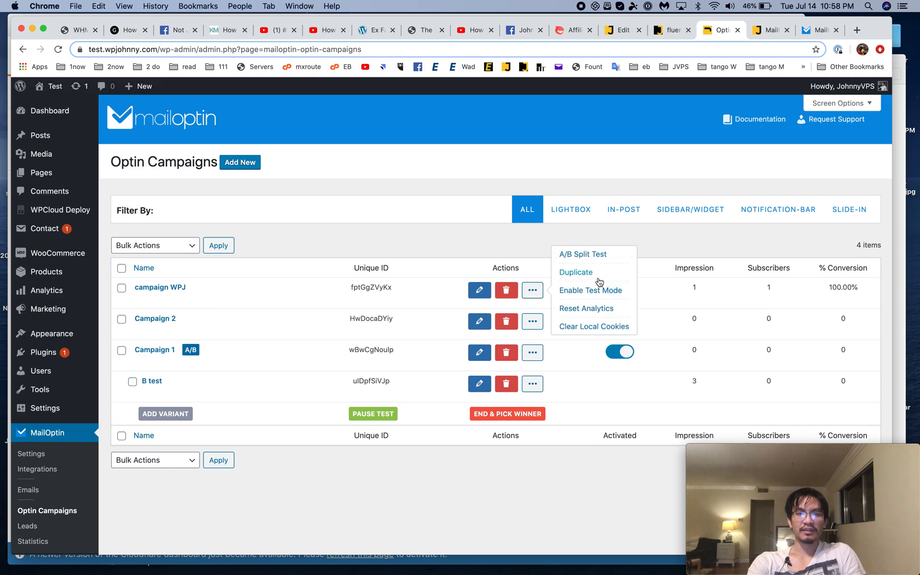
click(582, 254)
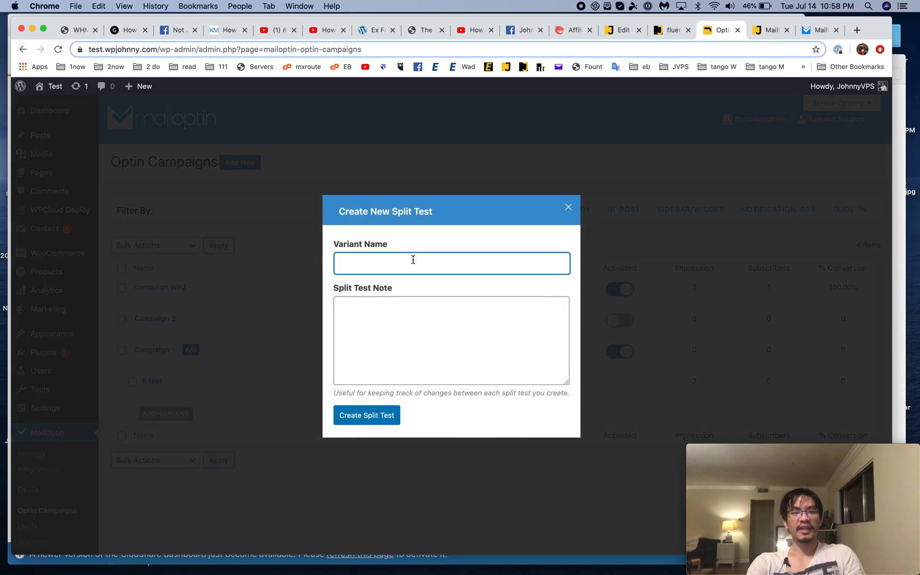
text(wp)
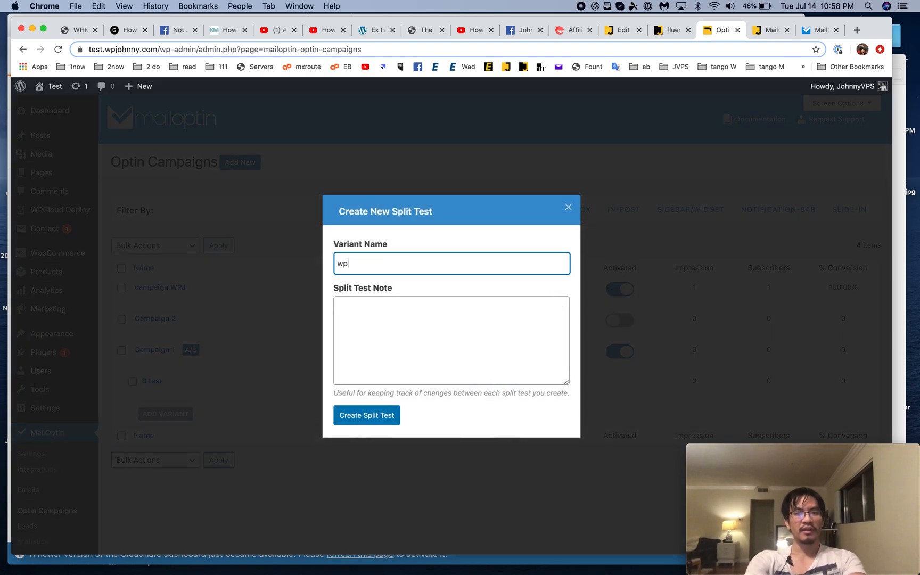
text(j - split)
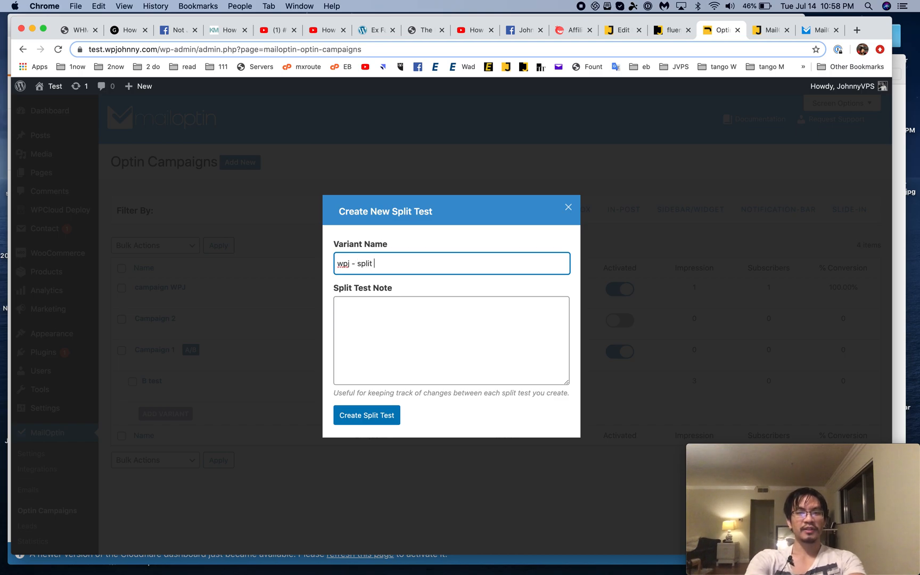
text(b)
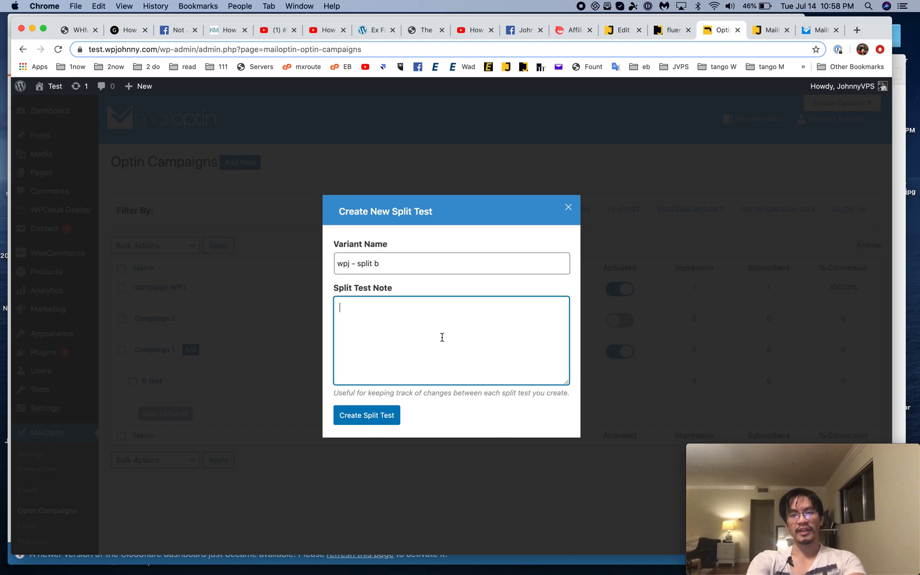
text(changed the title)
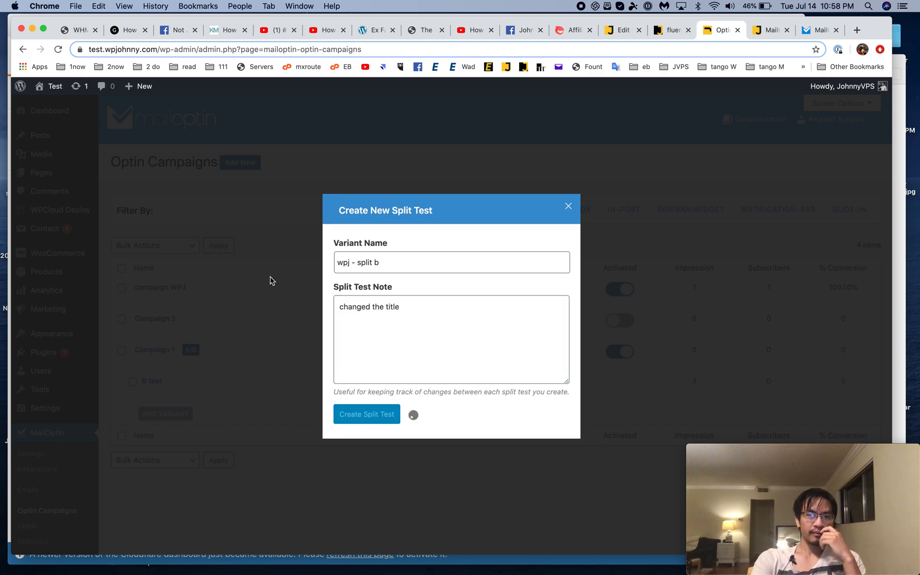
click(366, 414)
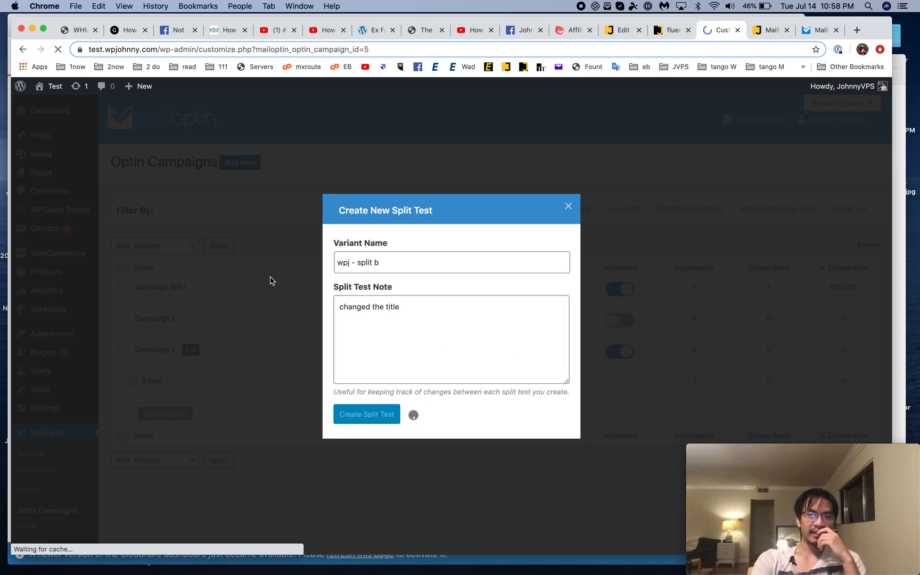
click(367, 414)
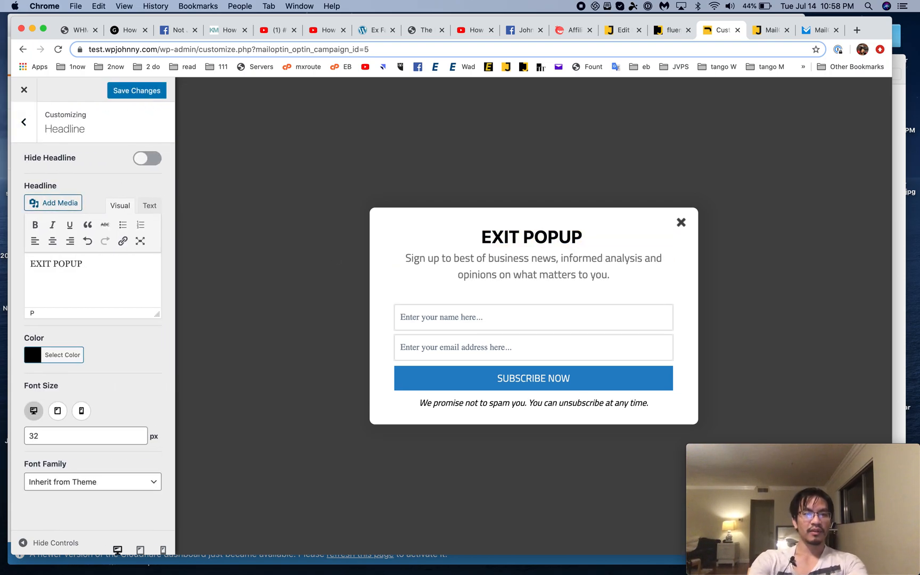
- Replace the EXIT POPUP headline with 'LEAVING THE SITE' and save the variant
double_click(55, 263)
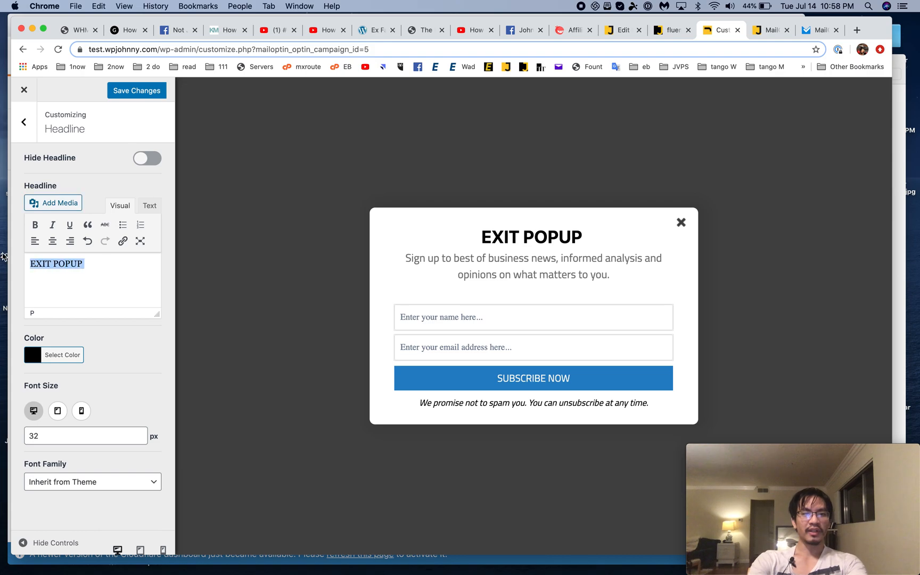
text(LEAVING THE SSITE)
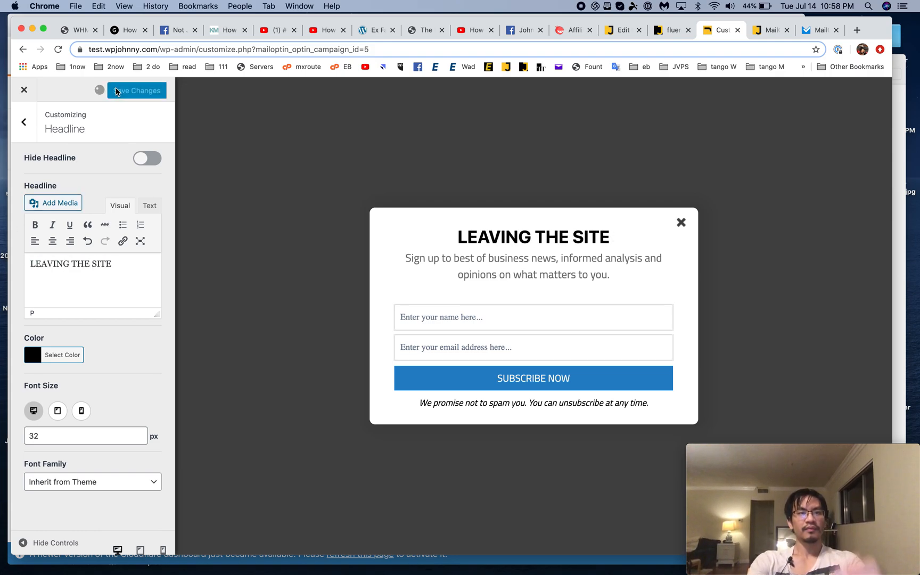
click(136, 91)
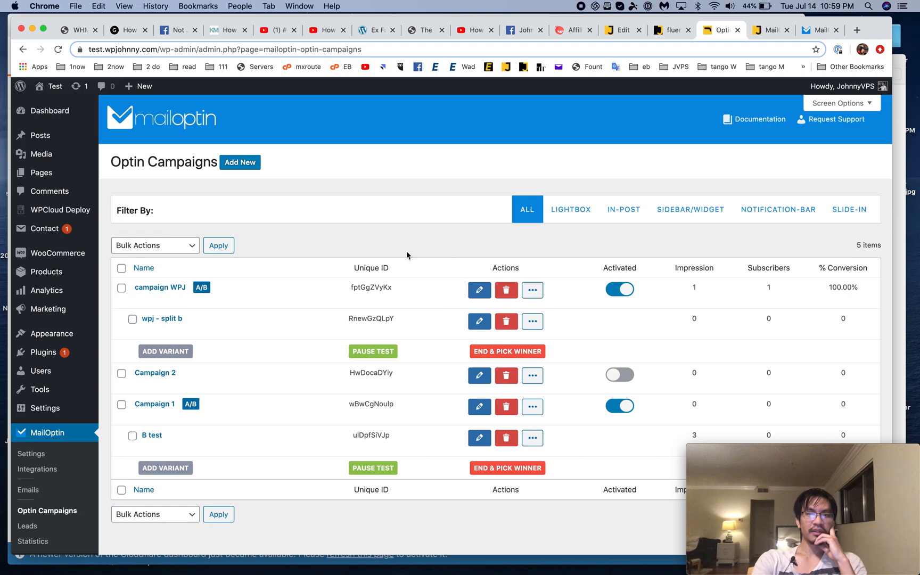
- Open campaign WPJ's select-a-winner comparison and cancel without picking a winner
click(531, 321)
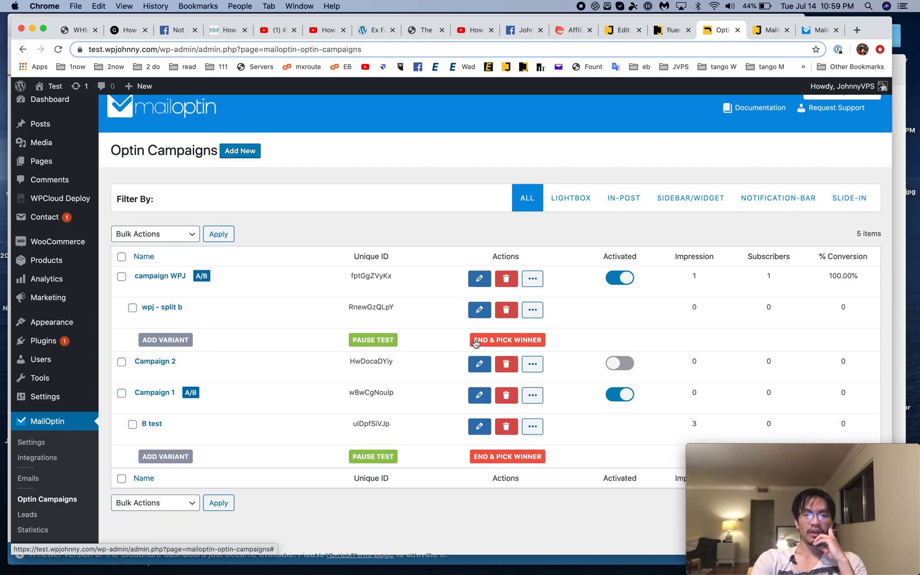
click(507, 340)
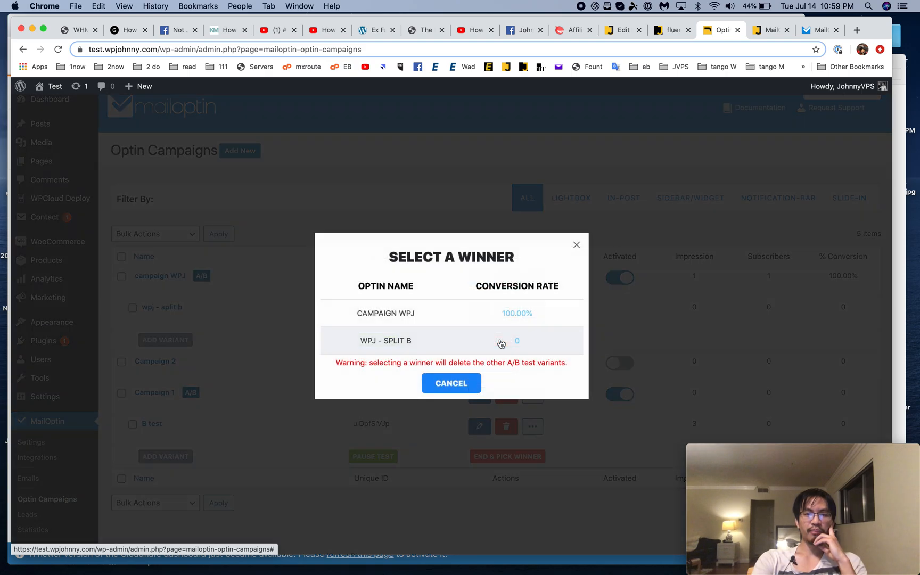
mouse_move(474, 322)
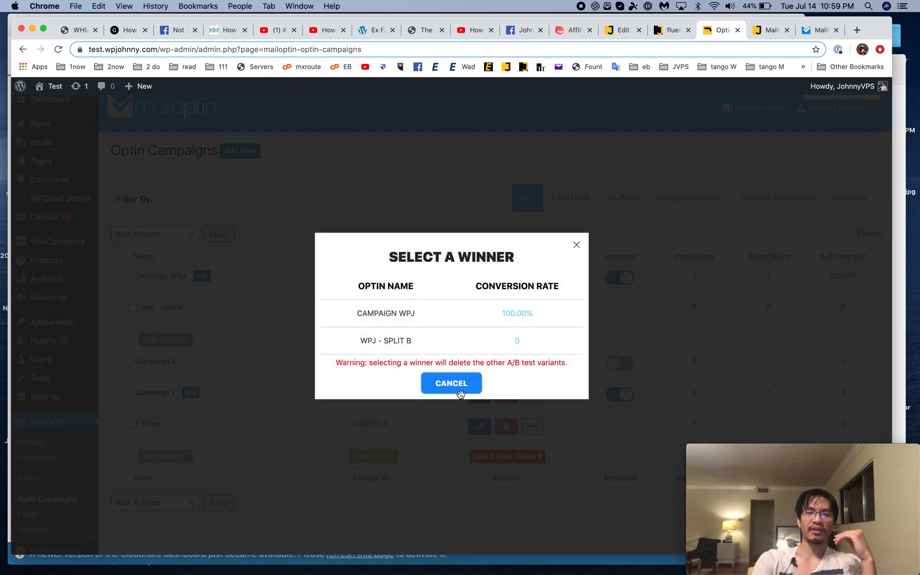
click(450, 383)
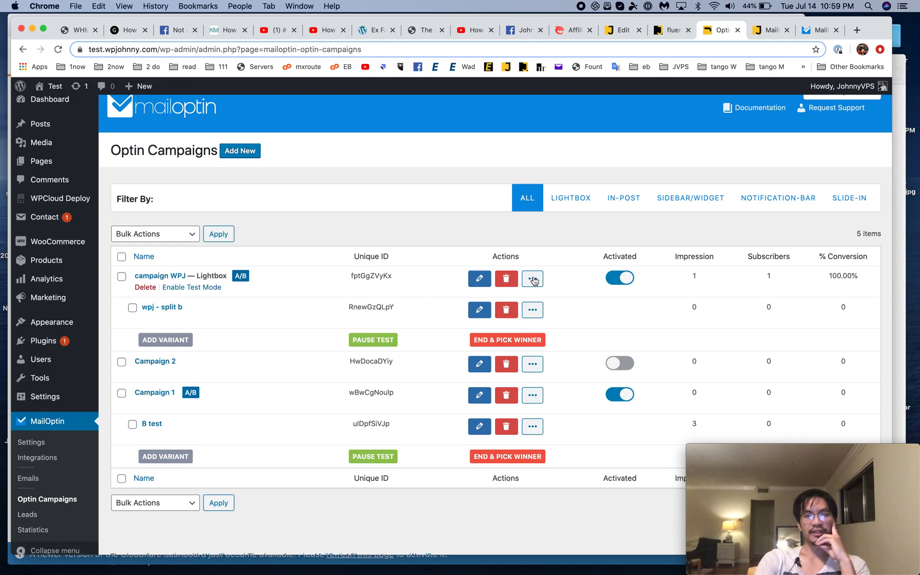
mouse_move(619, 297)
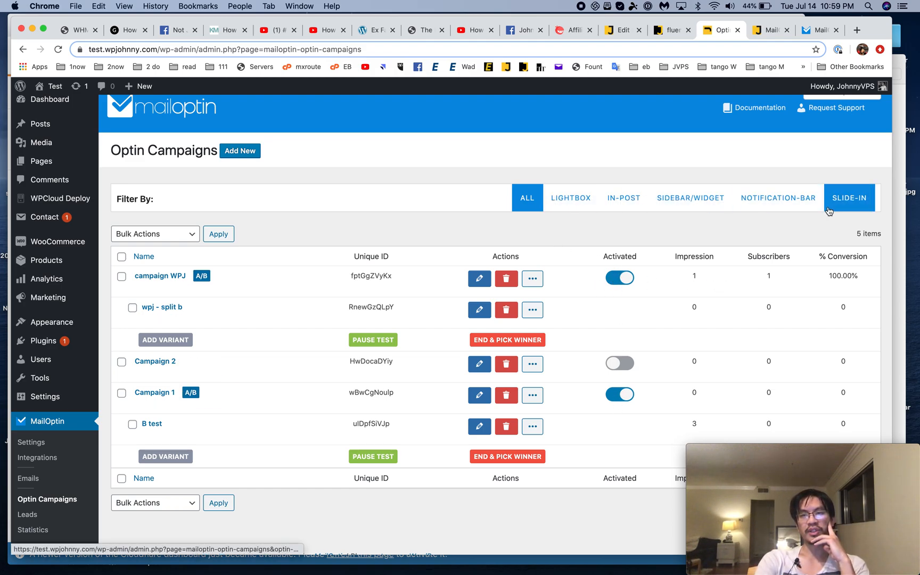
- Filter campaigns to Sidebar/Widget only, then show all optin types again
click(691, 208)
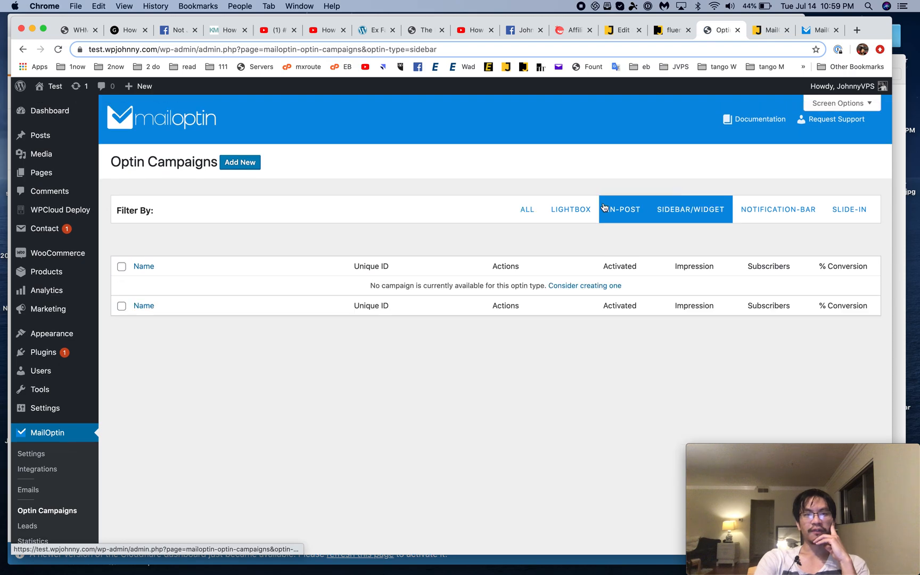
click(527, 209)
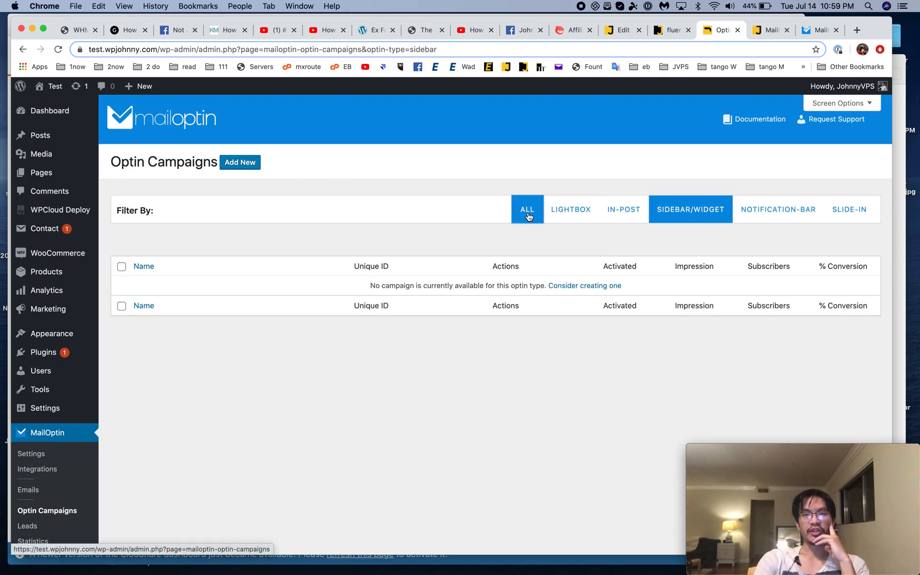
click(527, 209)
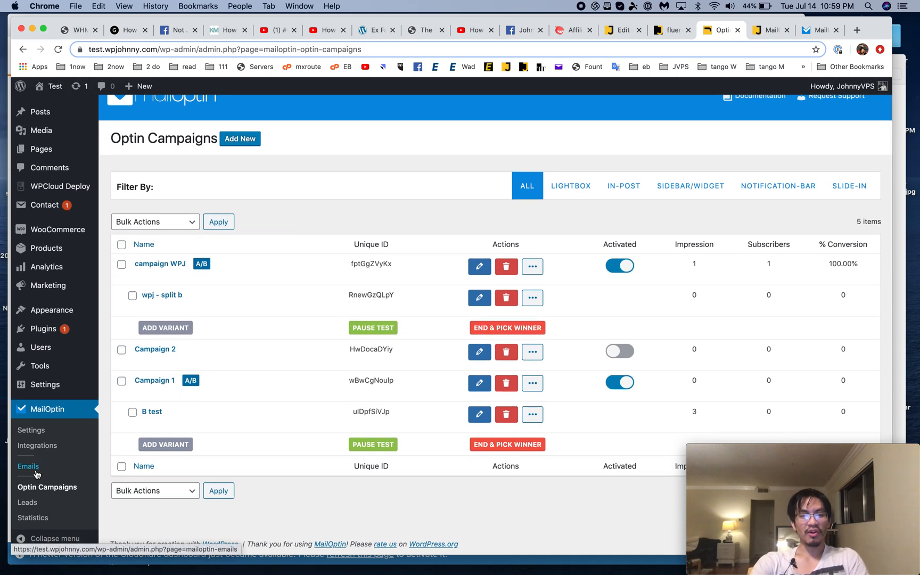
mouse_move(31, 429)
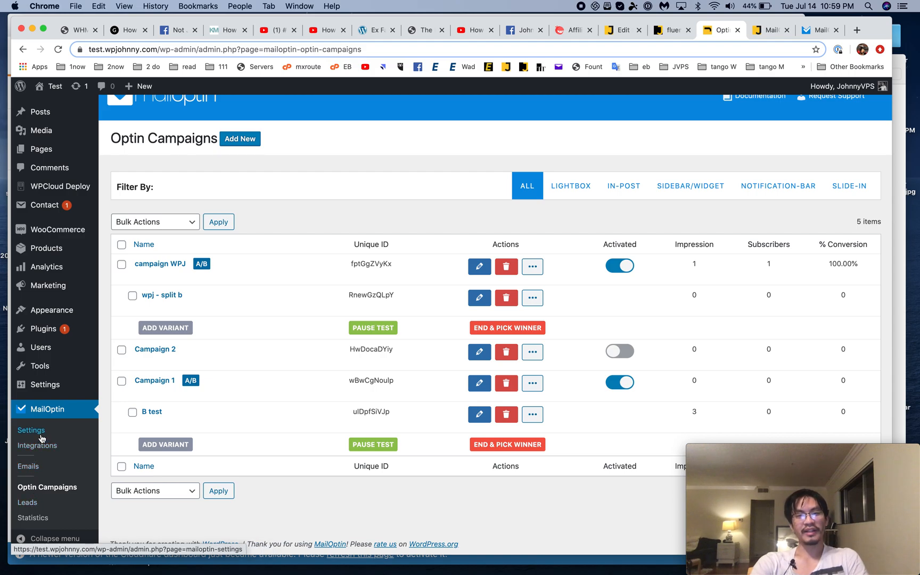
- Glance at MailOptin's reCAPTCHA settings, then return to the Statistics overview
click(30, 430)
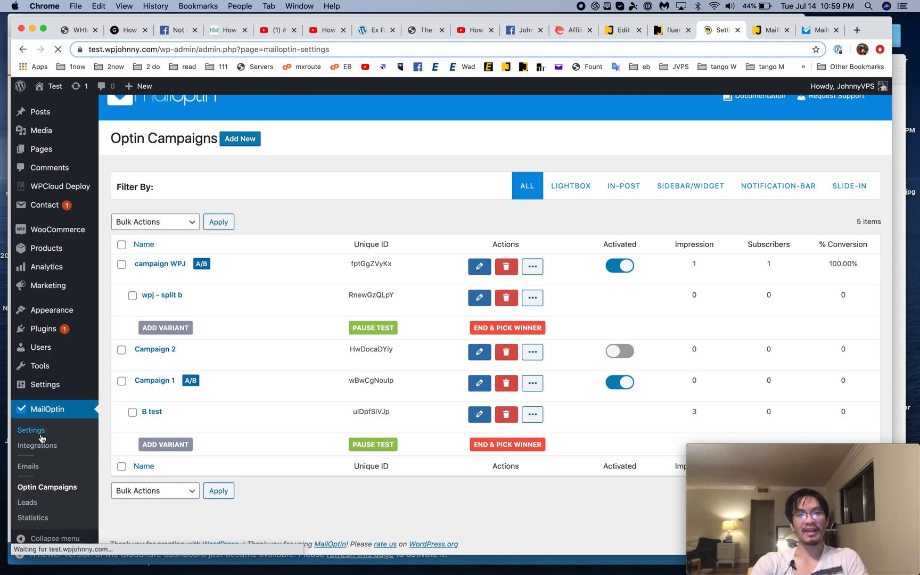
click(30, 430)
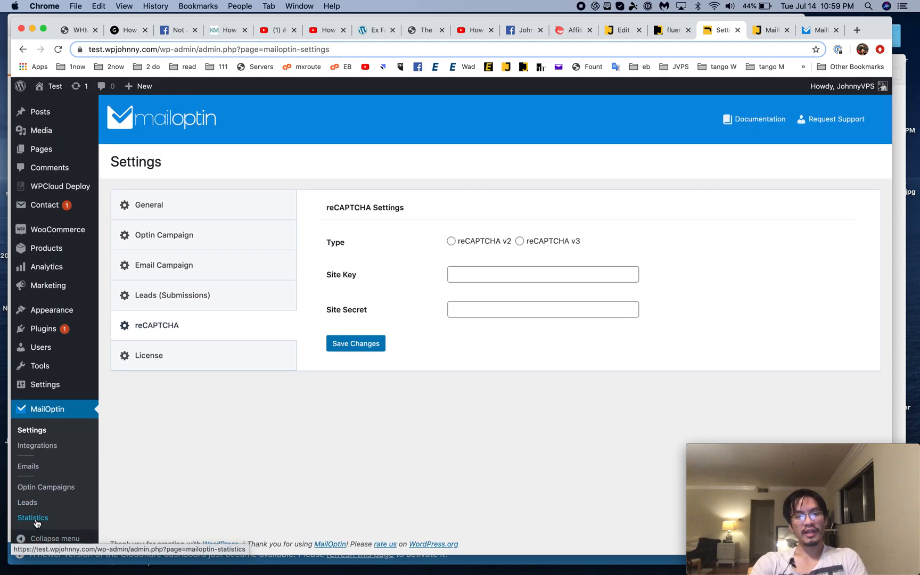
click(33, 517)
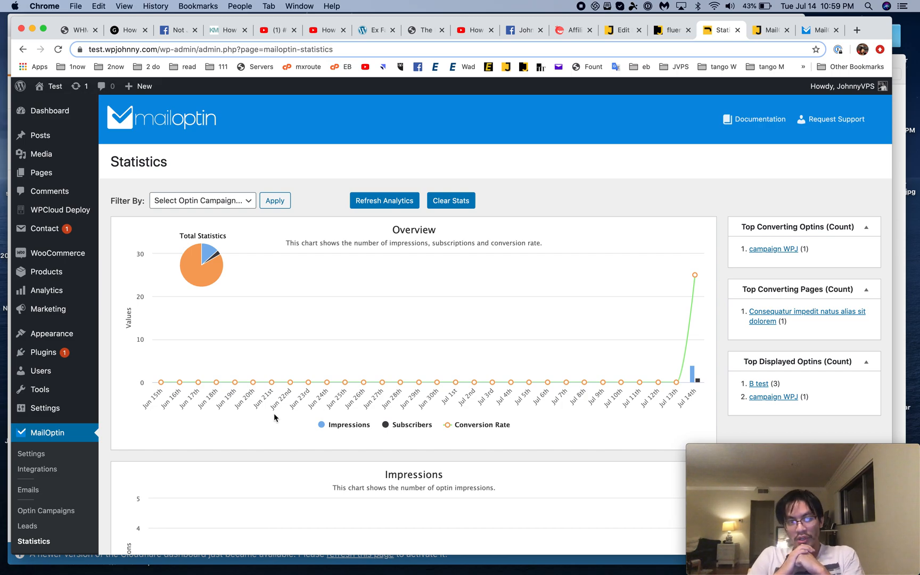
mouse_move(856, 29)
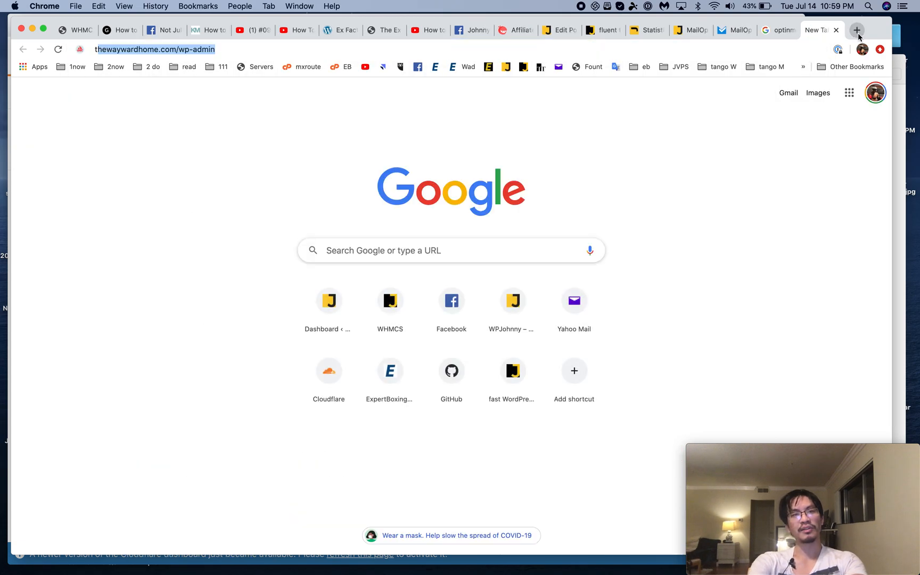
- Search Google for Thrive Leads and Convert Pro, then open OptinMonster's pricing page
text(thrive leads)
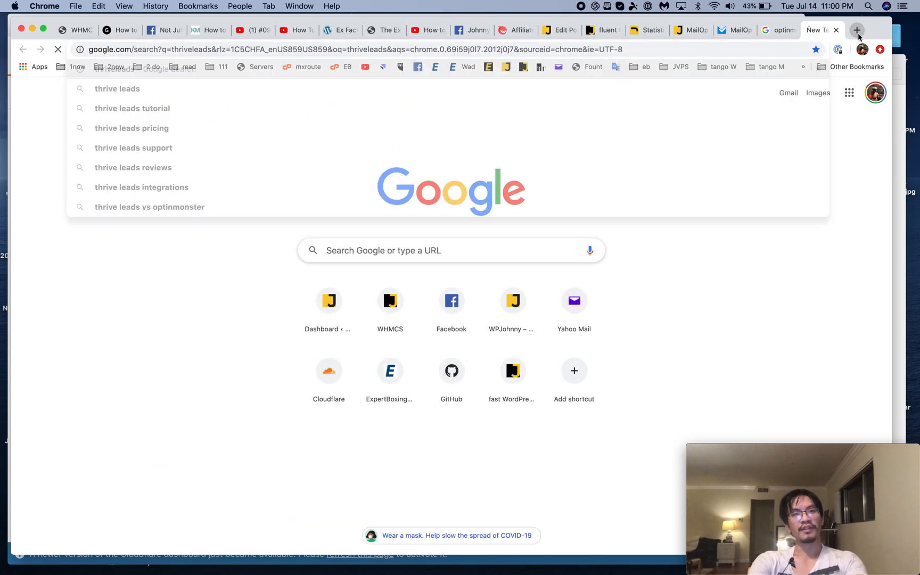
text(convert p)
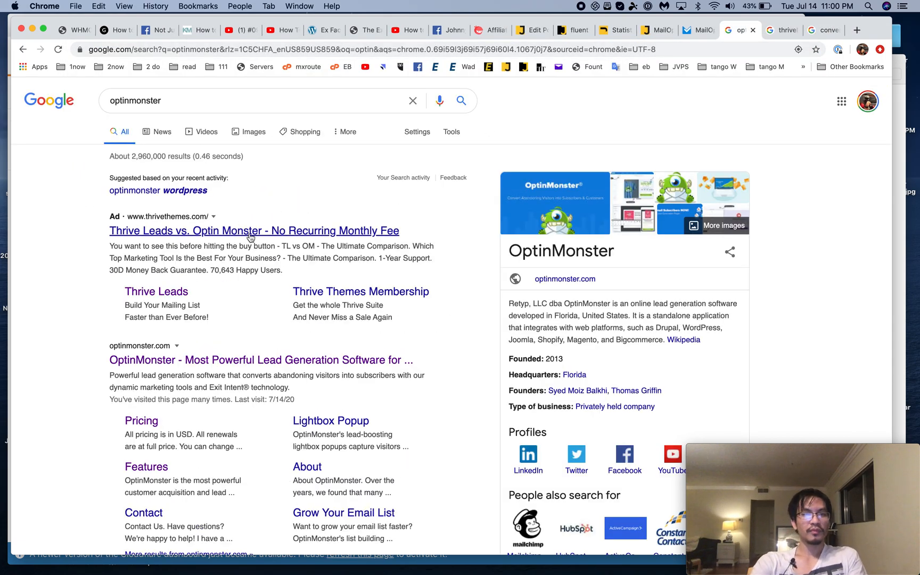
click(260, 360)
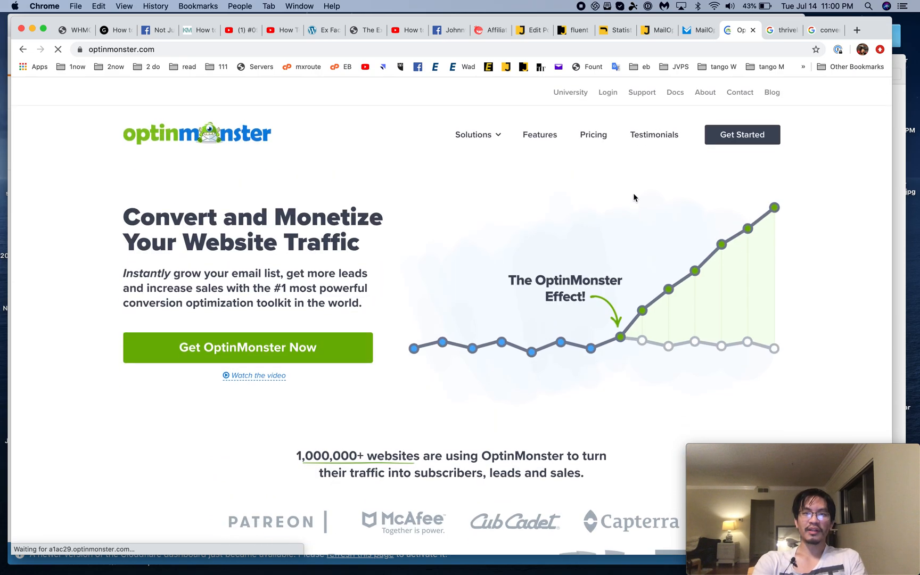
click(592, 134)
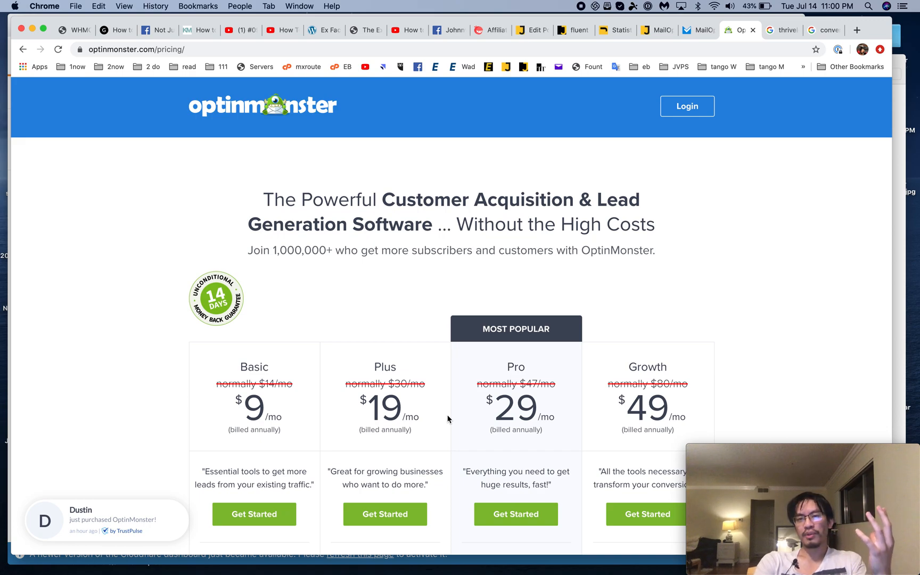
- Scroll through OptinMonster's Basic, Plus, Pro and Growth plan feature lists
scroll(up, 3)
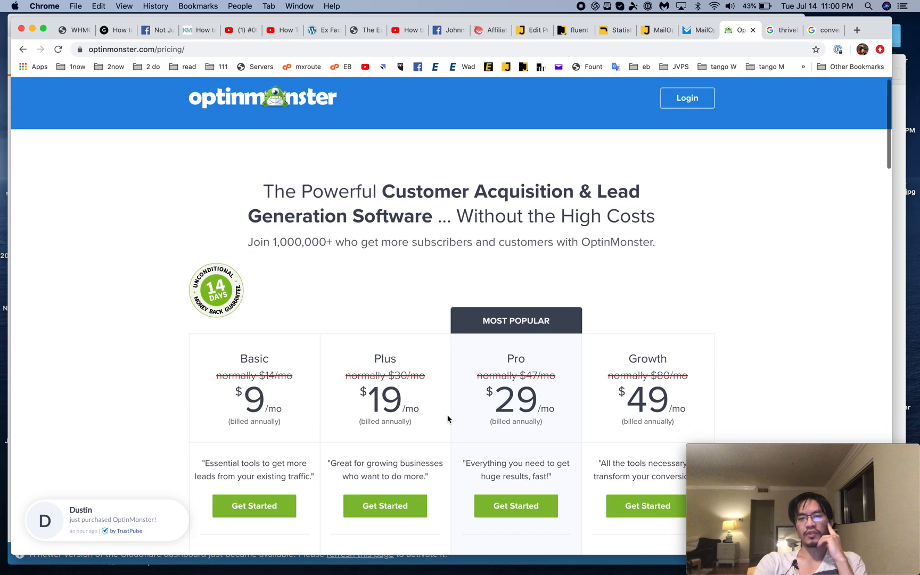
scroll(down, 3)
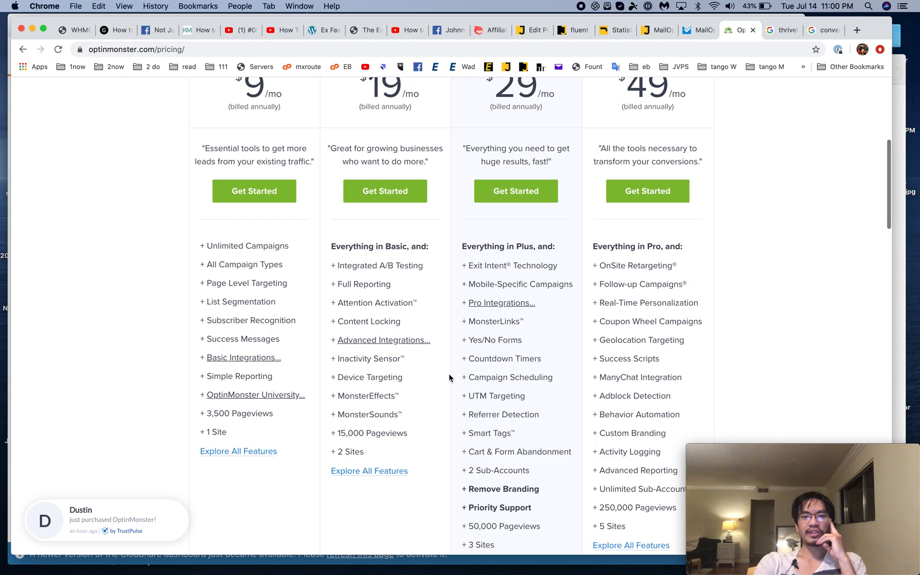
scroll(down, 3)
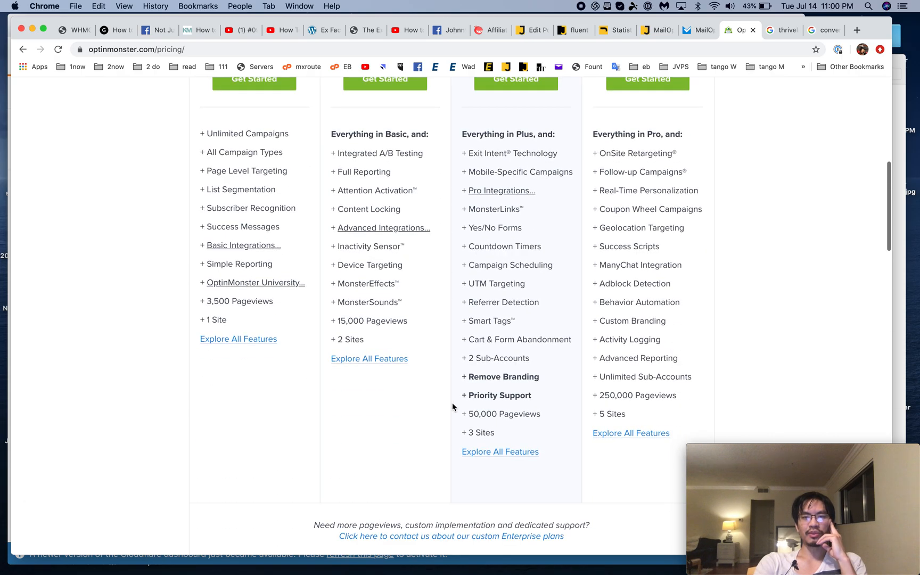
scroll(up, 3)
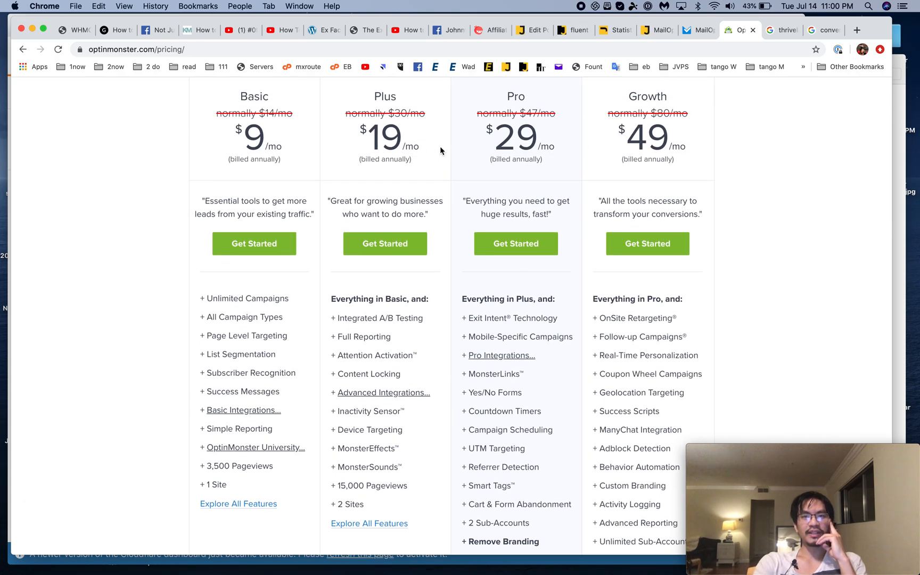
scroll(up, 3)
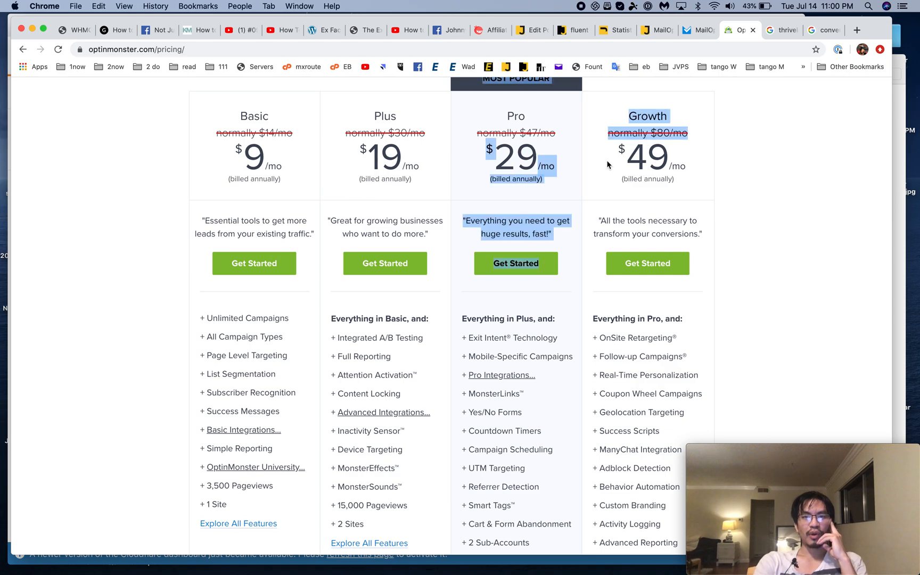
scroll(down, 3)
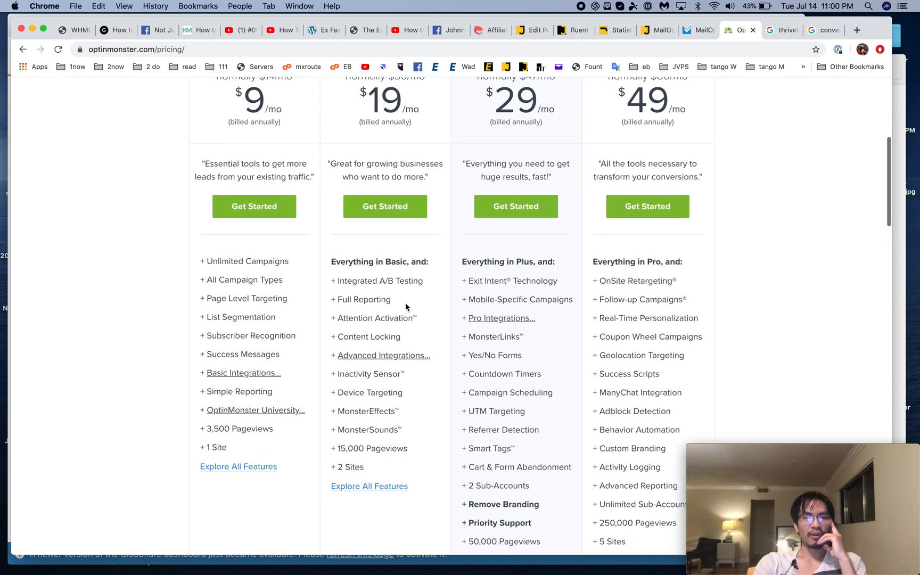
scroll(down, 3)
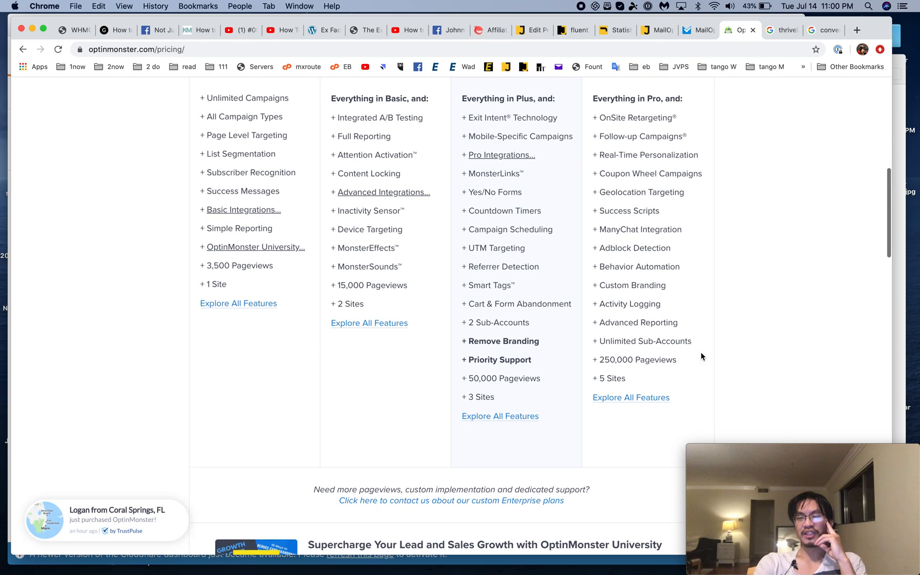
scroll(up, 3)
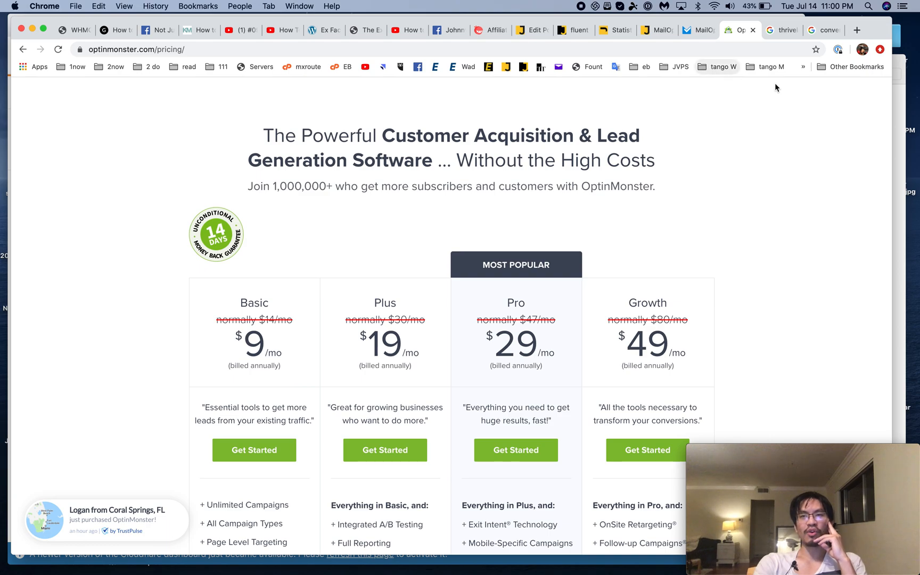
scroll(up, 3)
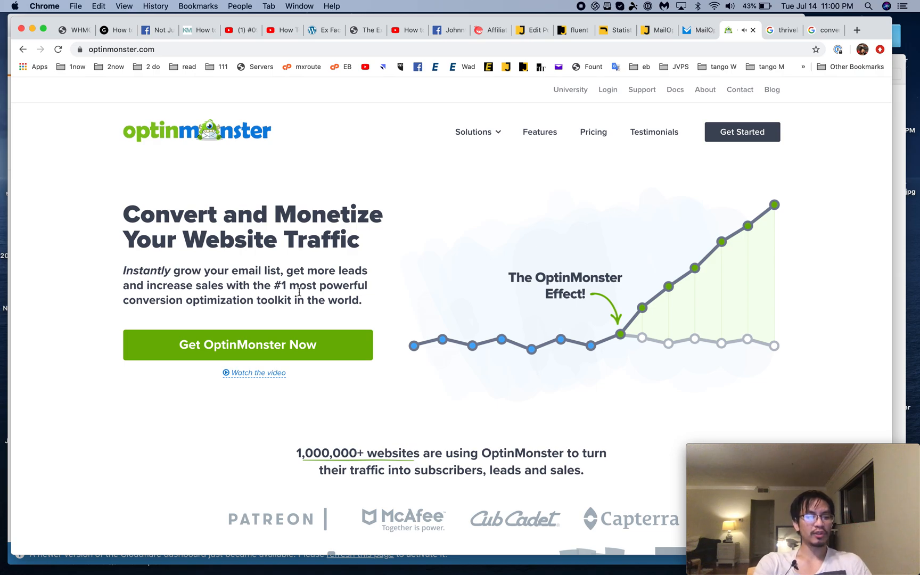
- Open OptinMonster's Features page at the Drag 'n' Drop Builder section
click(539, 131)
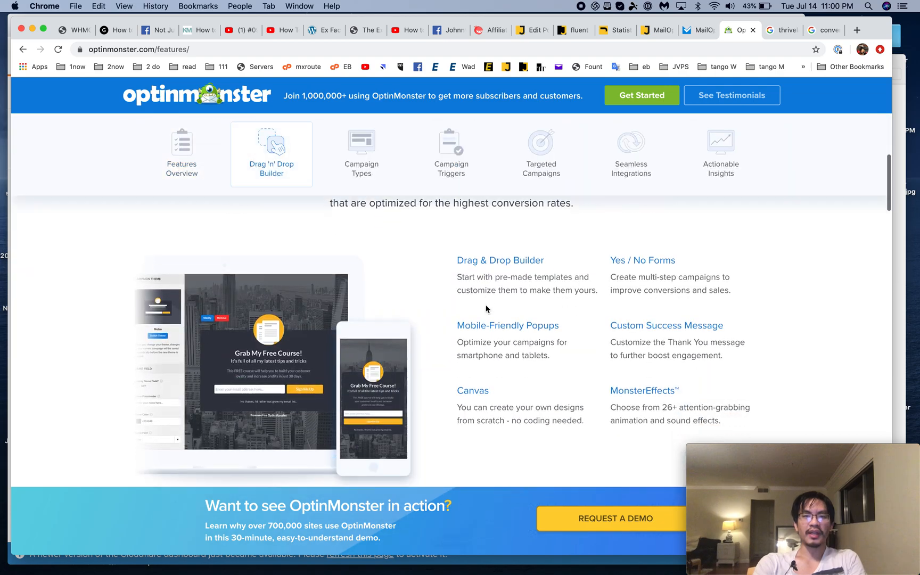
scroll(down, 3)
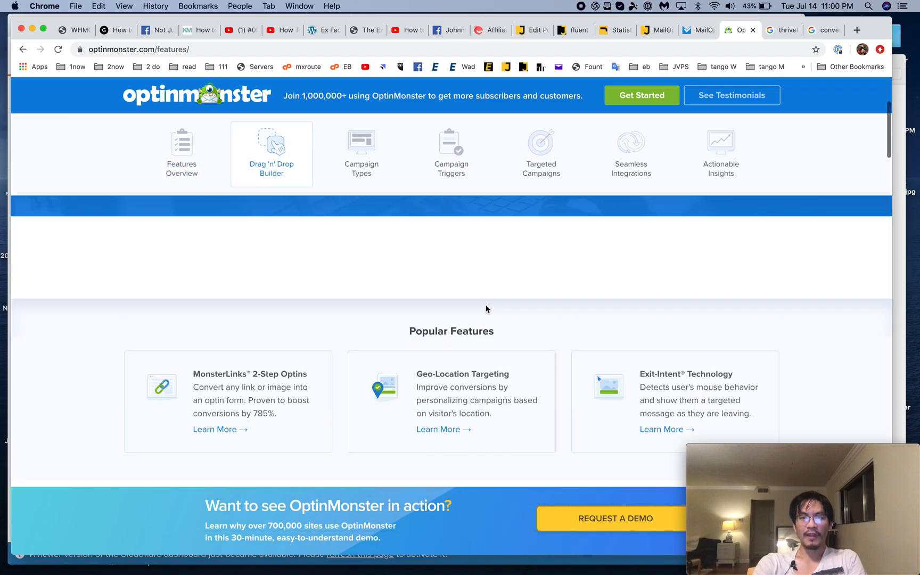
click(271, 154)
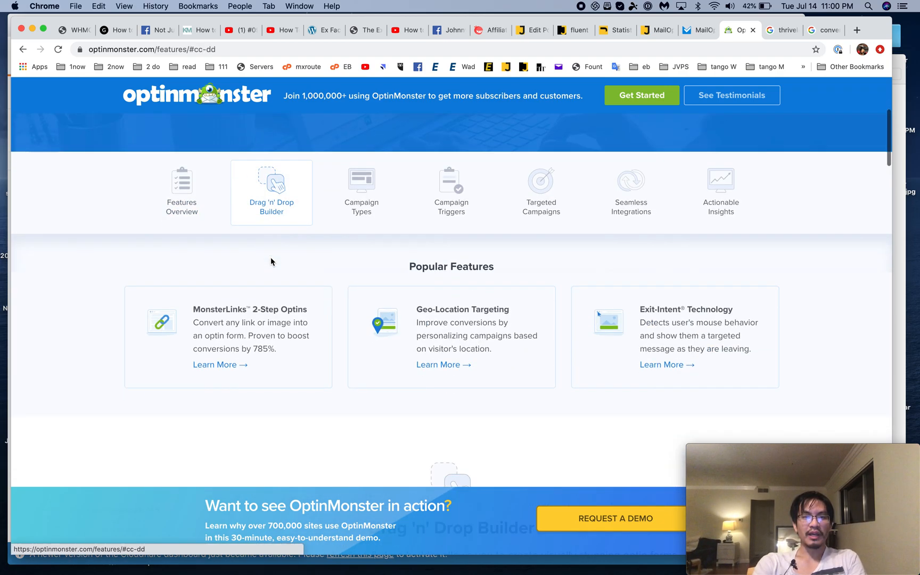
scroll(down, 3)
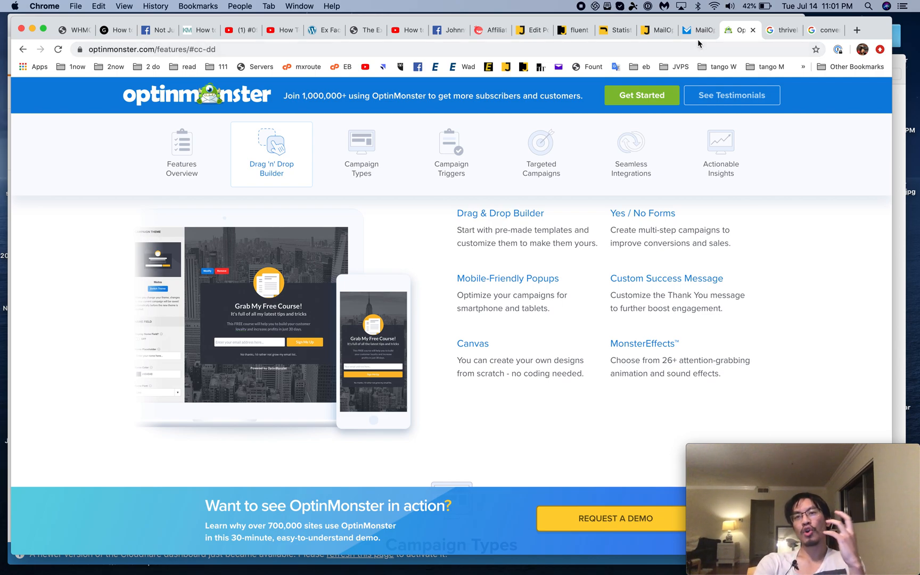
mouse_move(698, 30)
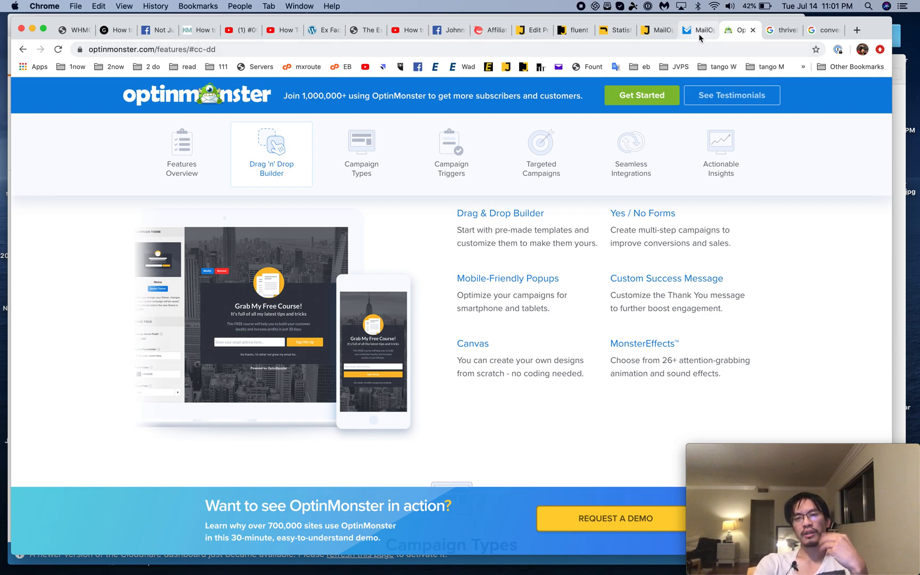
mouse_move(698, 29)
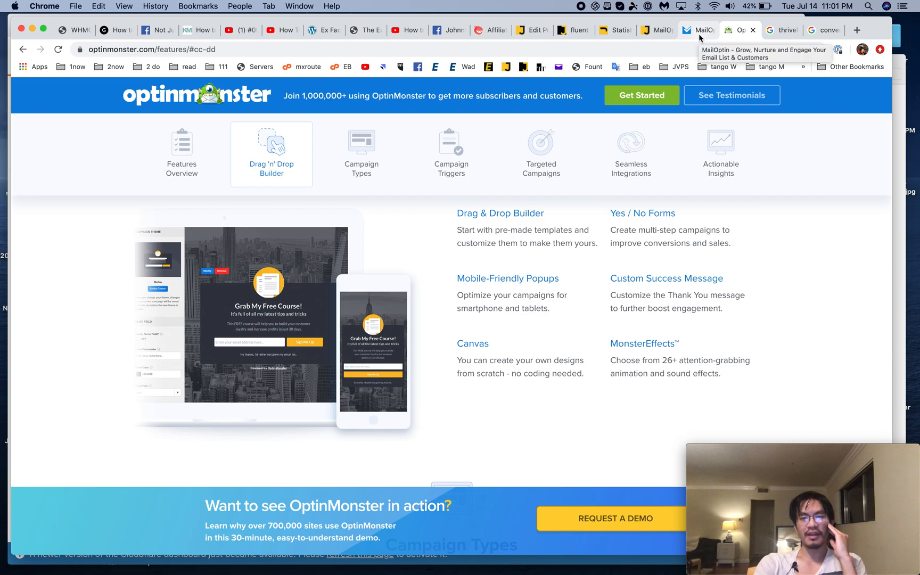
mouse_move(632, 355)
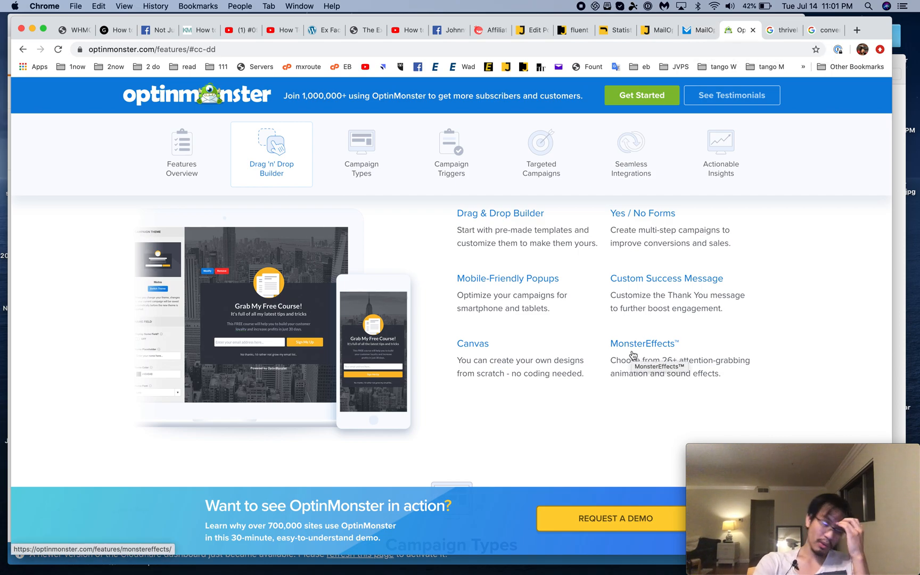
scroll(up, 3)
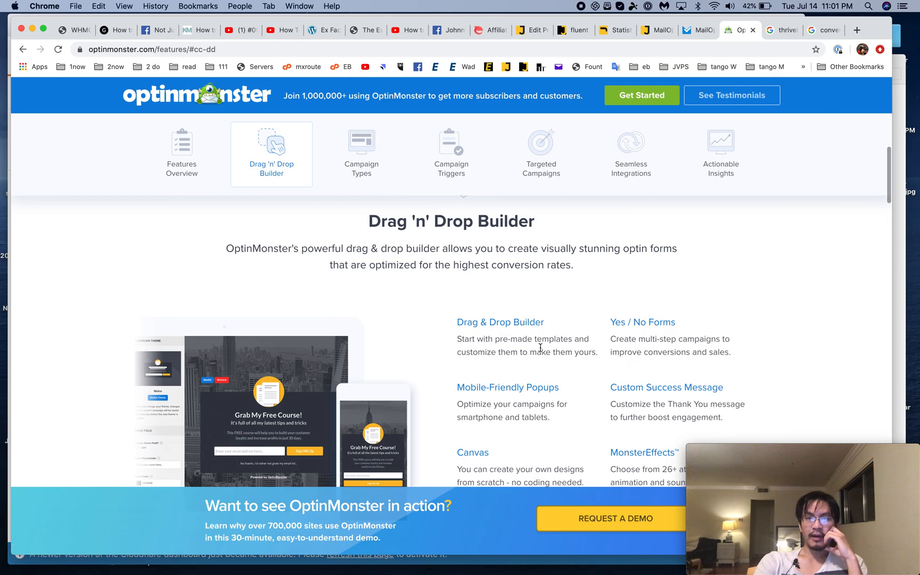
click(361, 154)
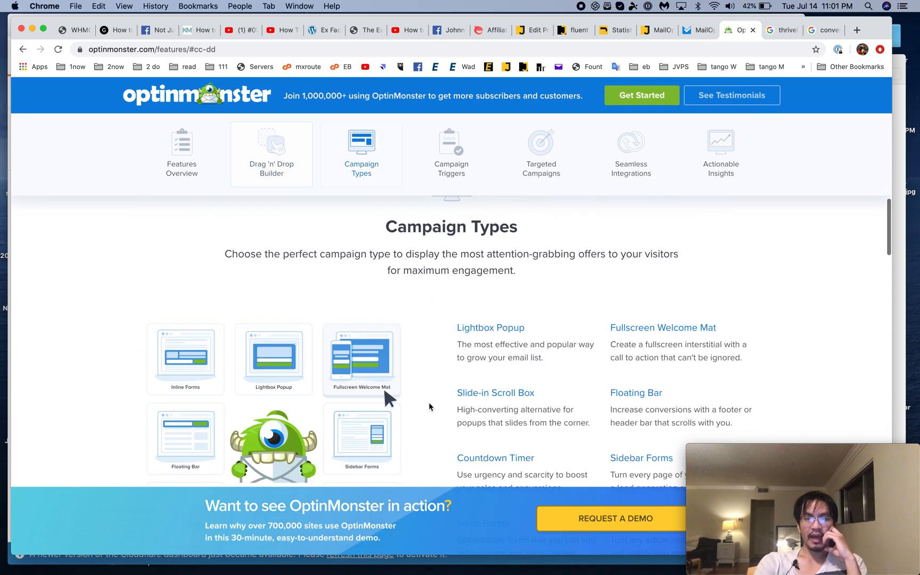
scroll(down, 3)
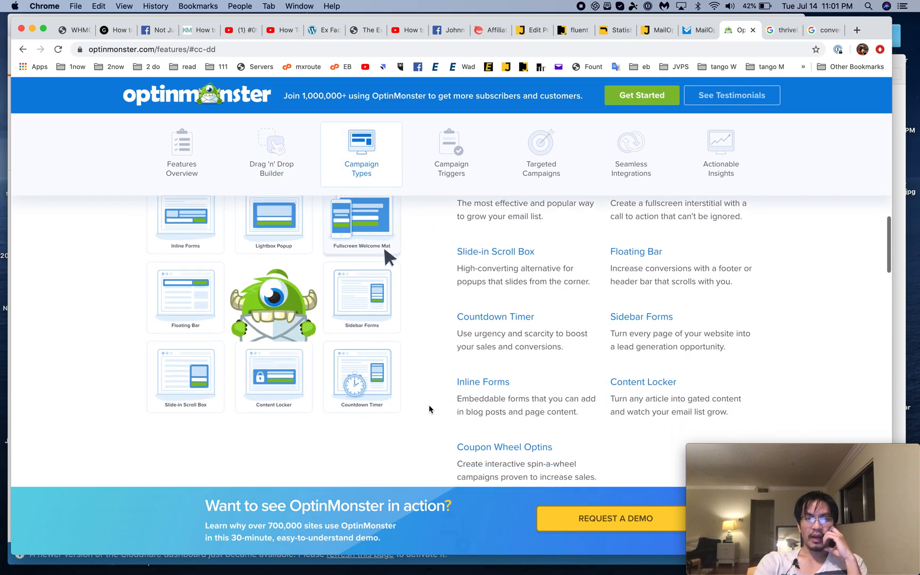
scroll(up, 3)
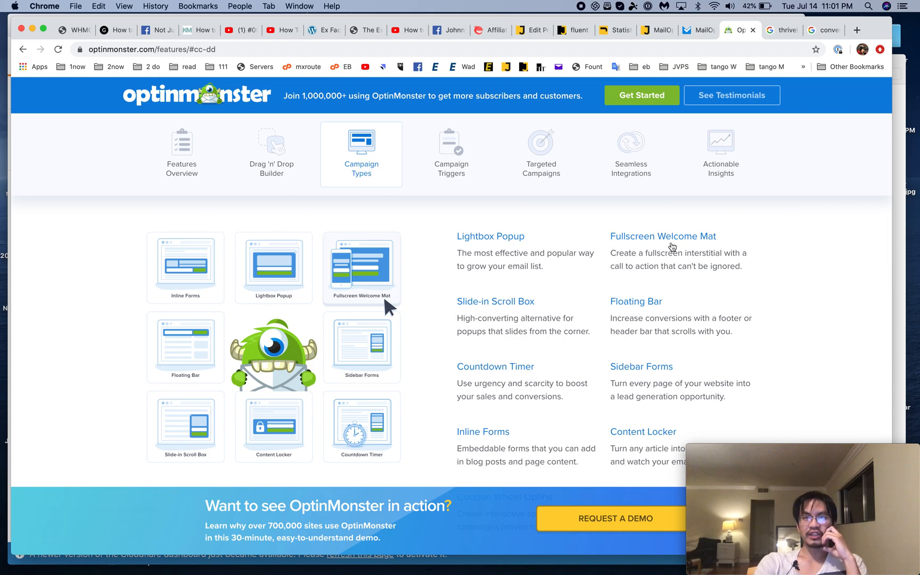
click(663, 236)
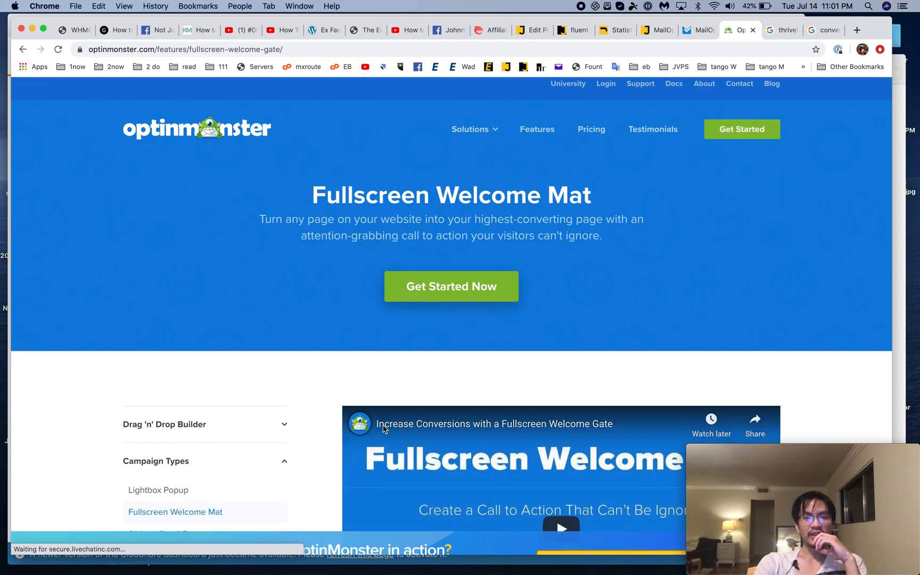
scroll(down, 3)
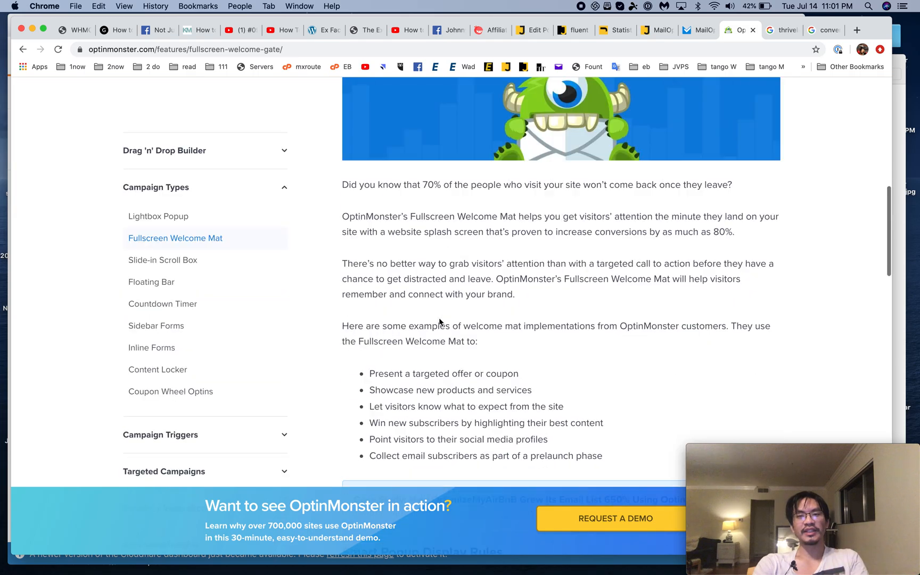
scroll(down, 3)
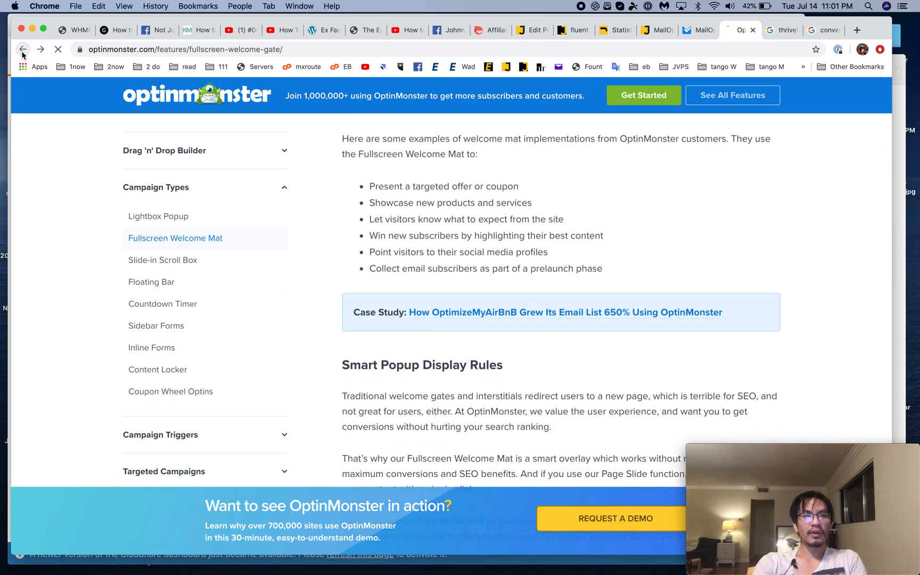
click(22, 49)
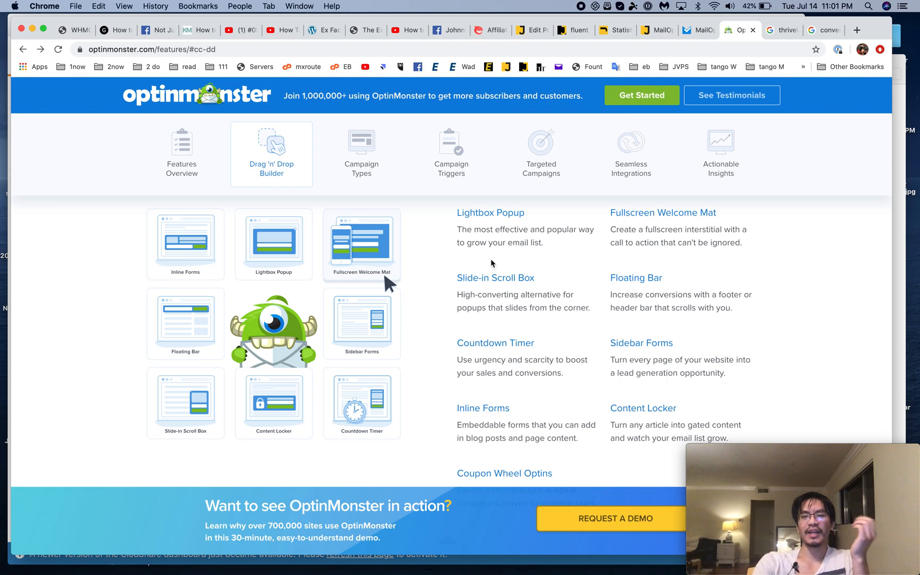
scroll(down, 3)
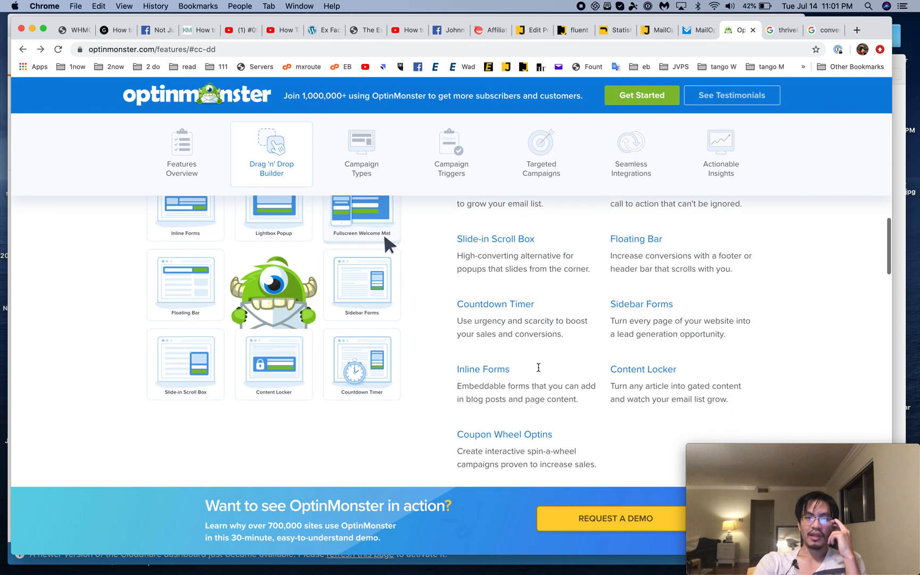
scroll(down, 3)
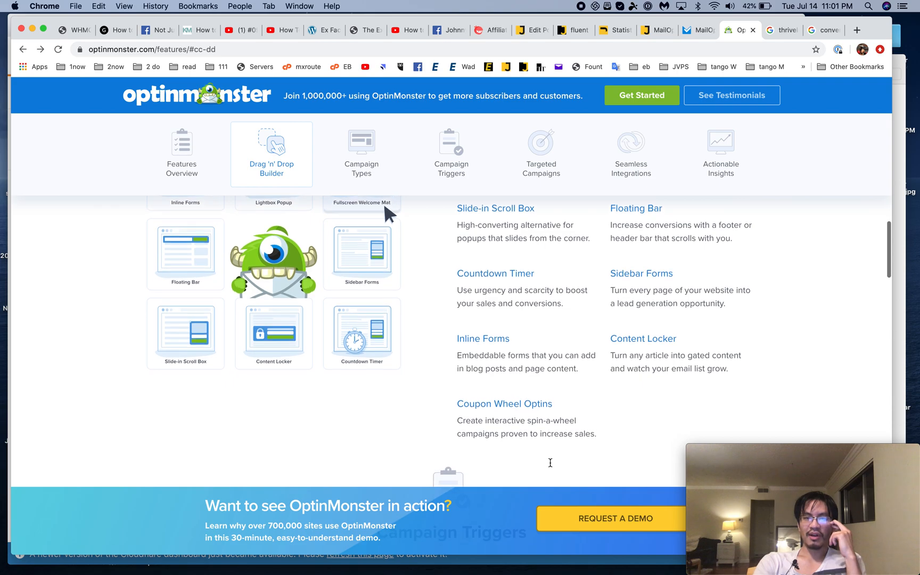
mouse_move(643, 337)
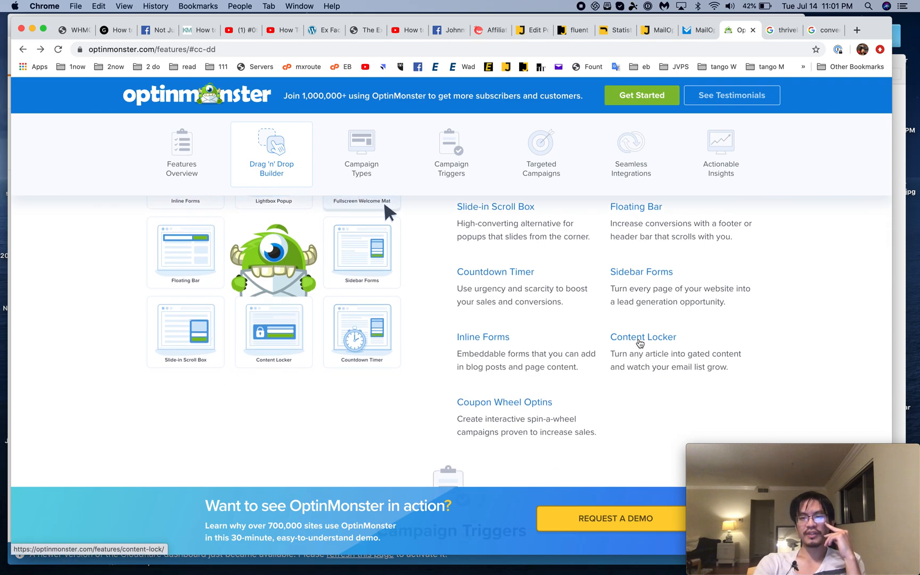
mouse_move(643, 337)
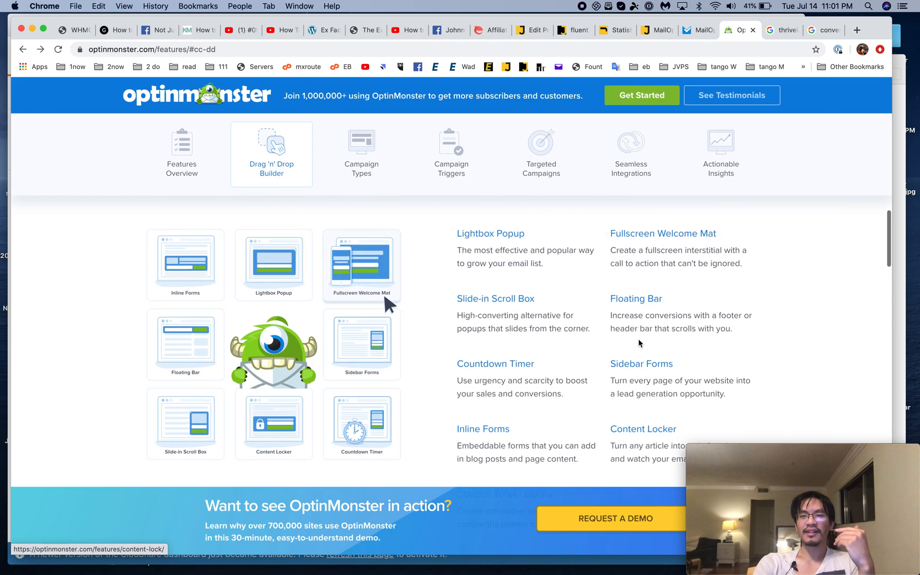
scroll(down, 3)
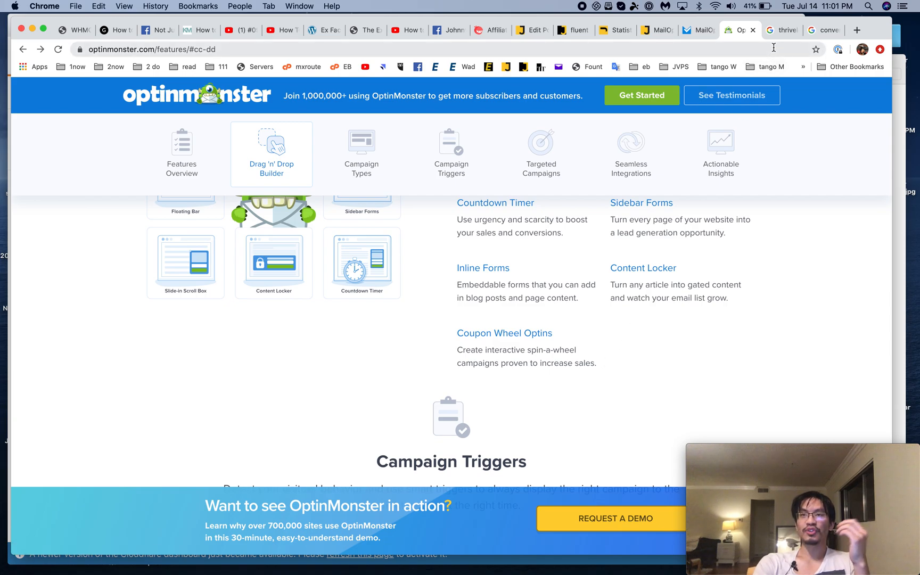
- Switch to the Thrive Leads tab and scroll through its product features
click(779, 30)
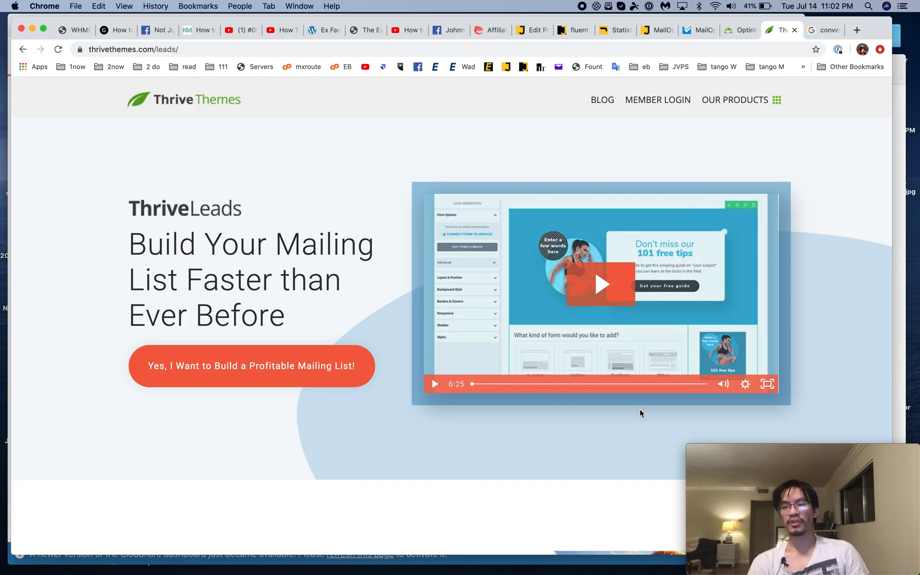
mouse_move(456, 441)
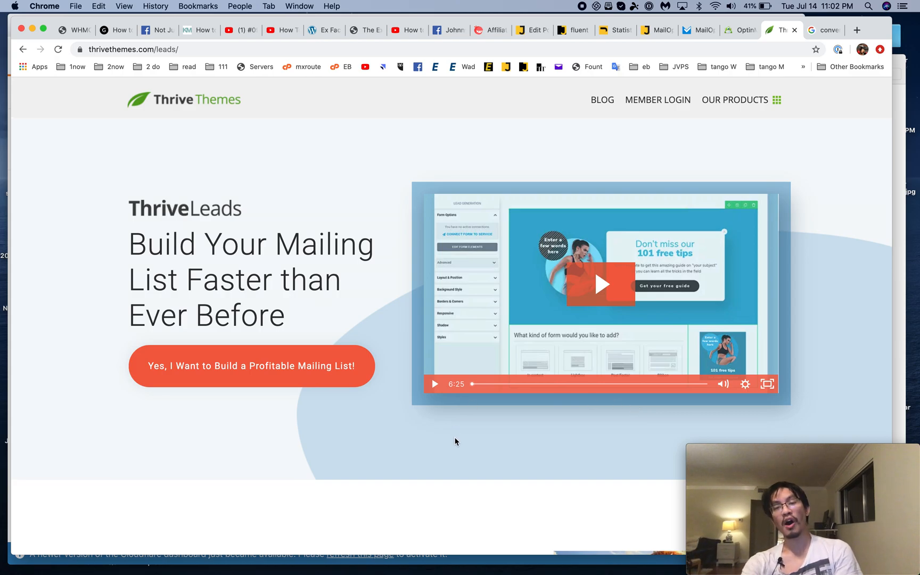
scroll(down, 3)
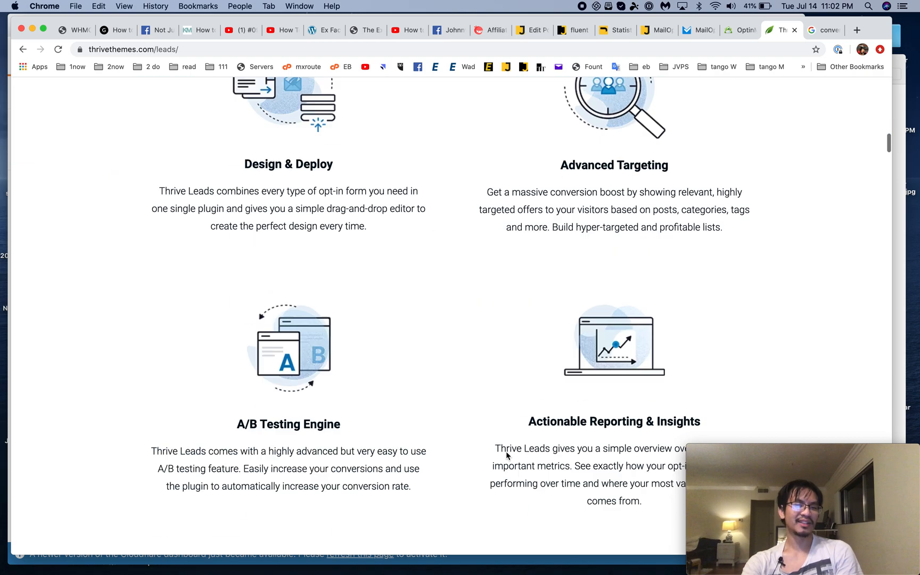
scroll(down, 3)
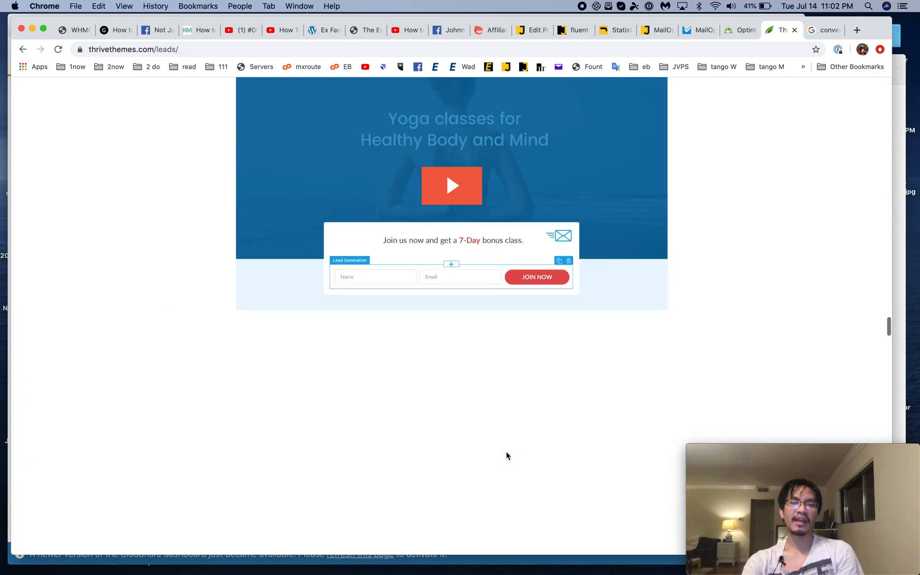
scroll(up, 3)
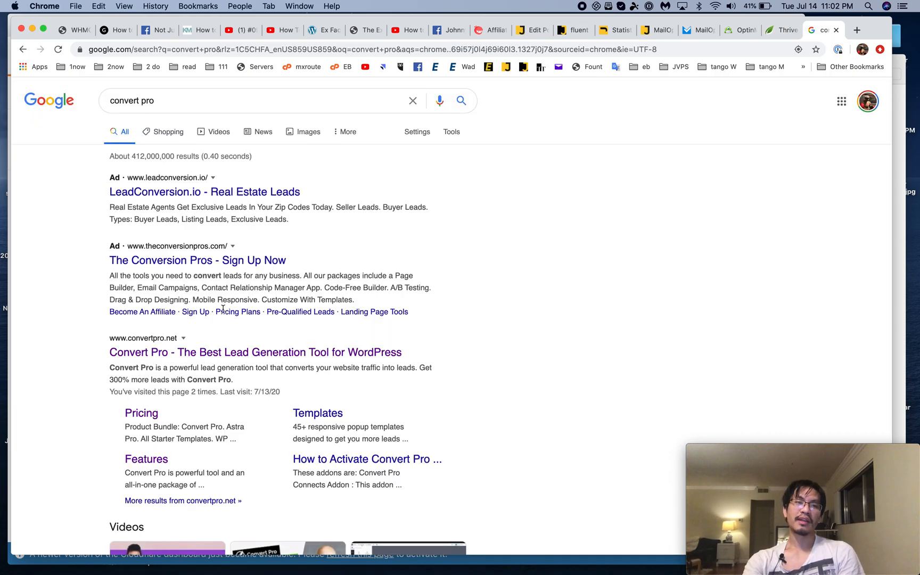
- Open convertpro.net and scroll through its FAQ and feature highlights
click(254, 352)
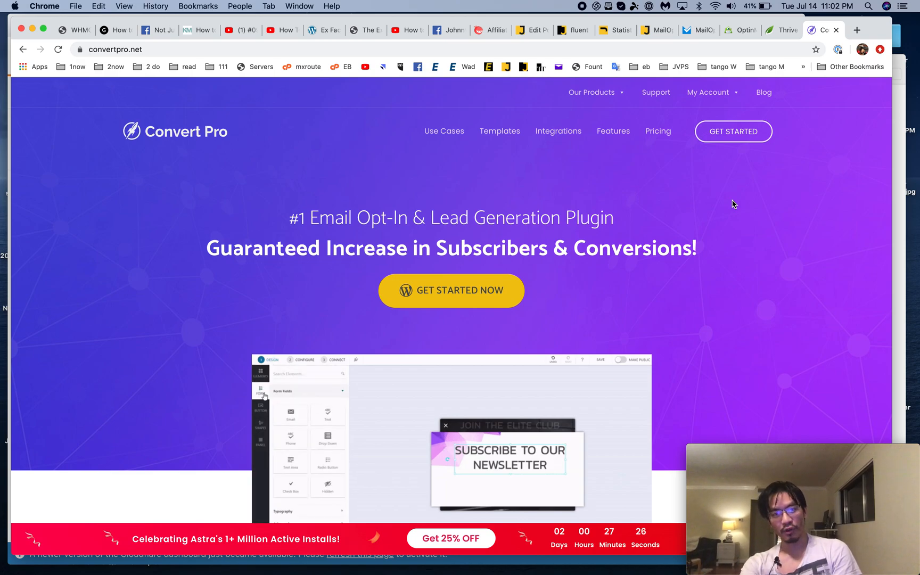
scroll(down, 3)
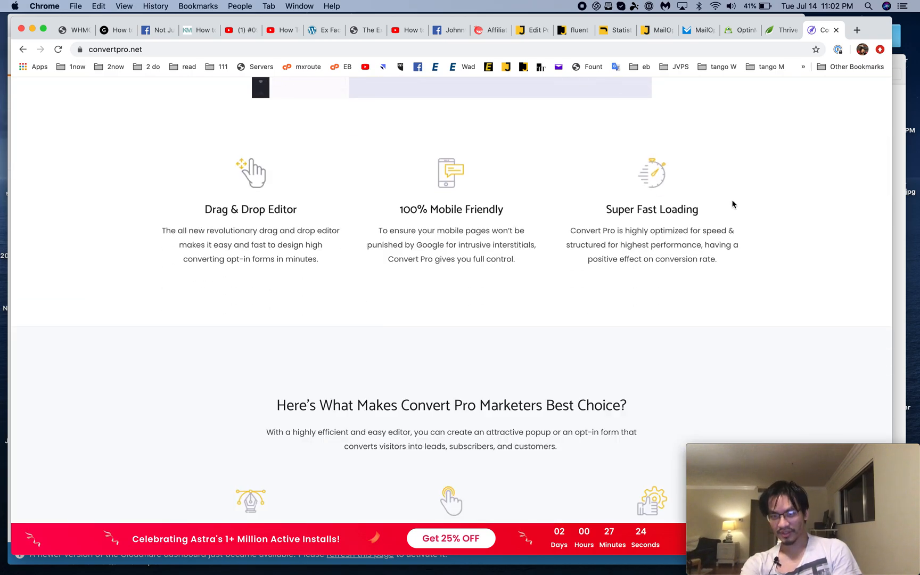
scroll(down, 3)
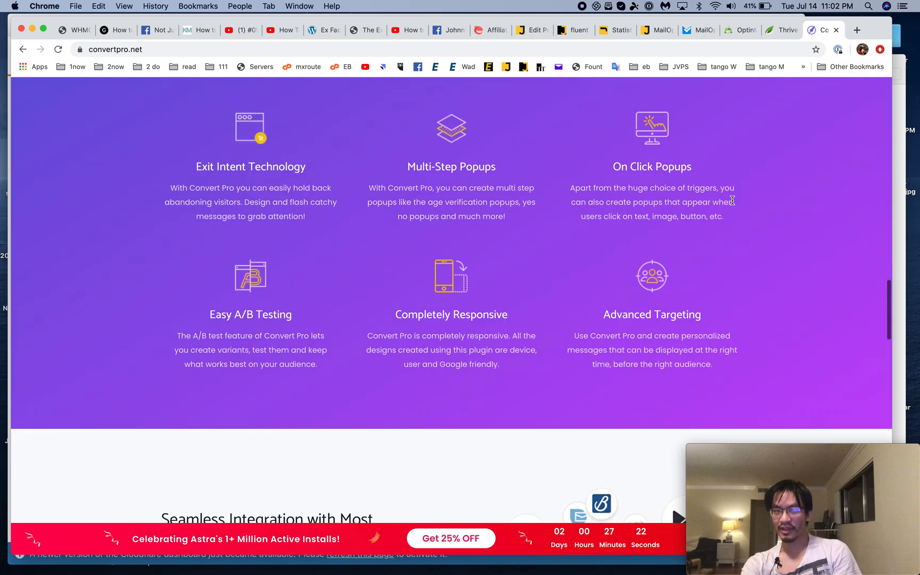
scroll(down, 3)
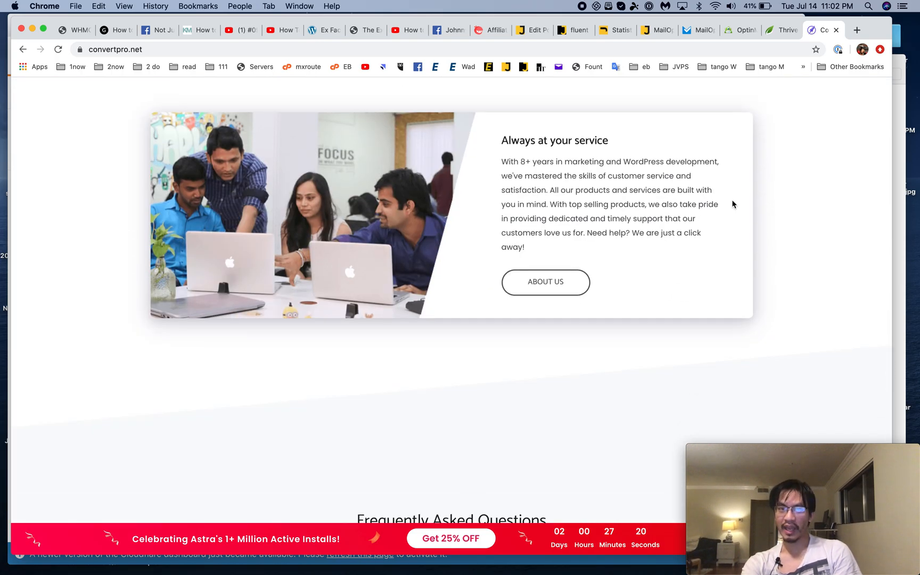
scroll(down, 3)
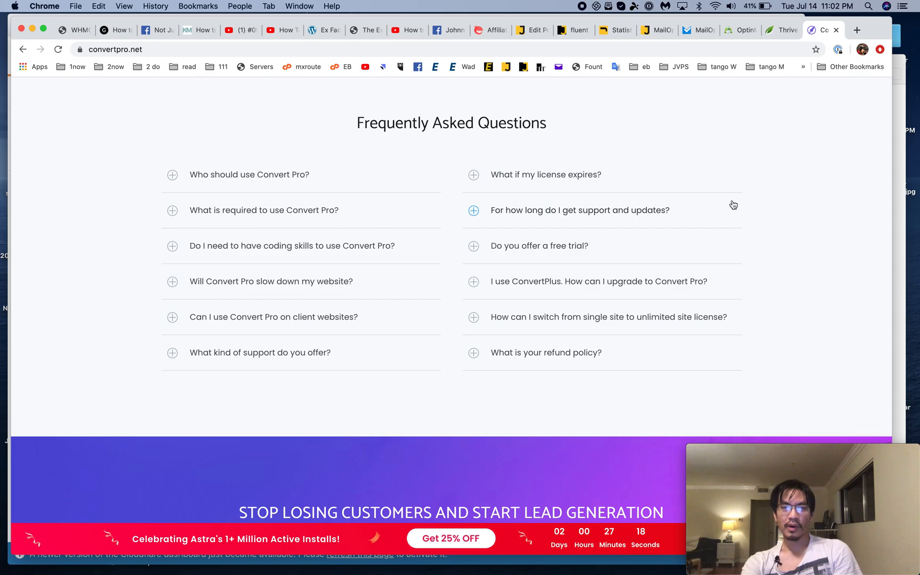
scroll(up, 3)
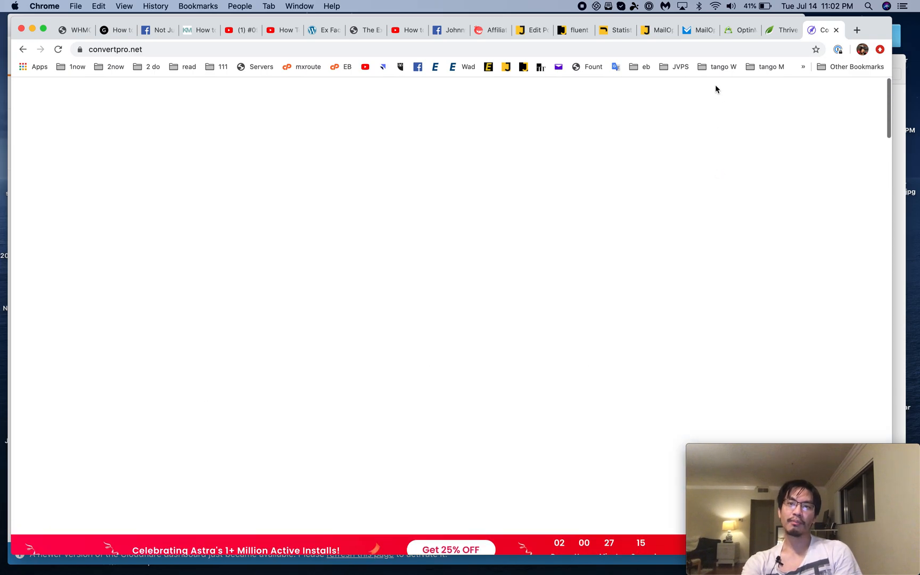
scroll(down, 3)
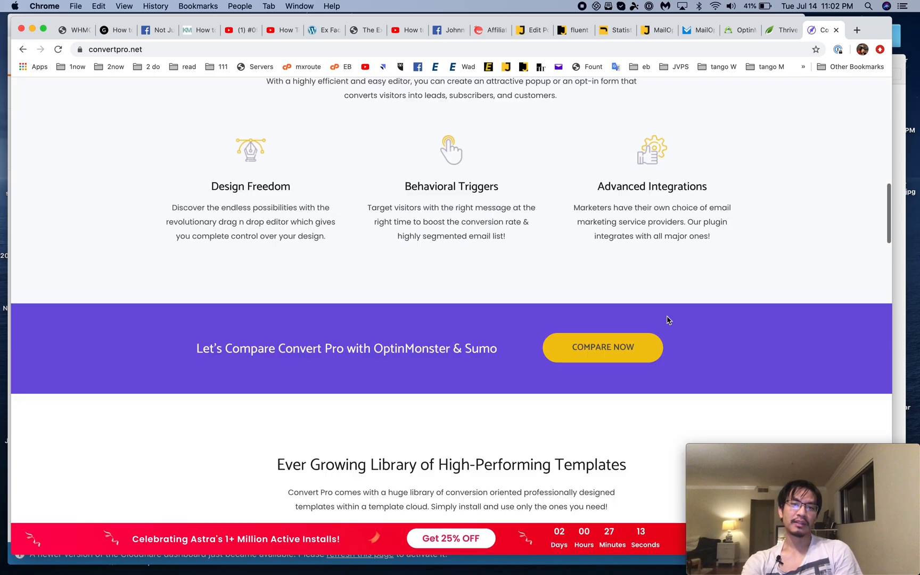
scroll(up, 3)
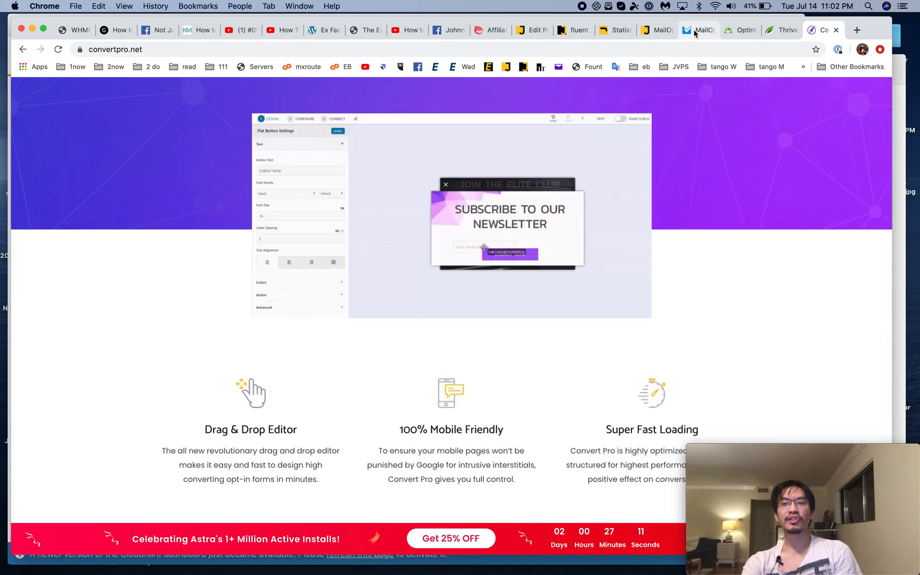
- Click through the homepage demo editor, then scroll to the marketing integrations
click(484, 247)
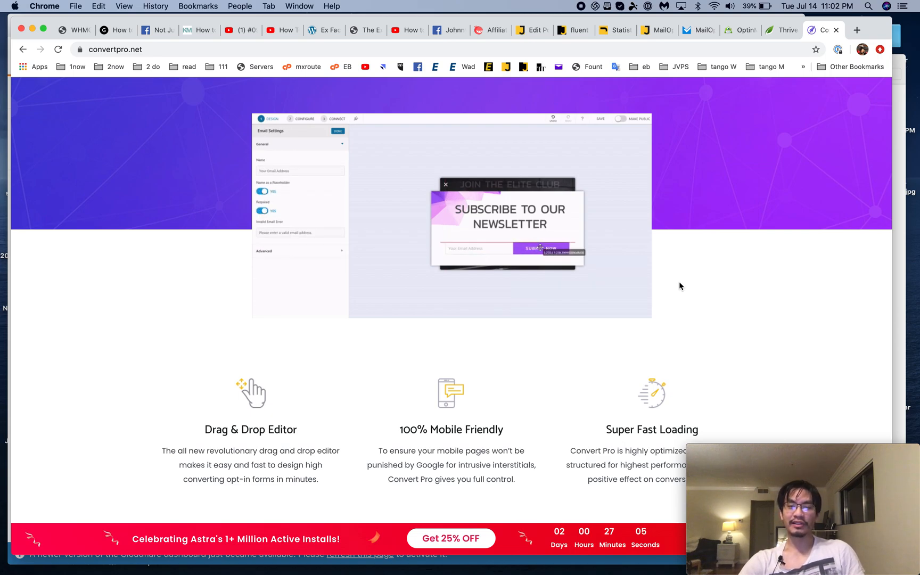
click(539, 248)
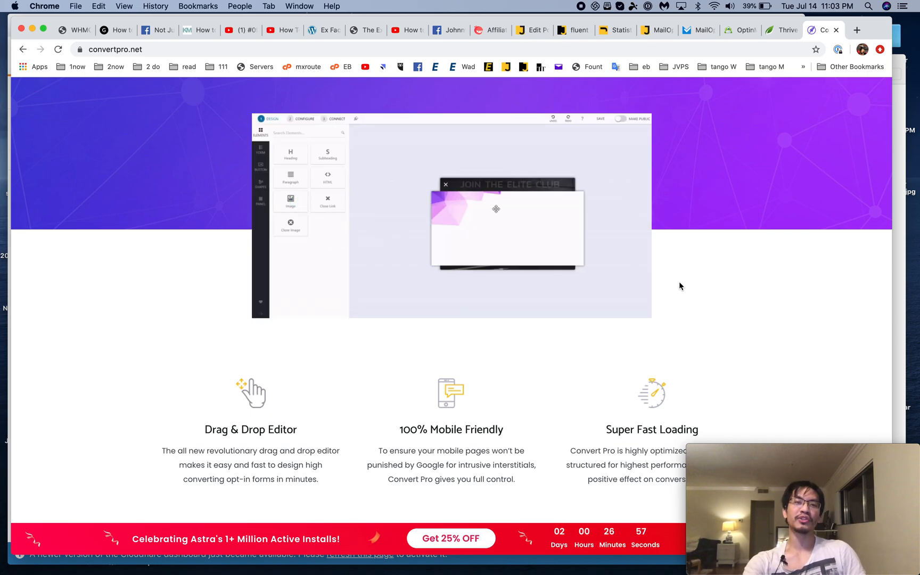
scroll(down, 3)
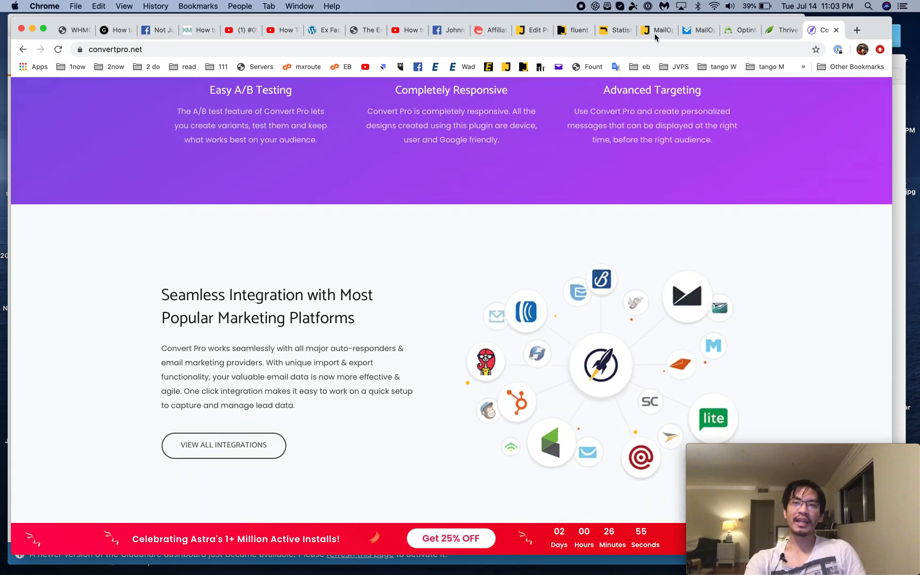
- Glance at the review post and mailoptin.io tabs, then return to MailOptin Statistics
click(657, 30)
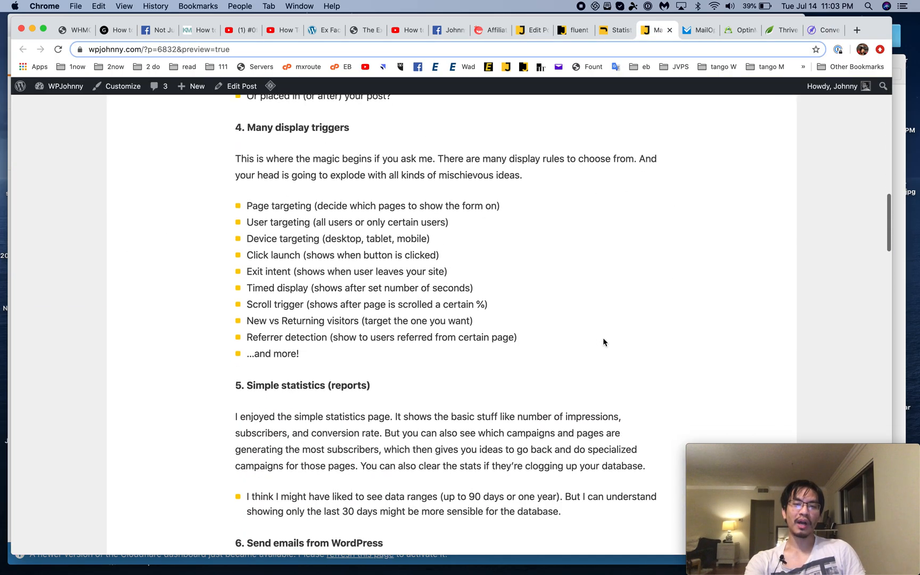
click(695, 30)
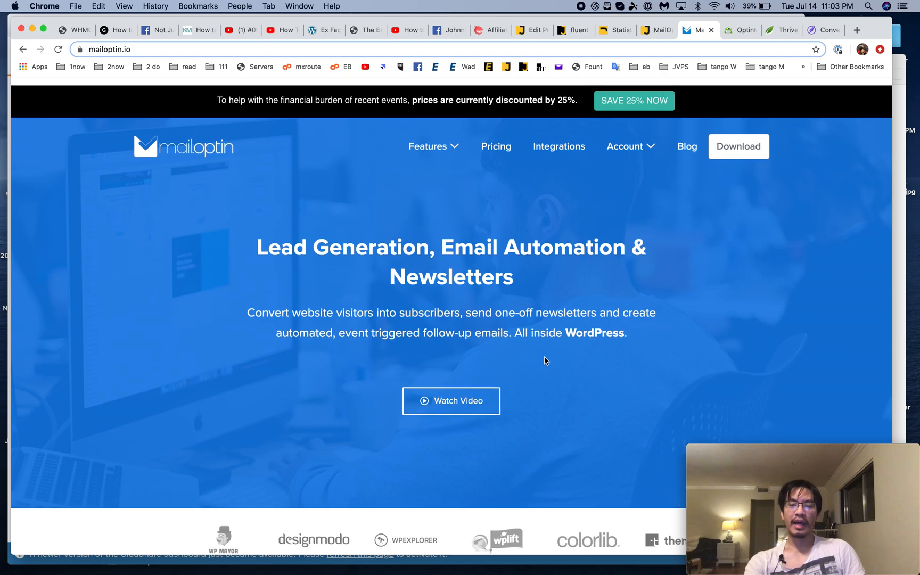
click(655, 30)
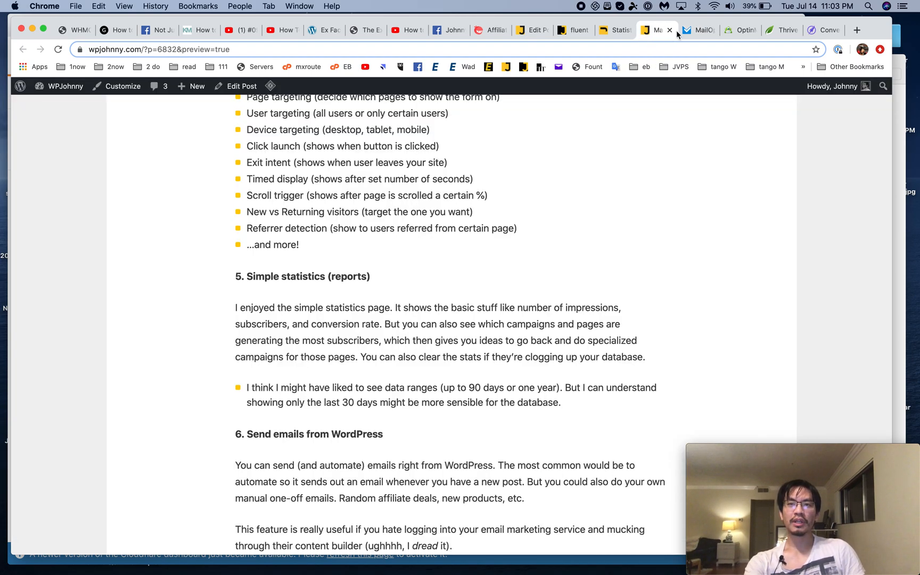
click(615, 30)
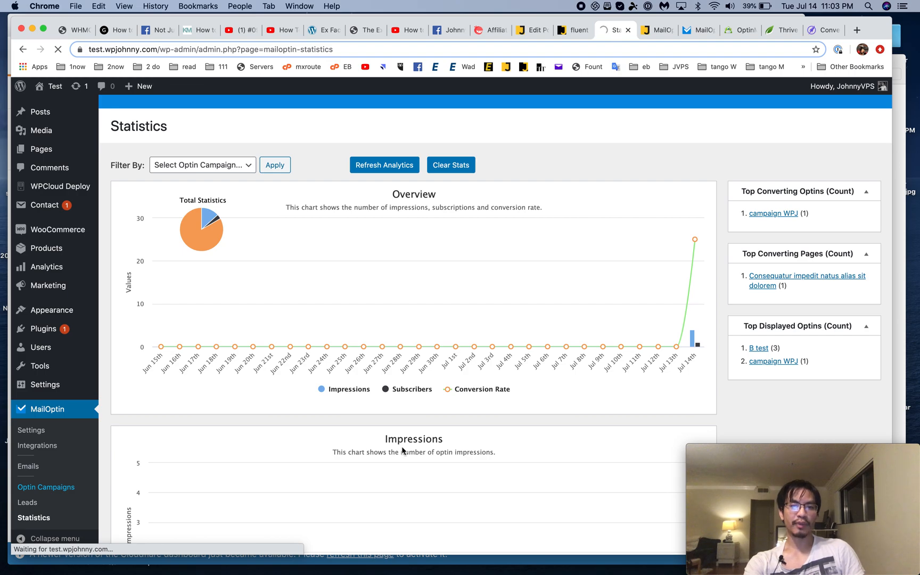
click(47, 486)
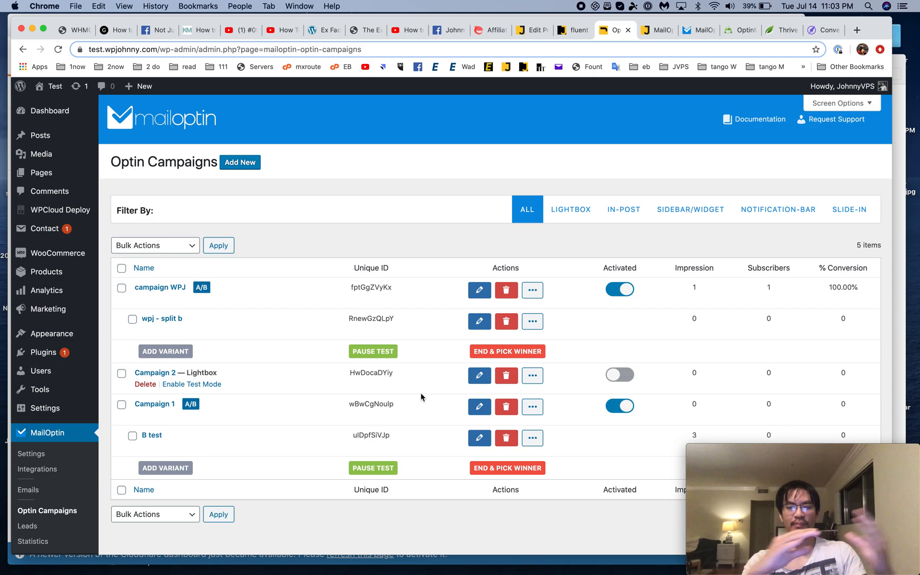
mouse_move(361, 300)
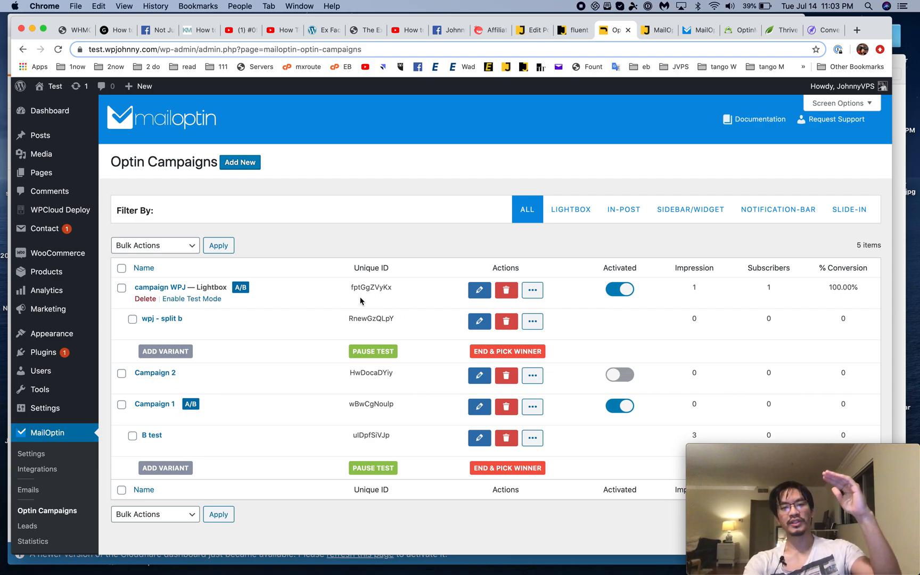
scroll(down, 3)
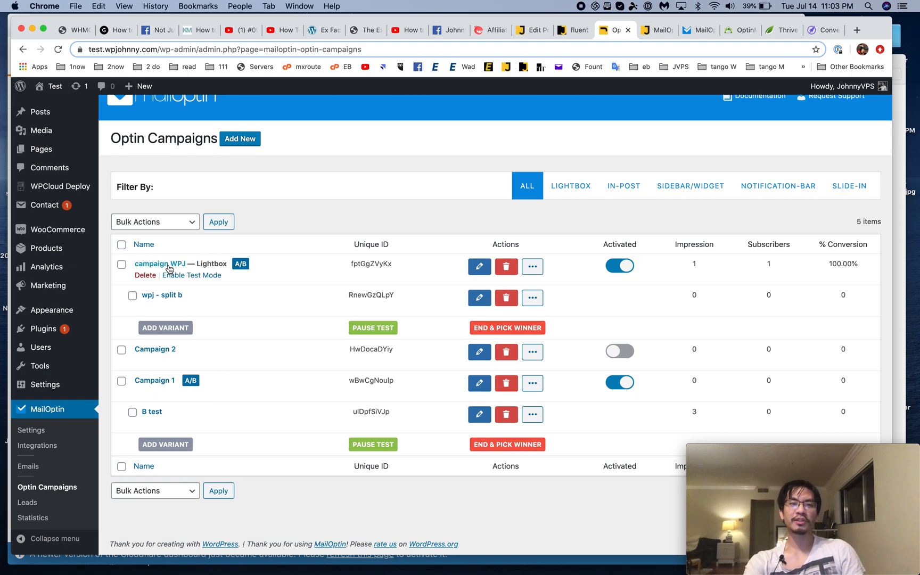
mouse_move(679, 166)
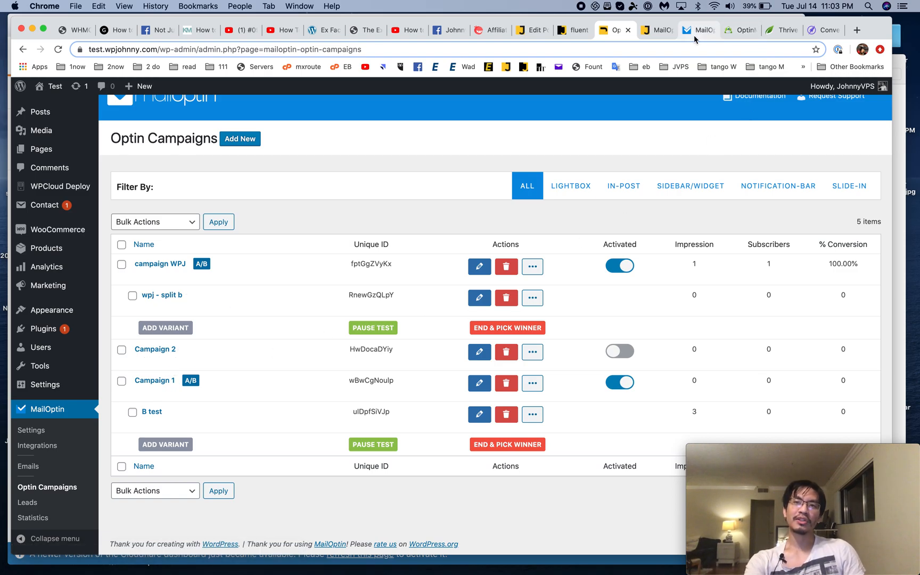
- Scroll the review post preview through features and suggestions, then show mailoptin.io
click(656, 30)
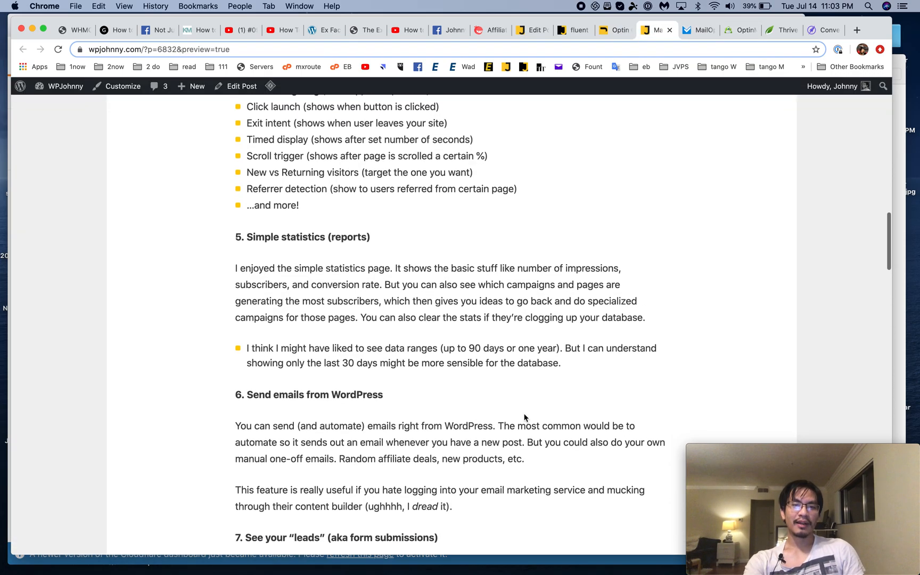
scroll(down, 3)
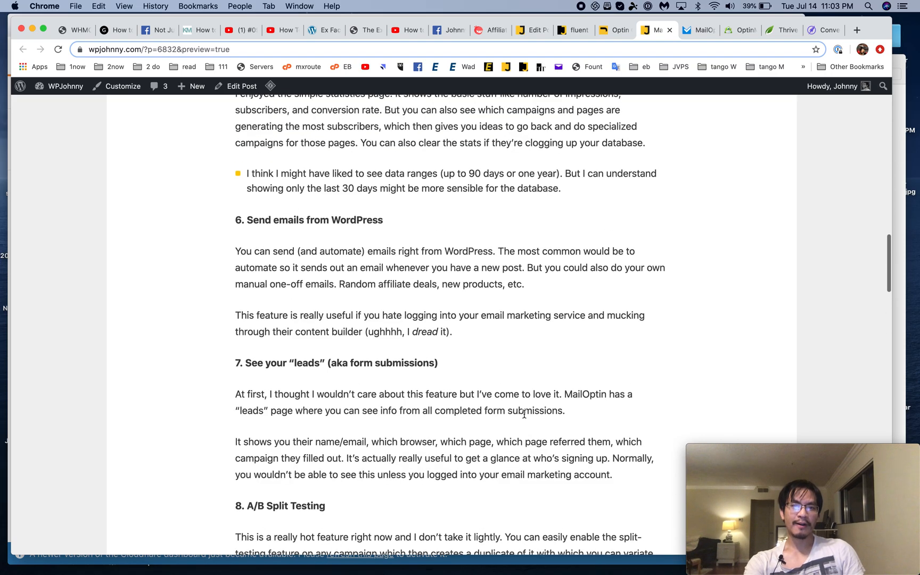
scroll(down, 3)
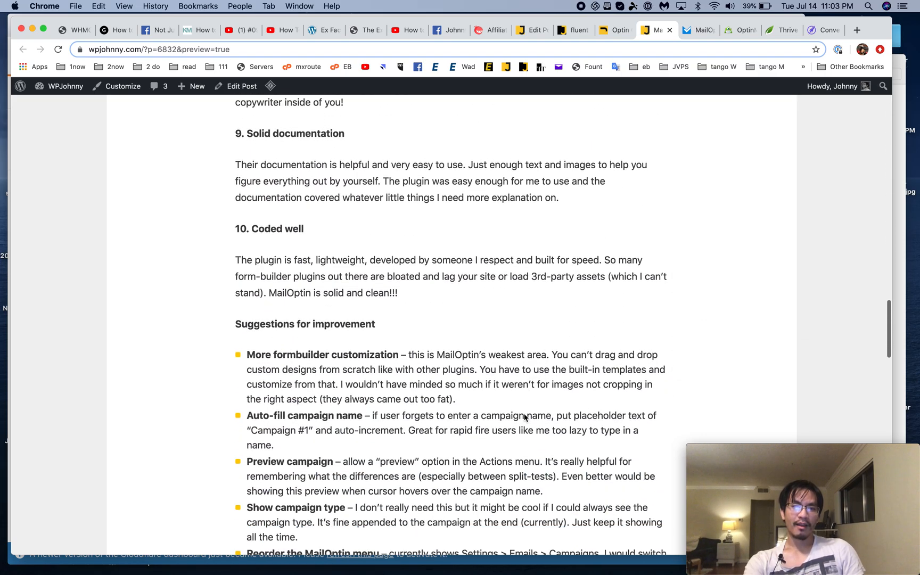
scroll(down, 3)
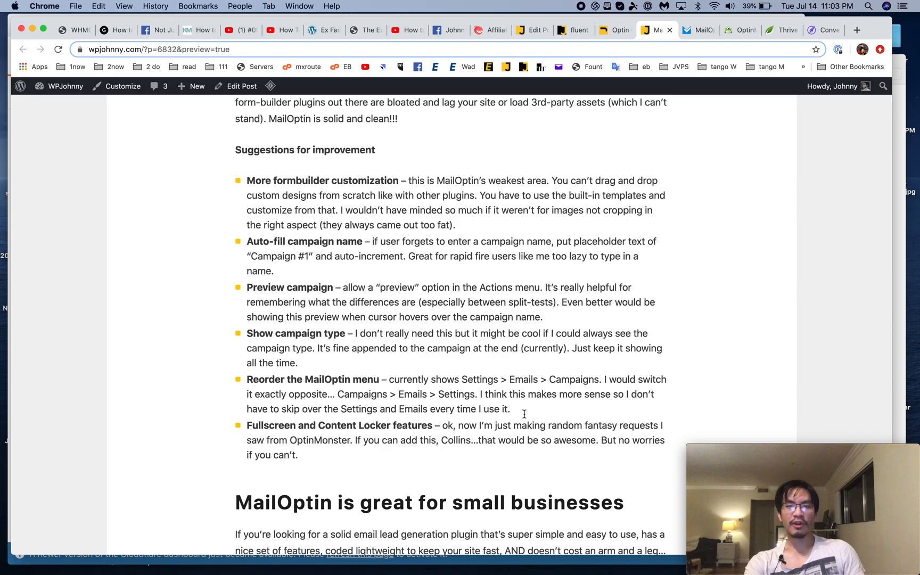
mouse_move(523, 417)
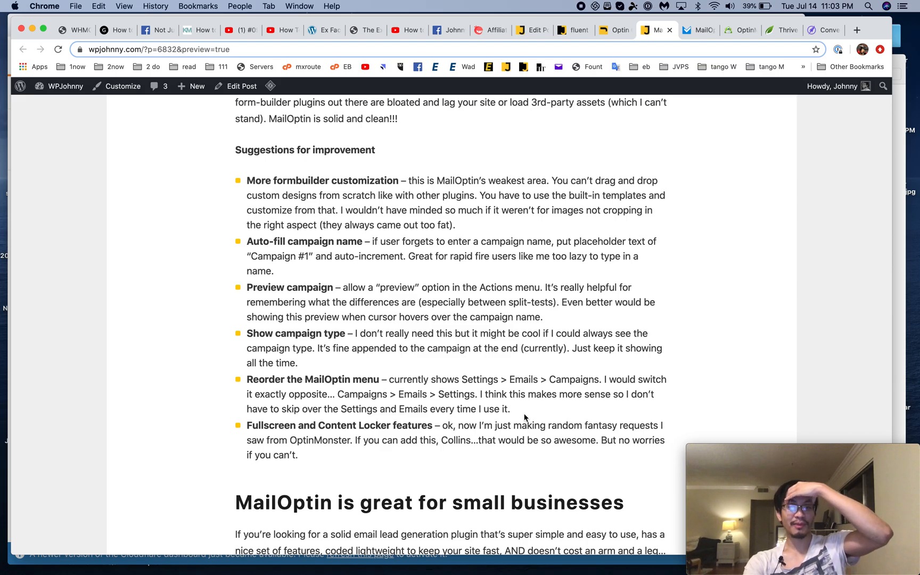
scroll(up, 3)
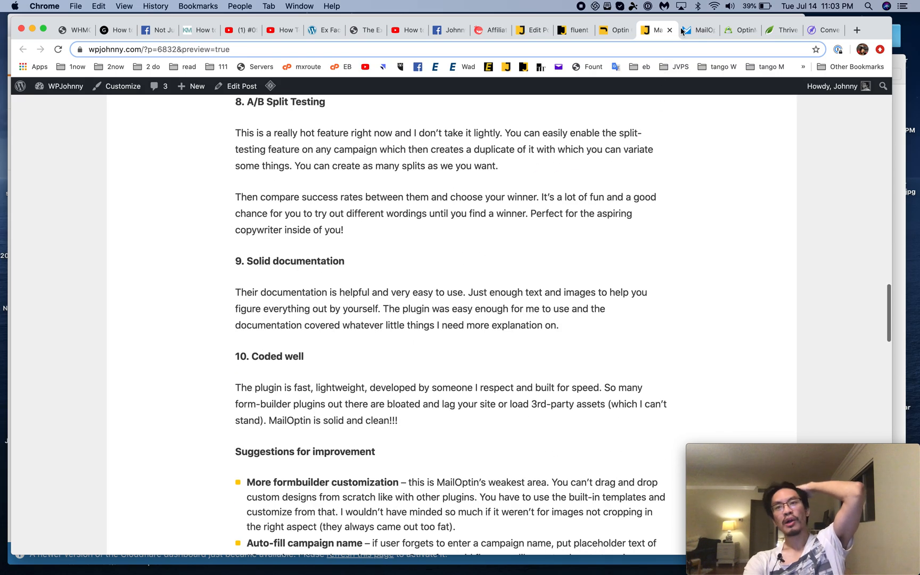
click(698, 30)
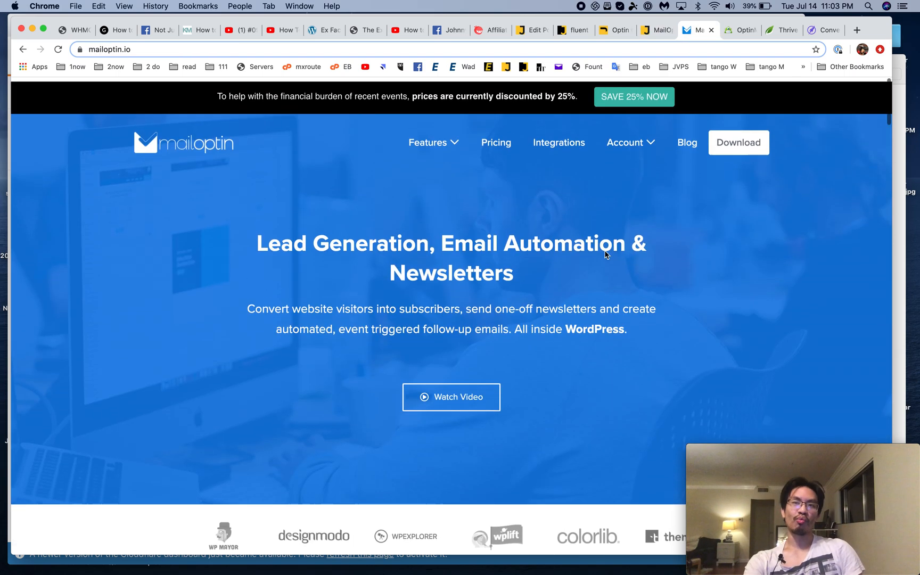
- Open MailOptin Emails, preview the automation types, then view the empty Newsletters list
click(615, 30)
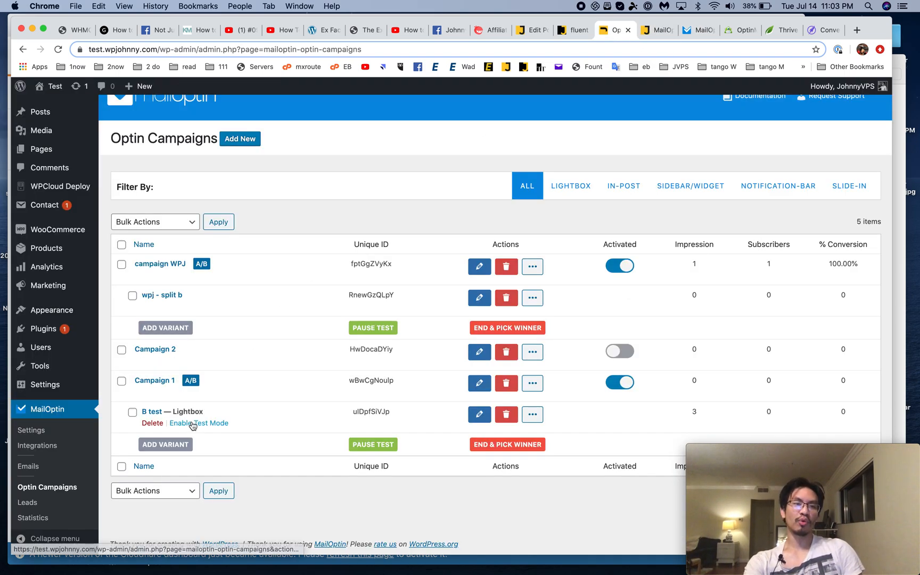
click(198, 424)
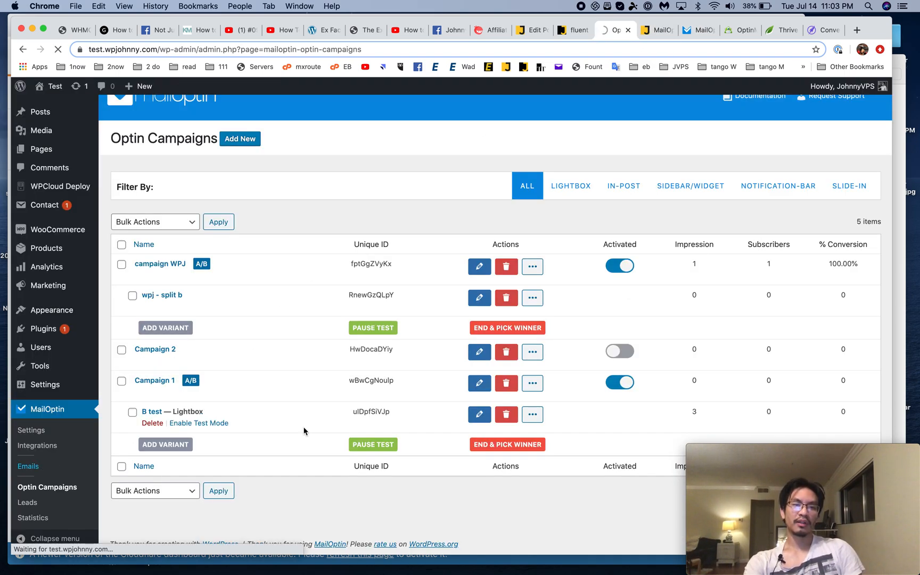
click(28, 489)
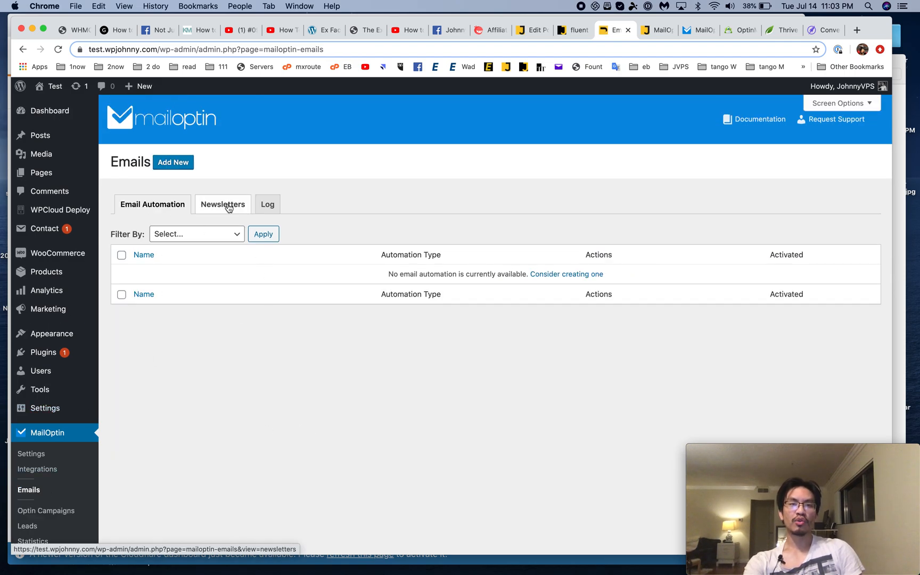
mouse_move(388, 247)
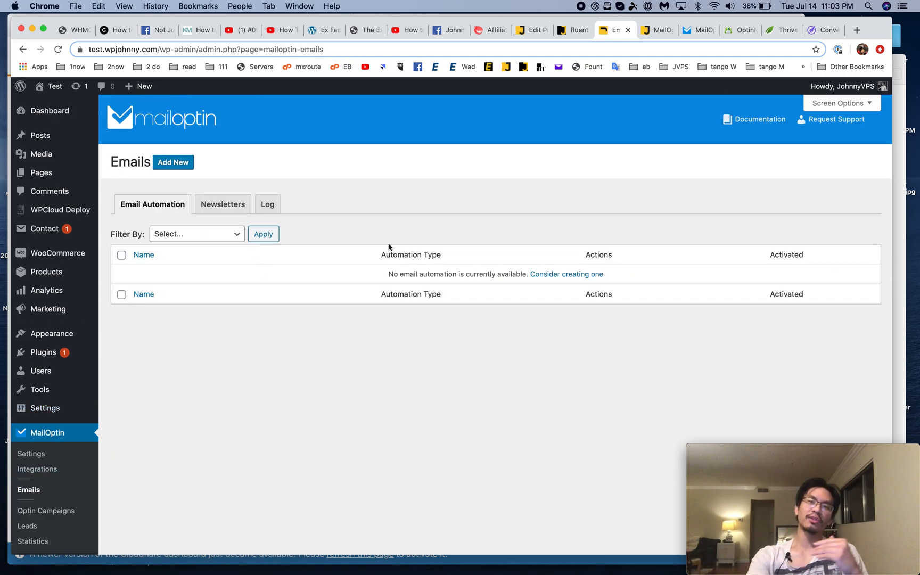
click(173, 161)
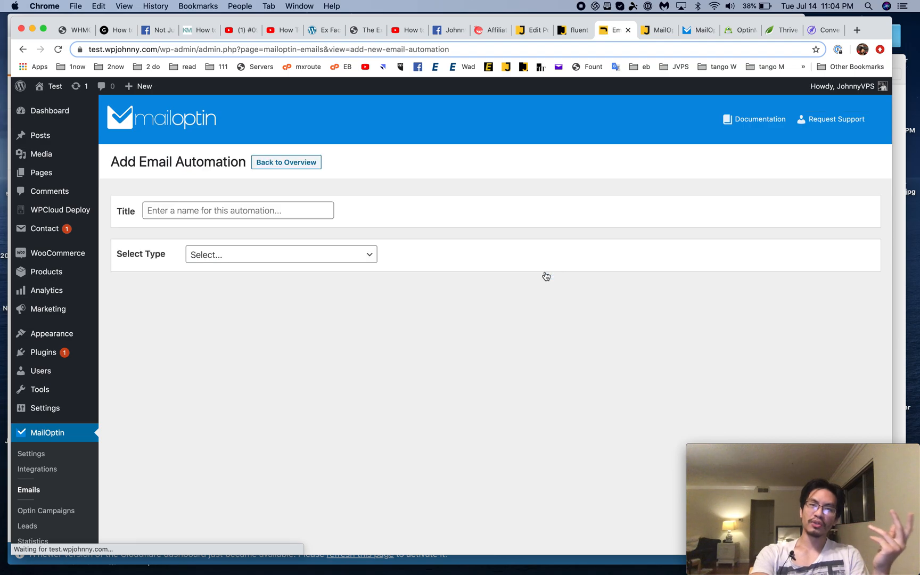
click(280, 254)
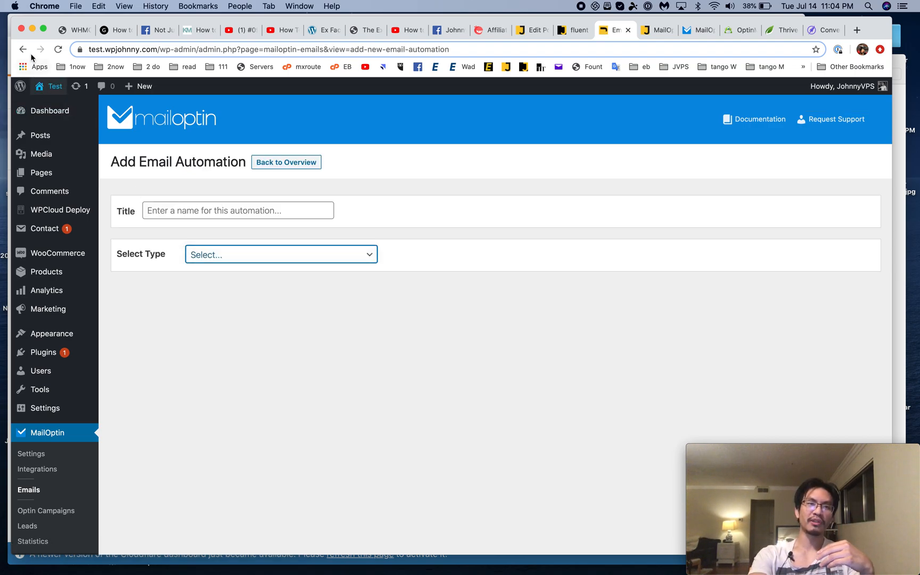
click(23, 49)
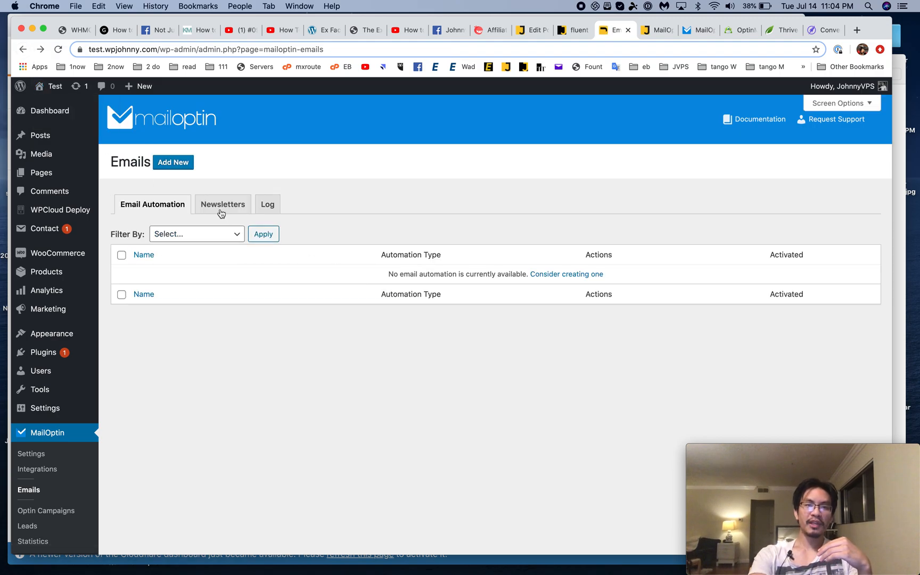
click(223, 205)
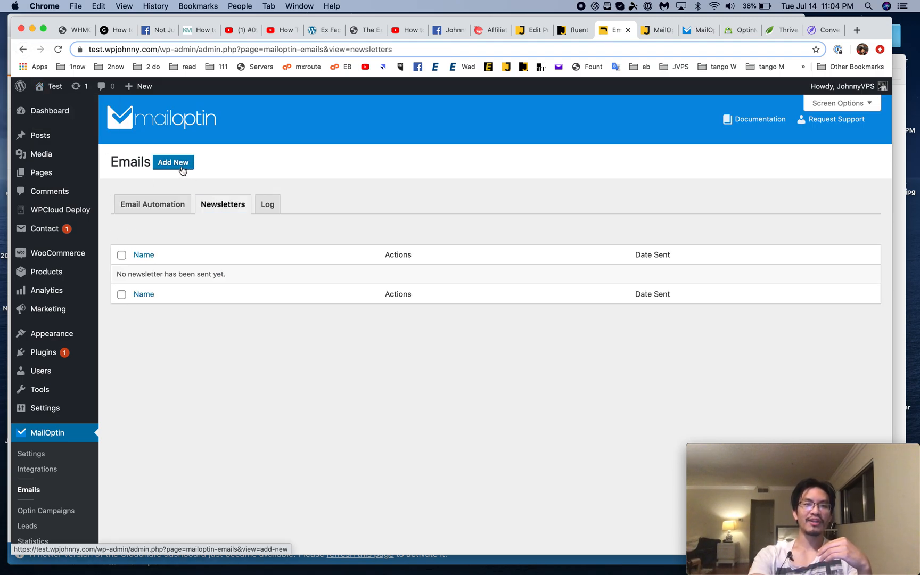
- View the Email Automation versus Newsletter choice, then return to the mailoptin.io homepage
click(172, 162)
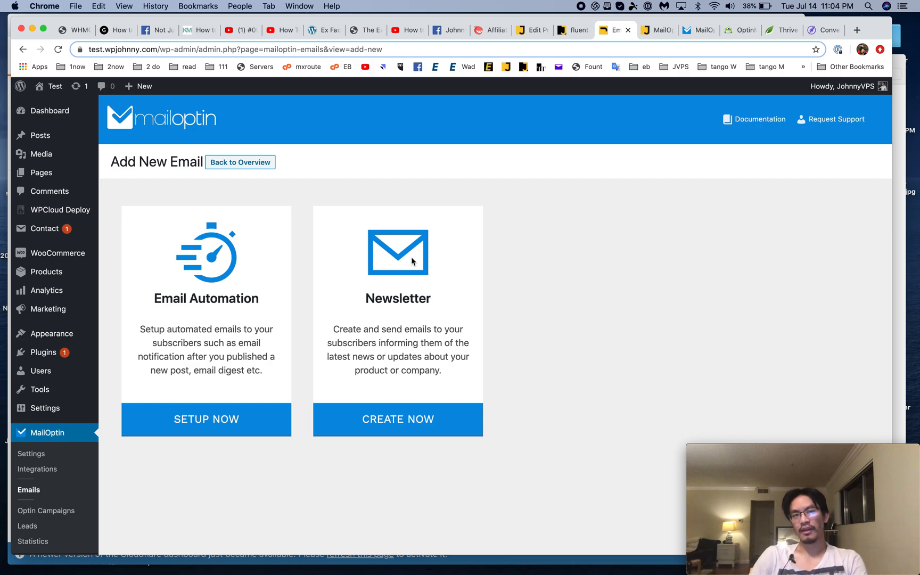
mouse_move(678, 34)
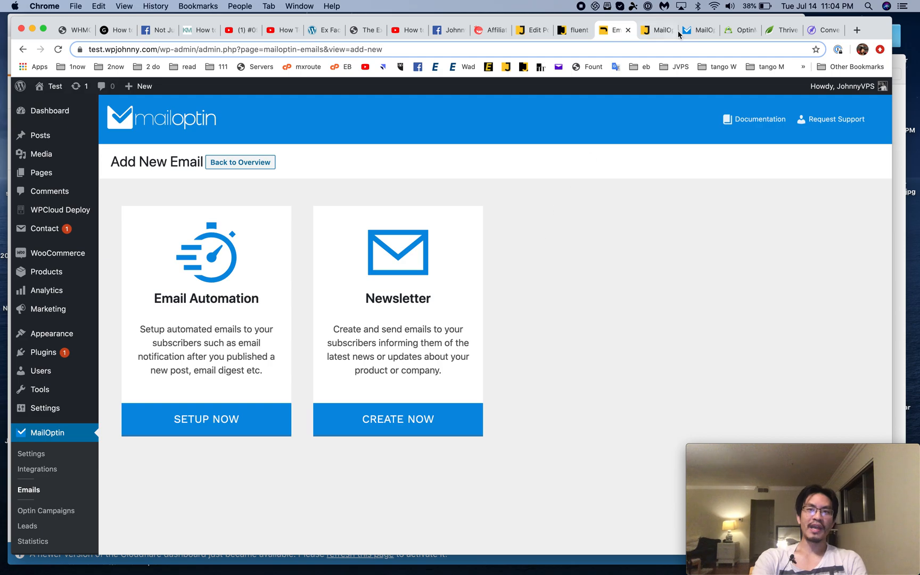
click(695, 30)
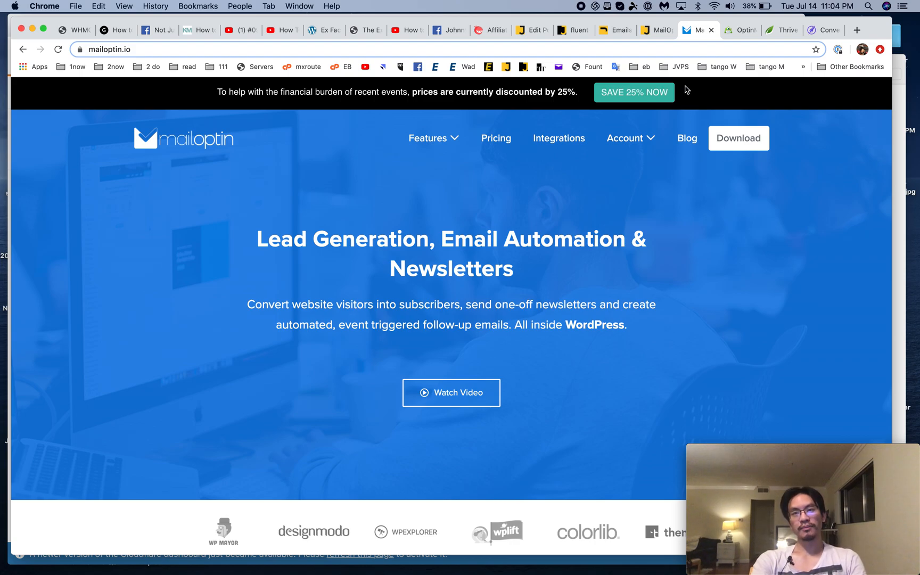
mouse_move(598, 10)
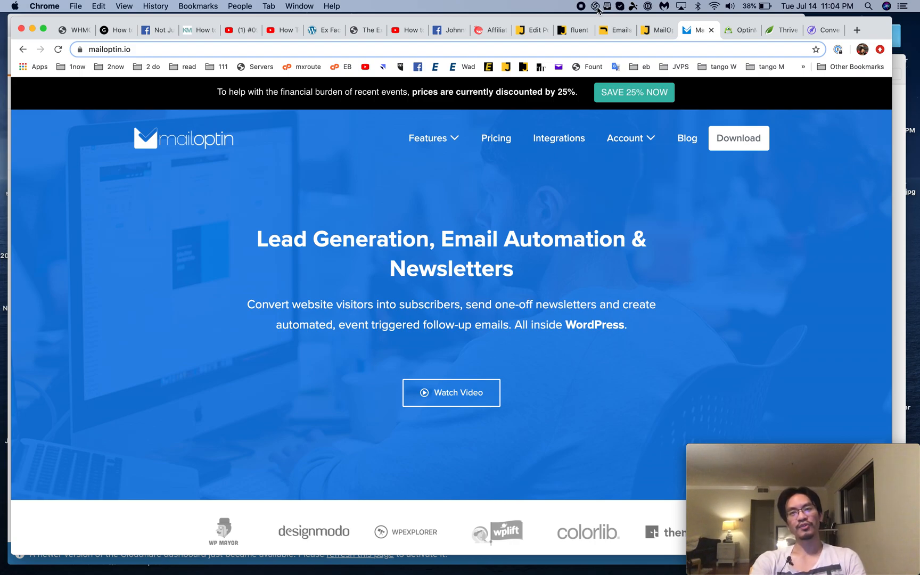